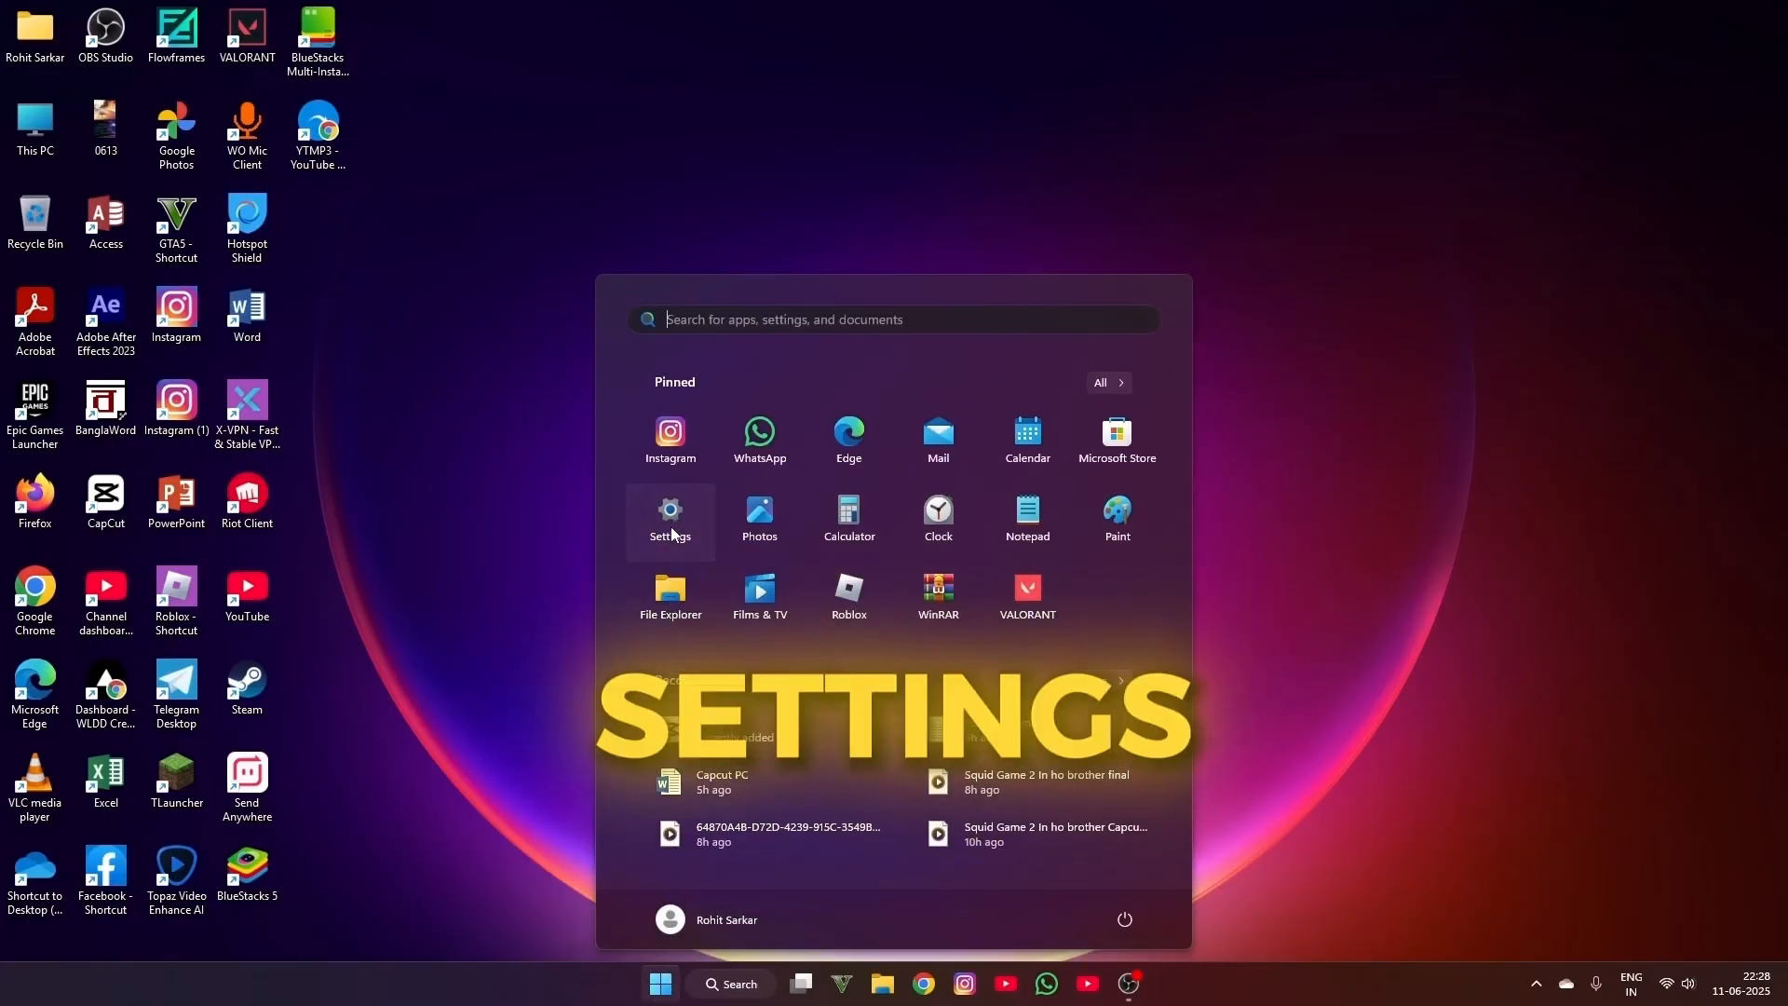
- Set Windows' country or region to Algeria under Time & language, then close Settings
left_click(669, 514)
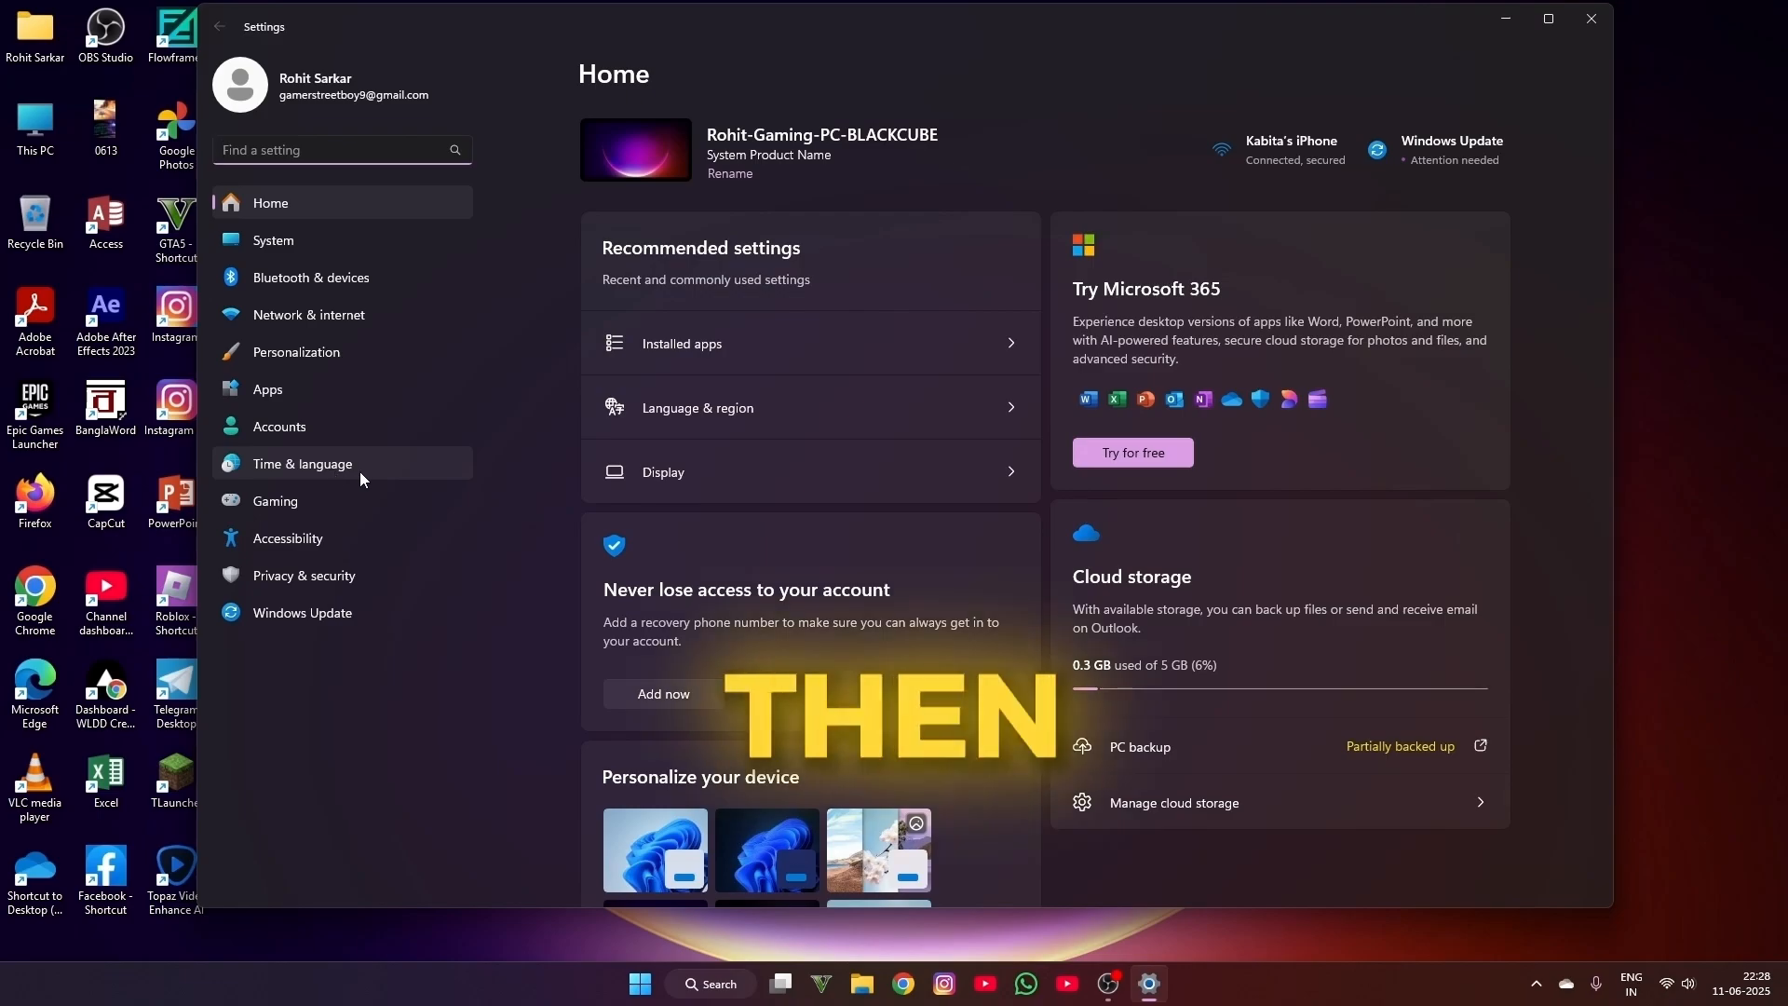
left_click(302, 464)
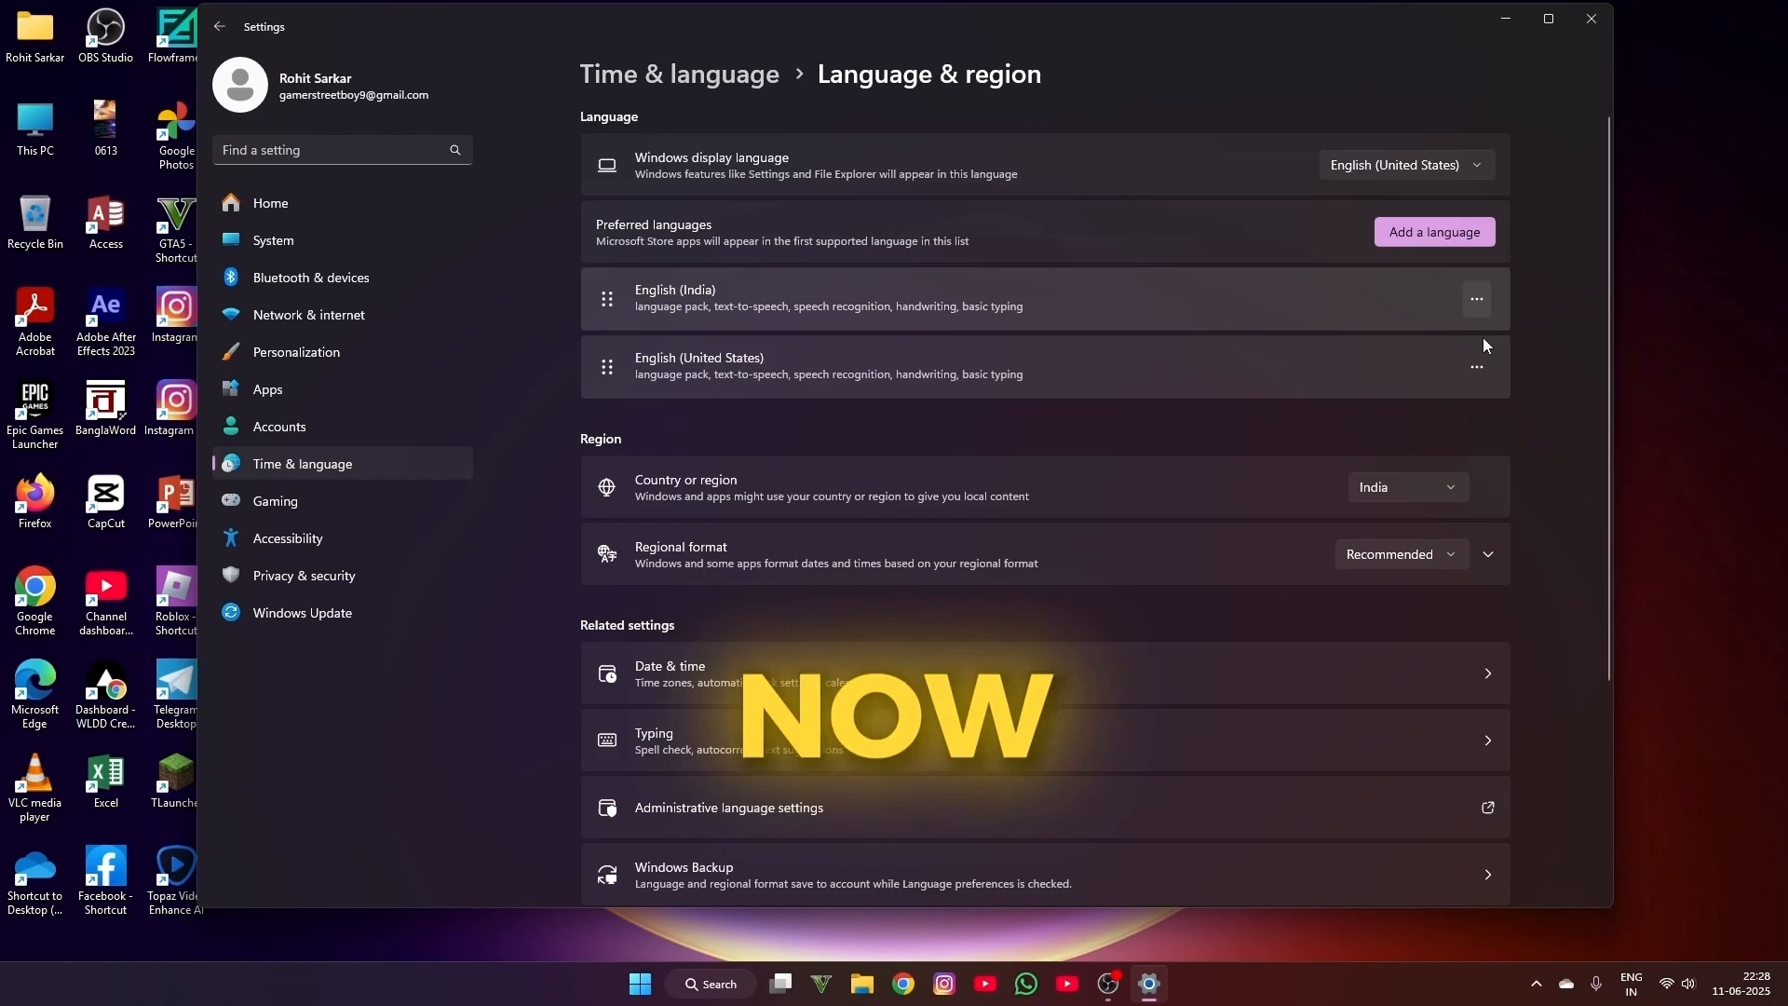
left_click(1404, 486)
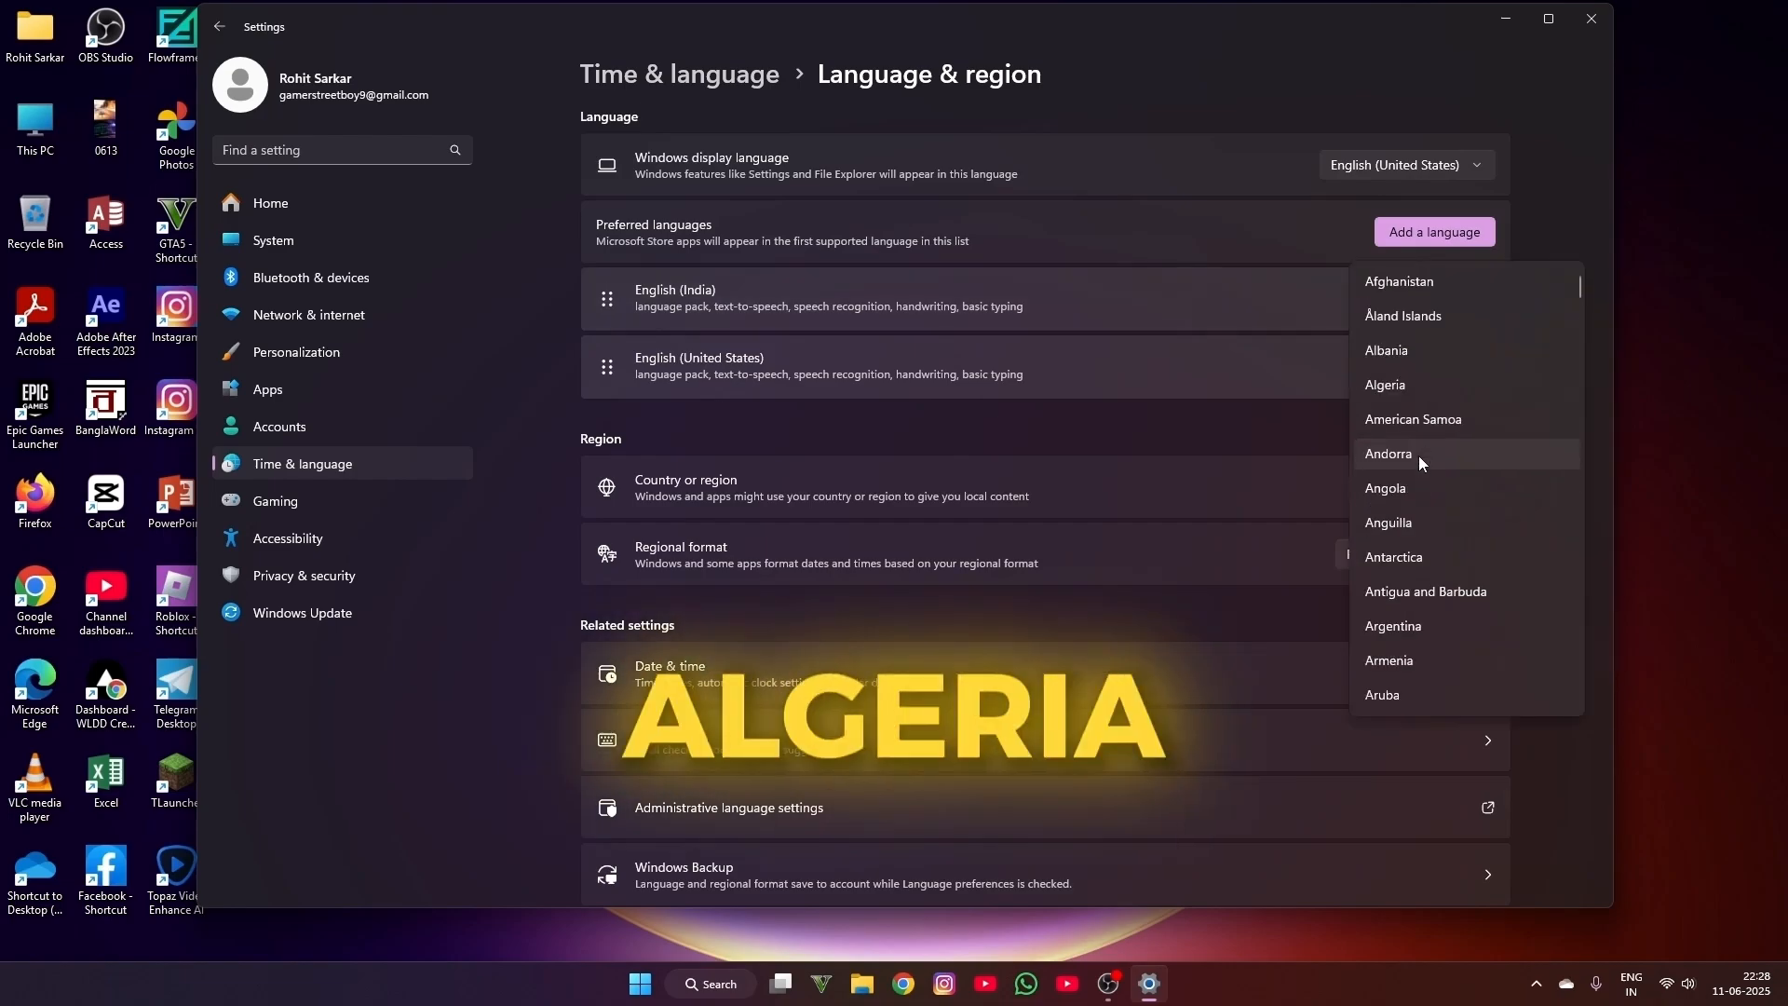
mouse_move(1410, 389)
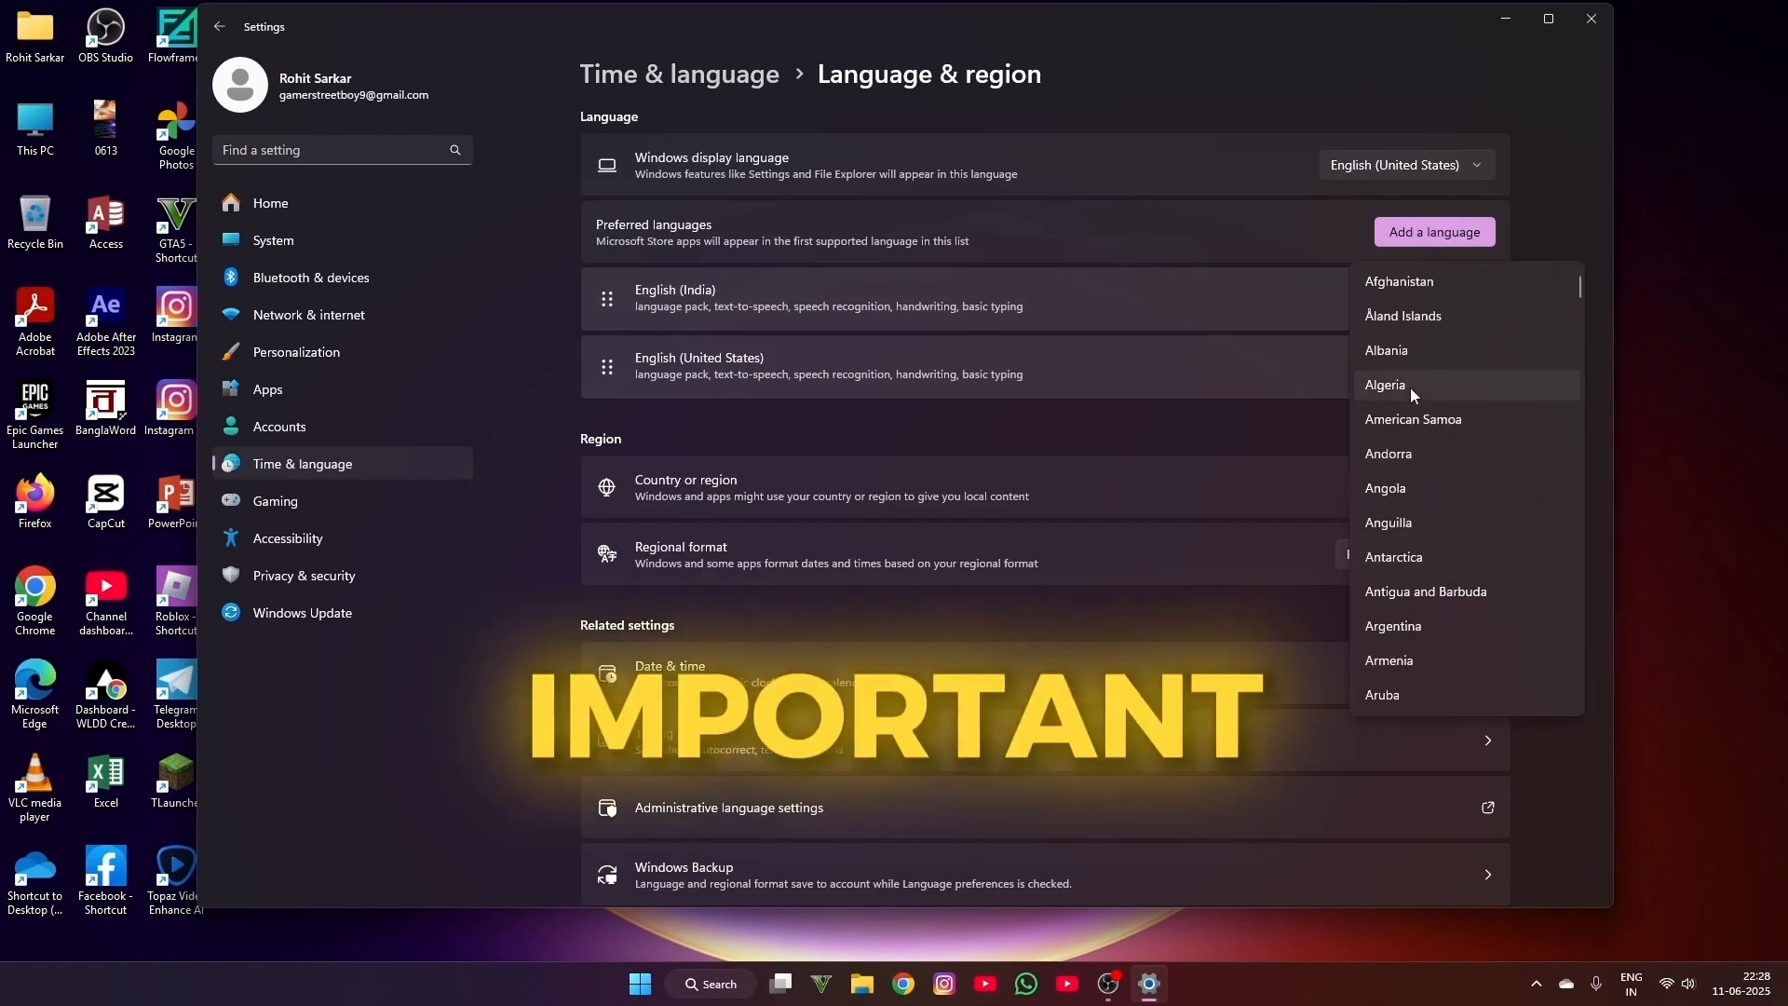
left_click(1384, 384)
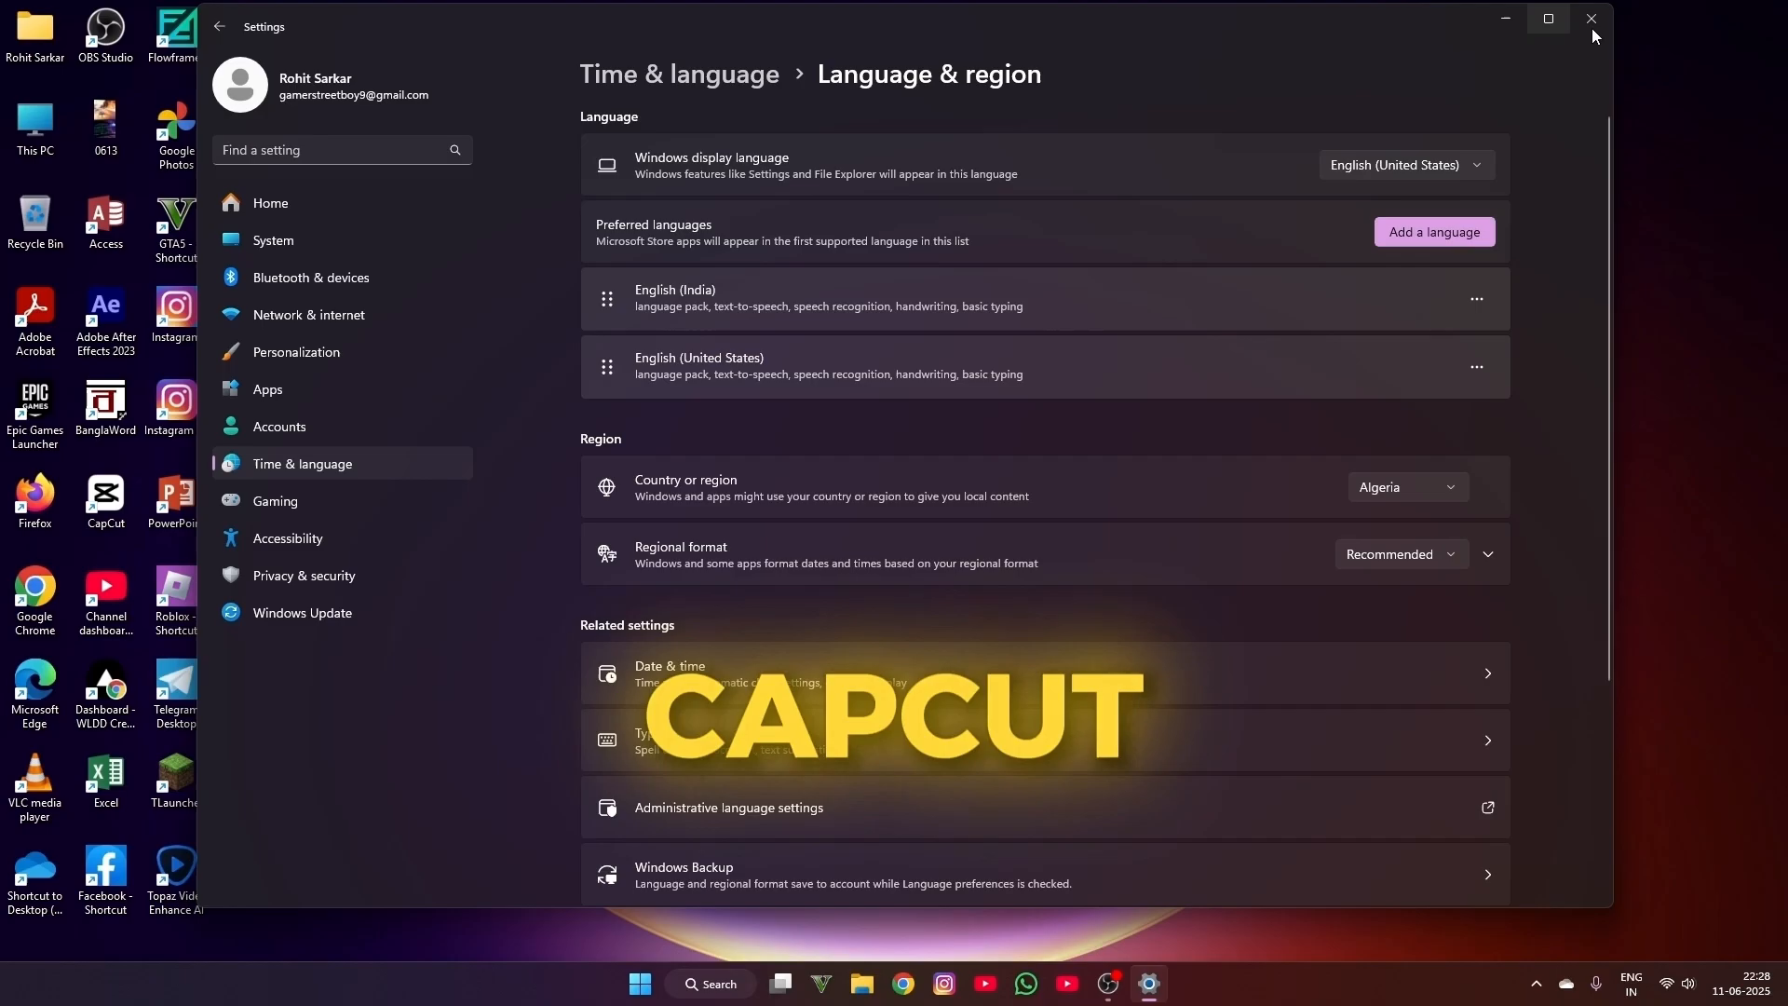
left_click(638, 984)
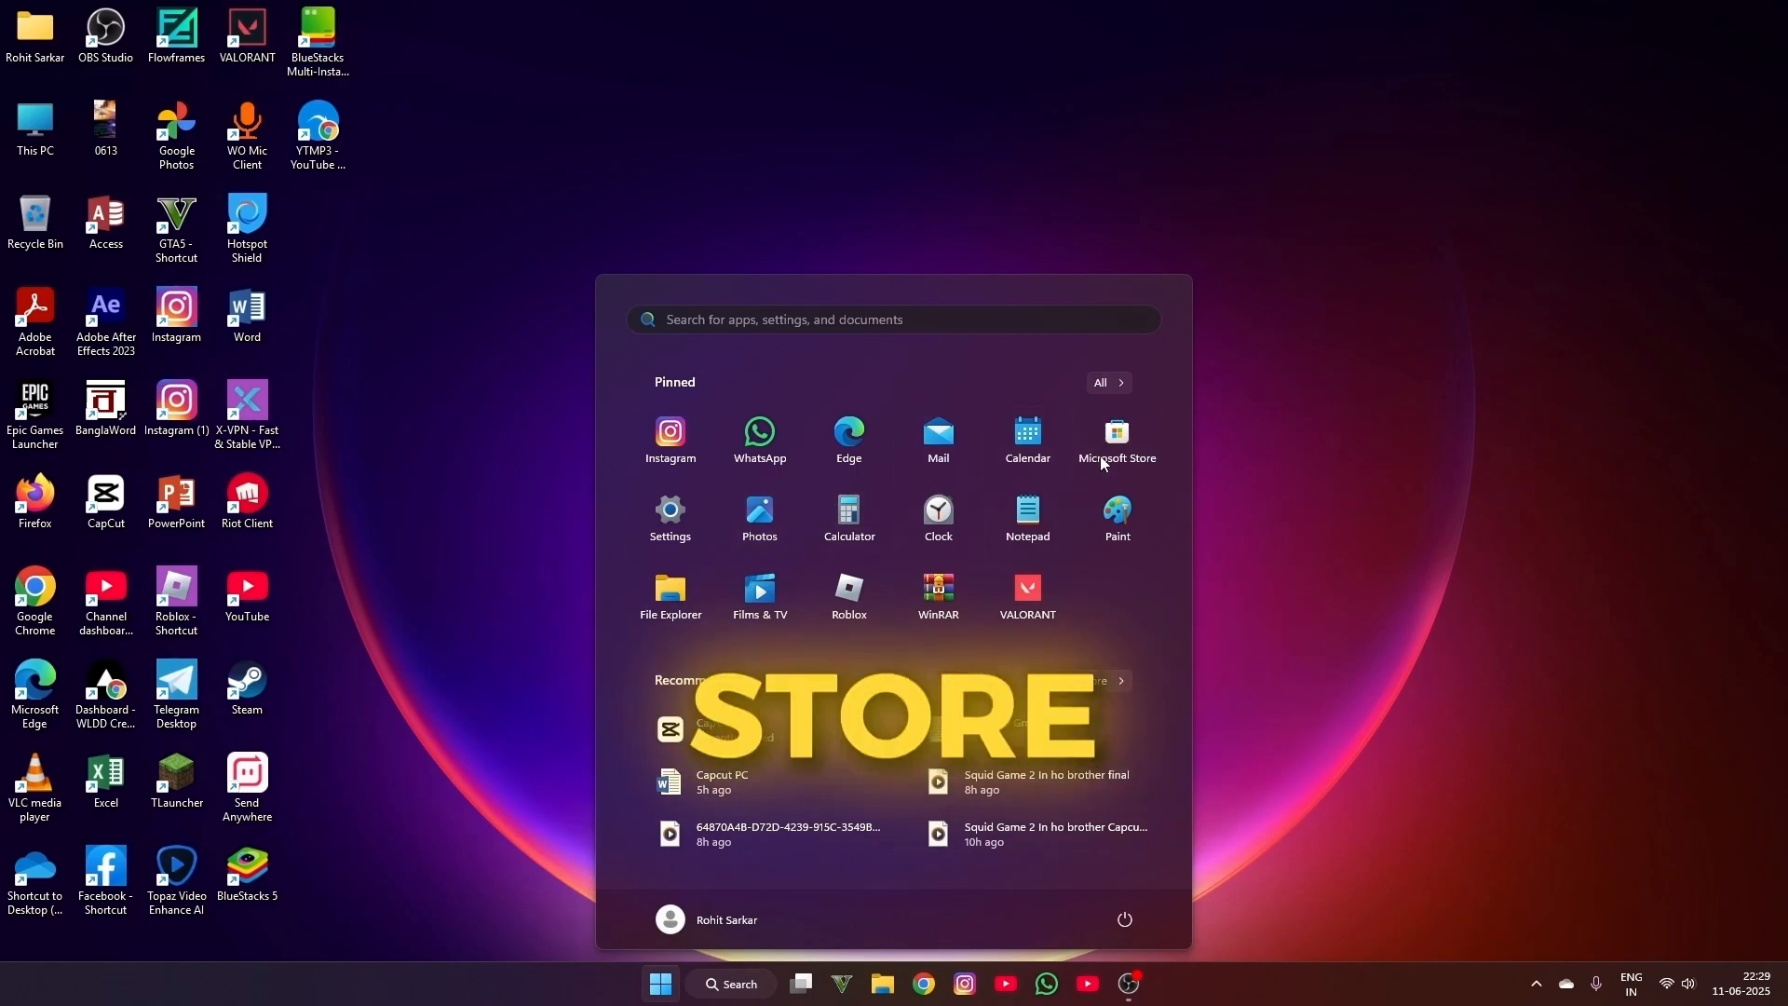
- Search the Microsoft Store for 'capcut' (shown installed), then look up 'xvpn' from search history
left_click(1116, 430)
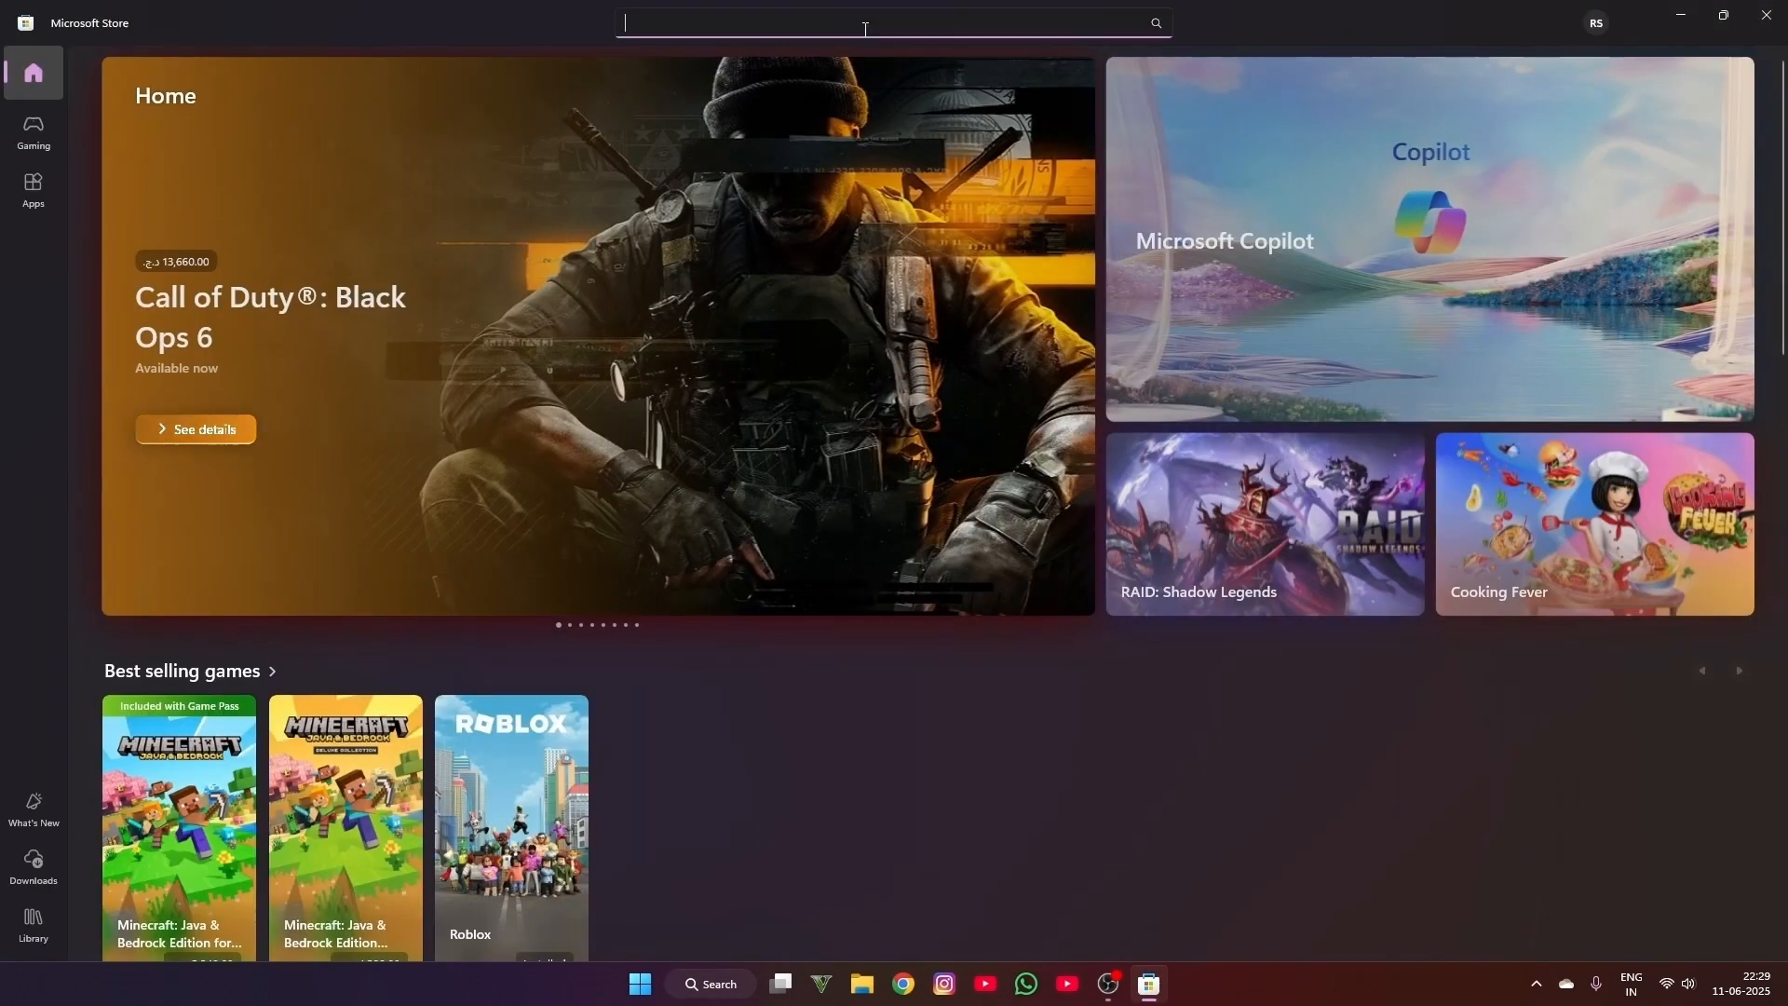
type("capcut")
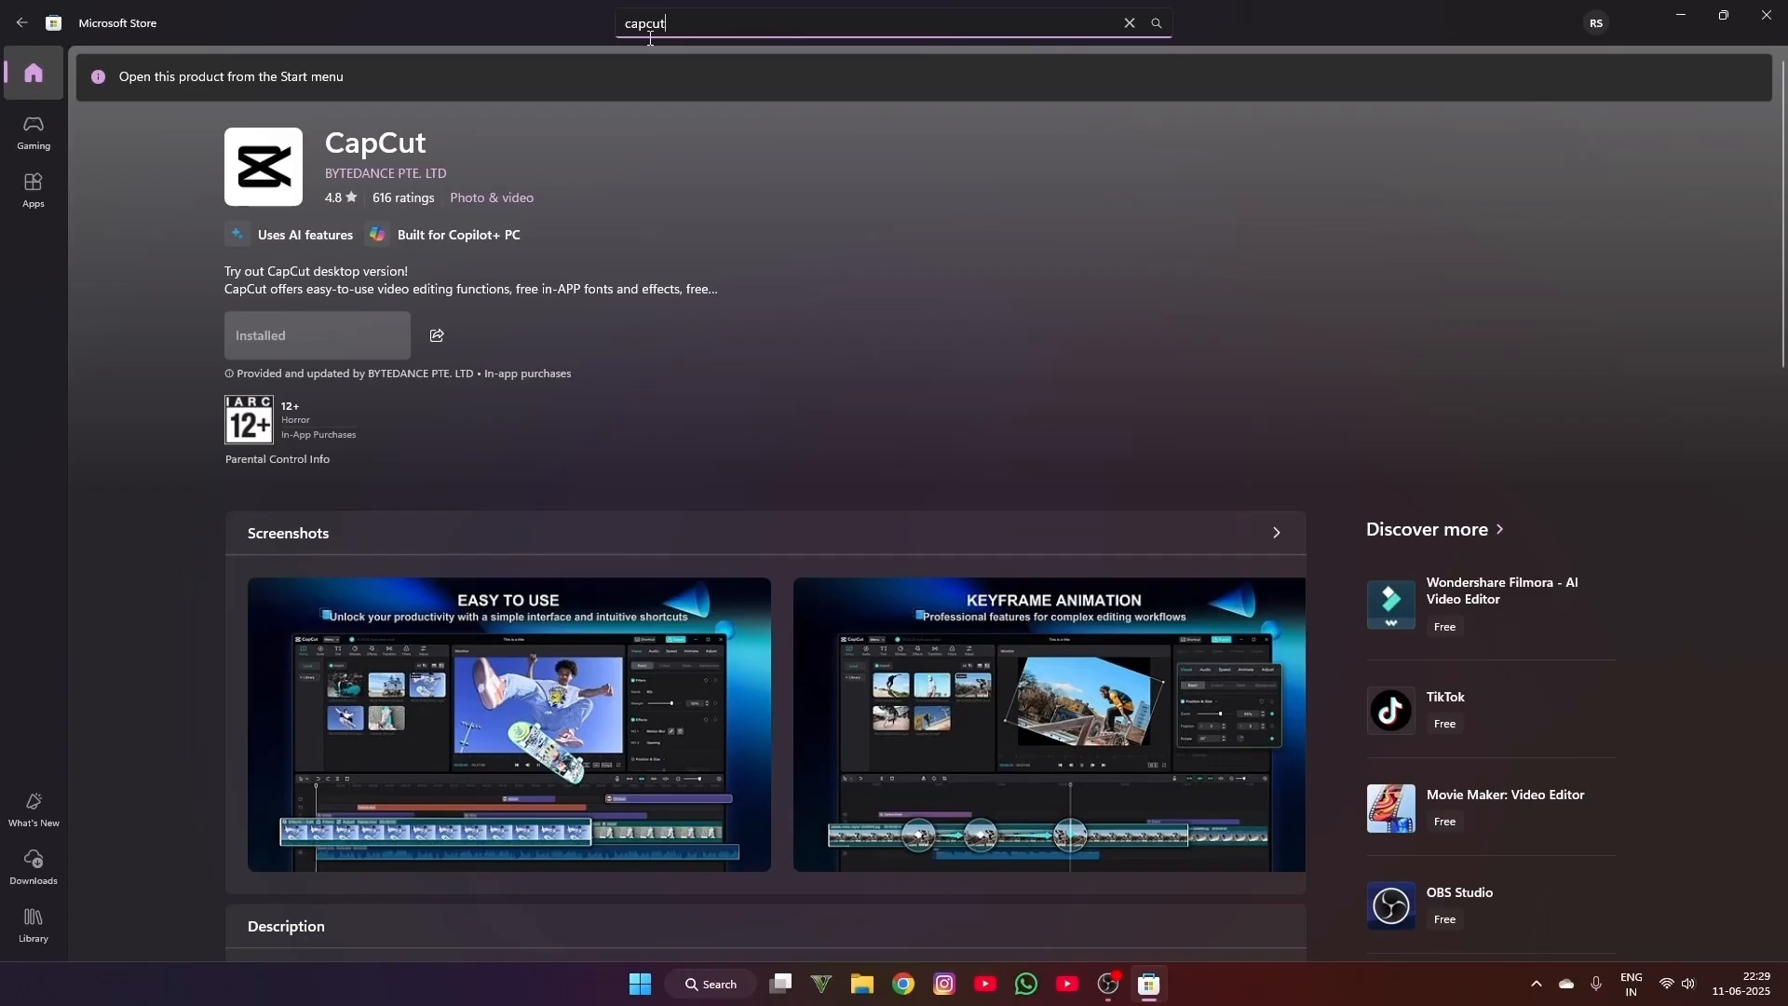
left_click(1129, 22)
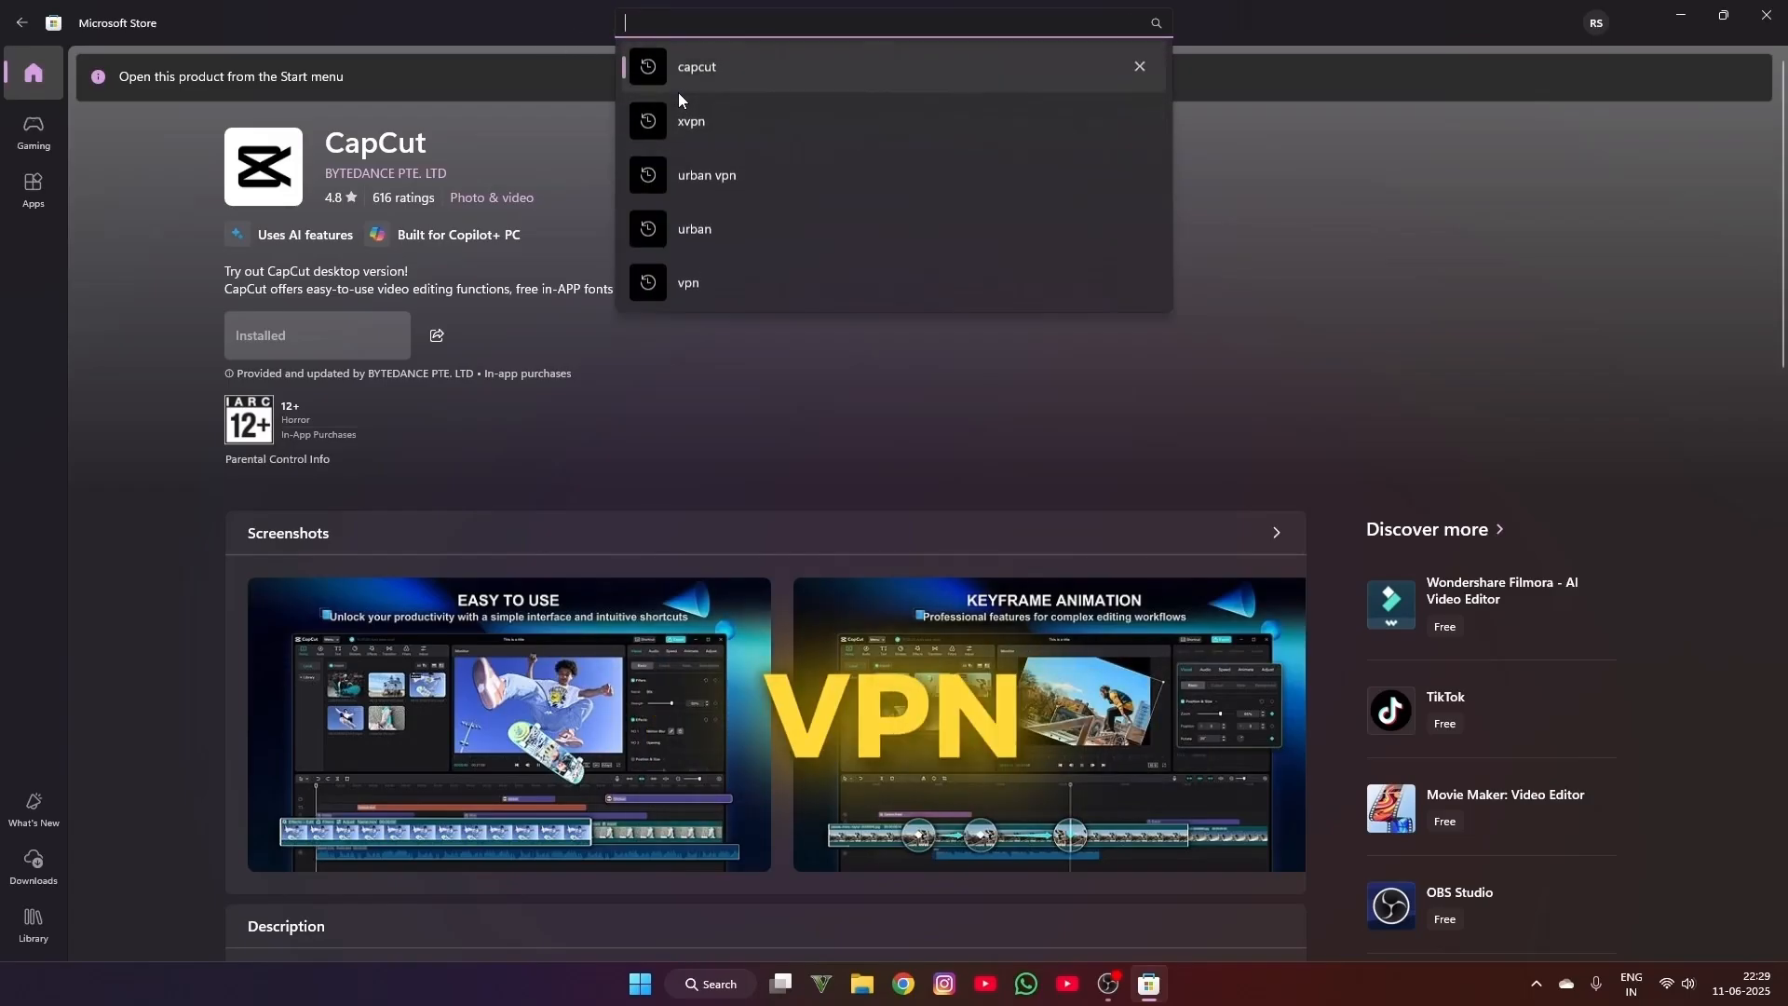
left_click(691, 121)
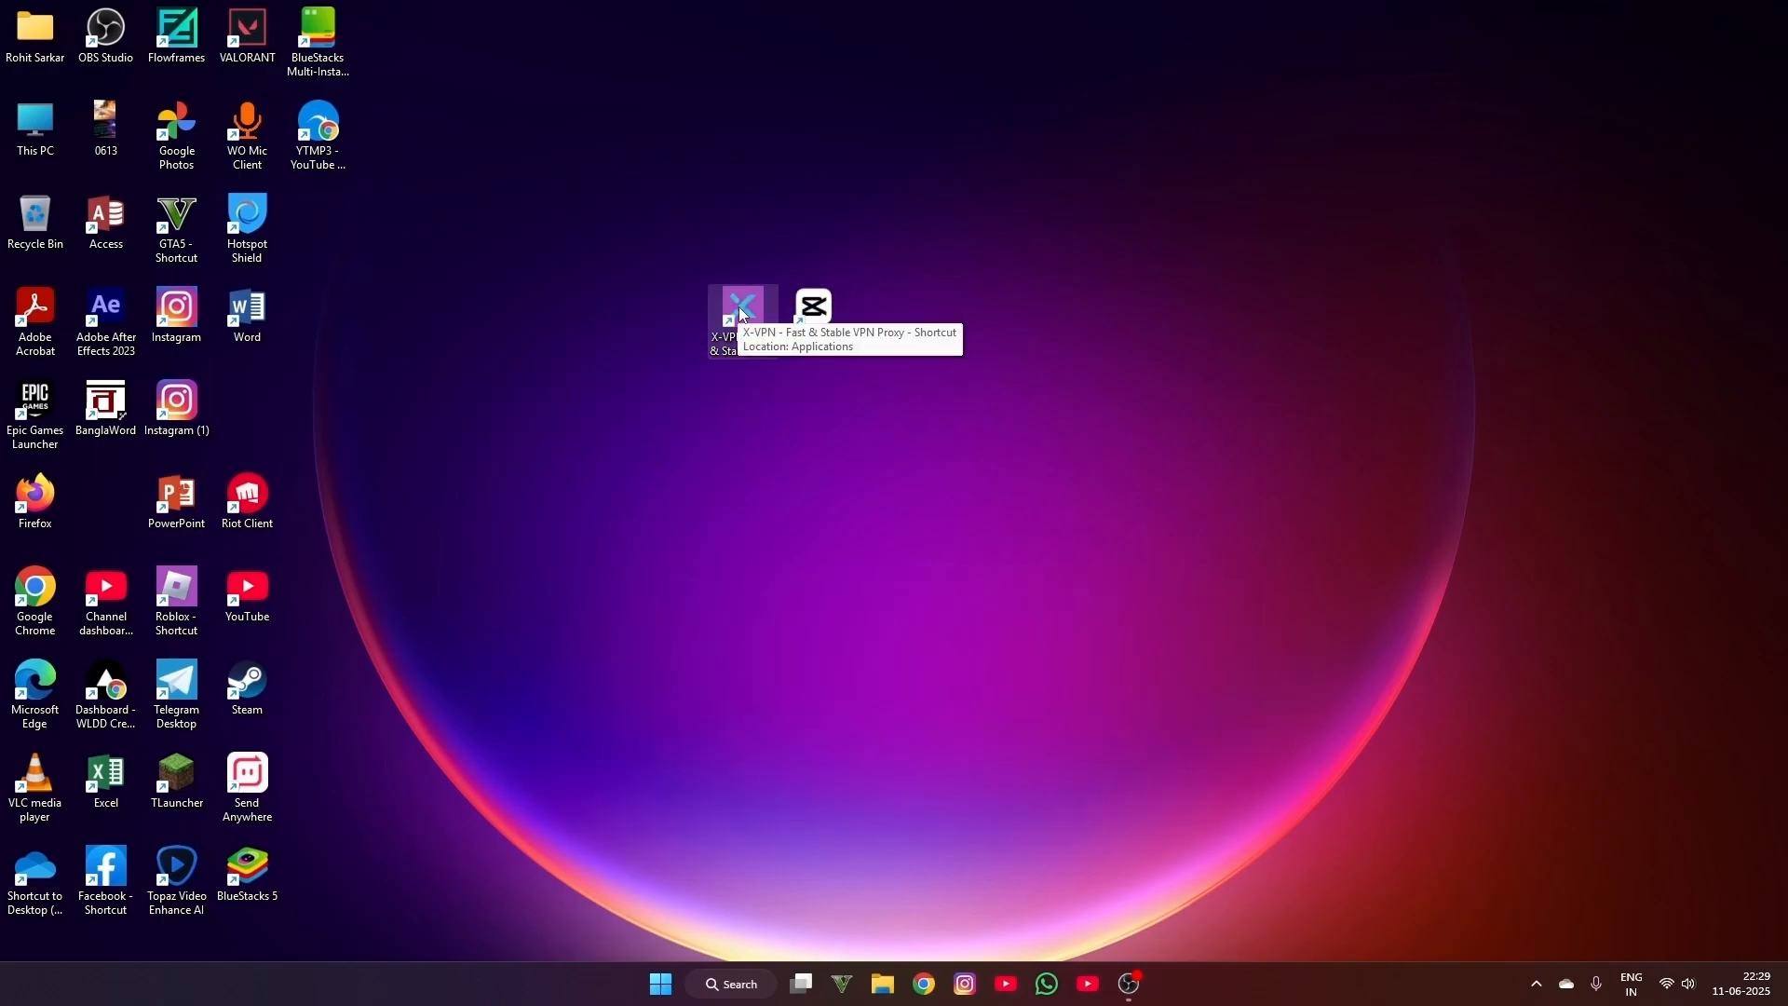
- Connect the VPN in X-VPN, then launch CapCut from its desktop shortcut
double_click(741, 307)
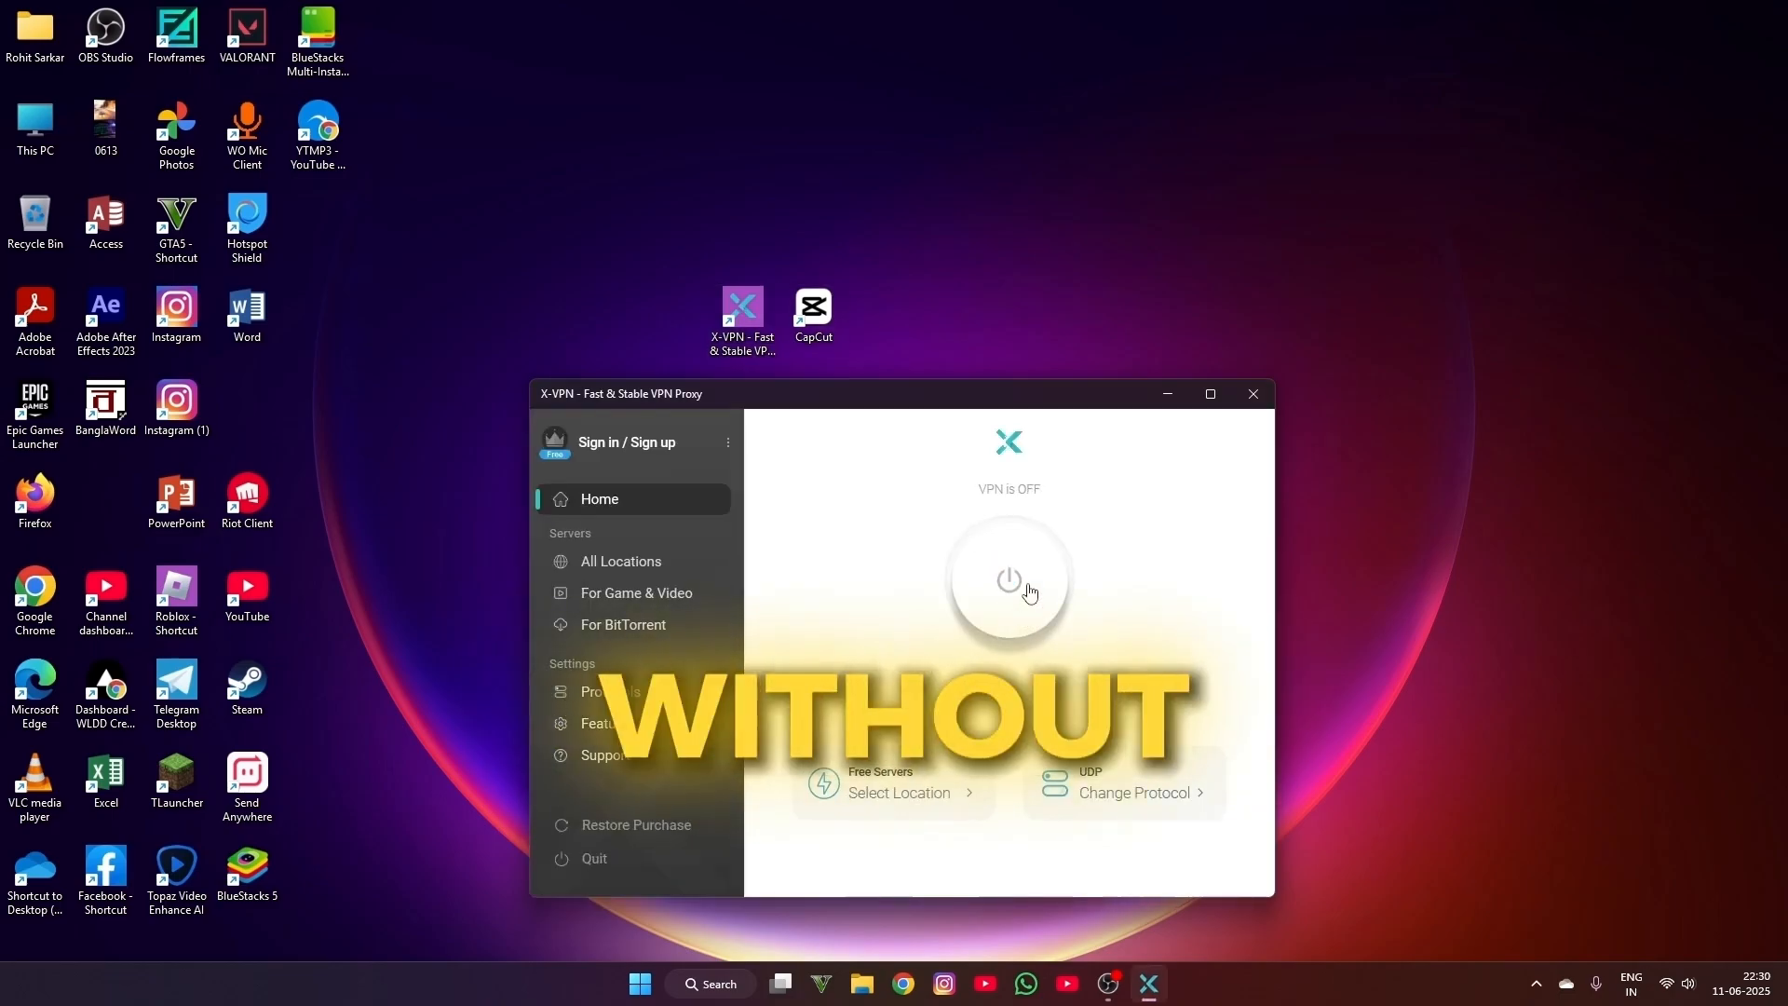
left_click(1007, 579)
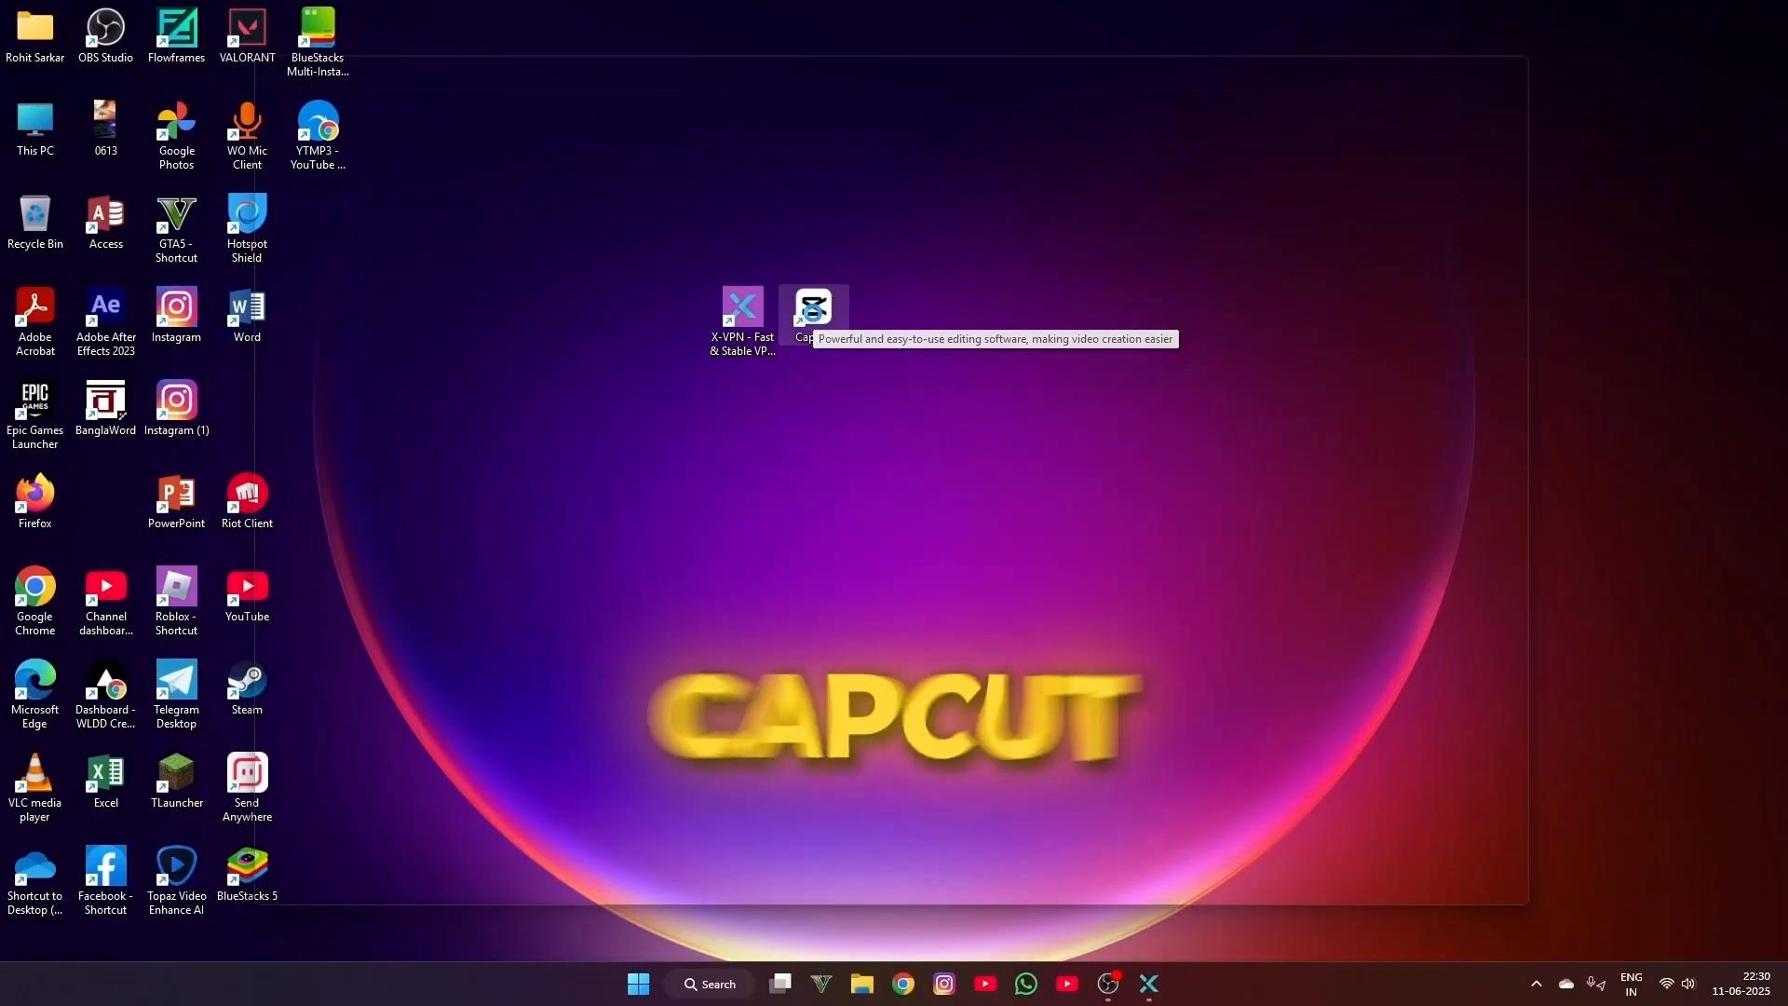
double_click(814, 305)
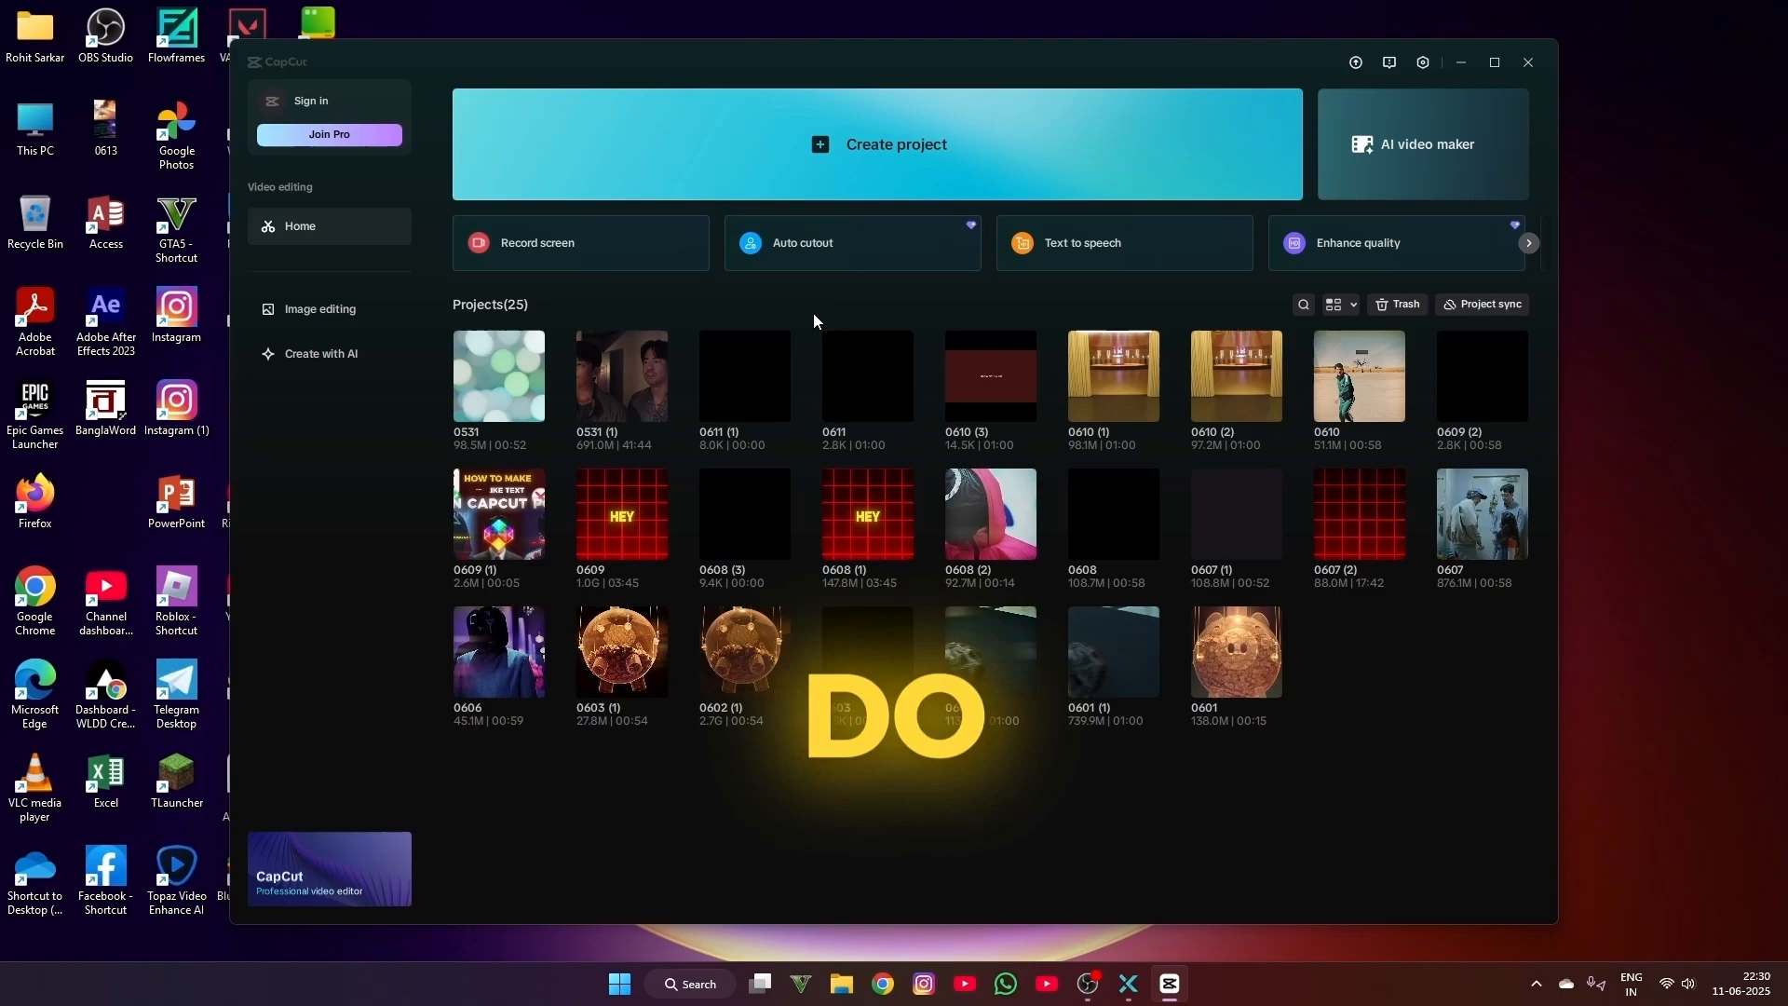
left_click(1526, 62)
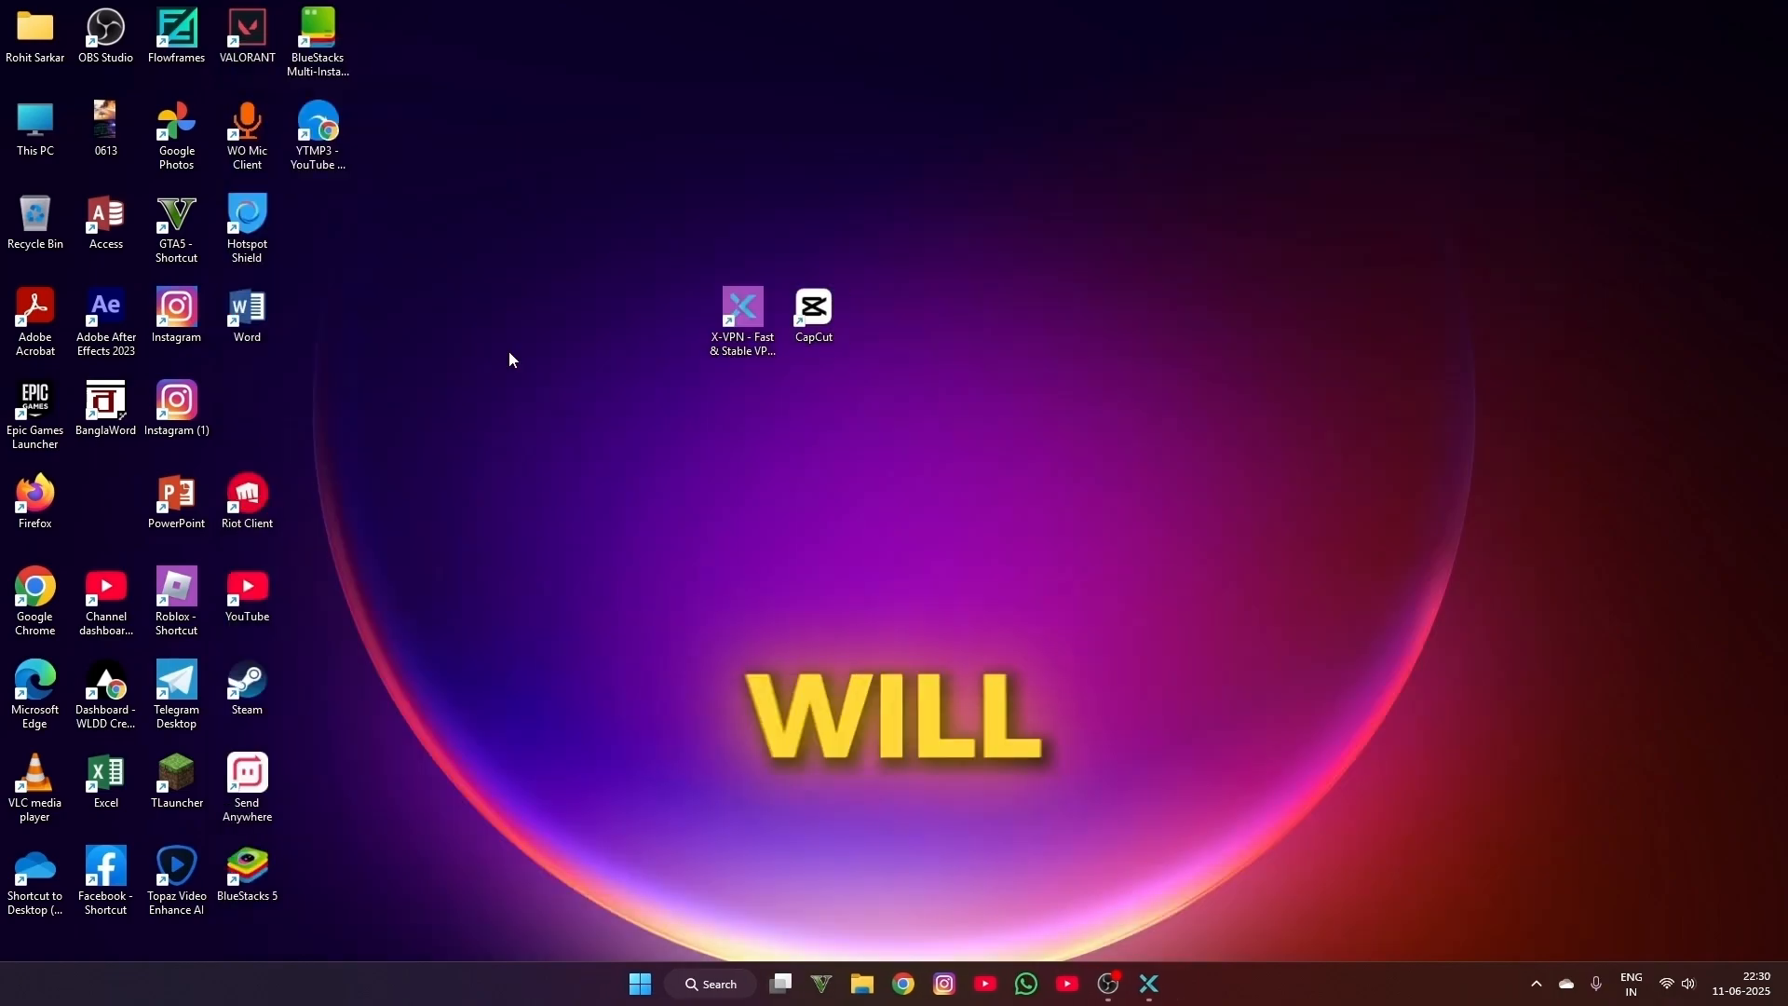
- Add the trending Super-large Spot and Motion Focus effects to project 0531
double_click(812, 304)
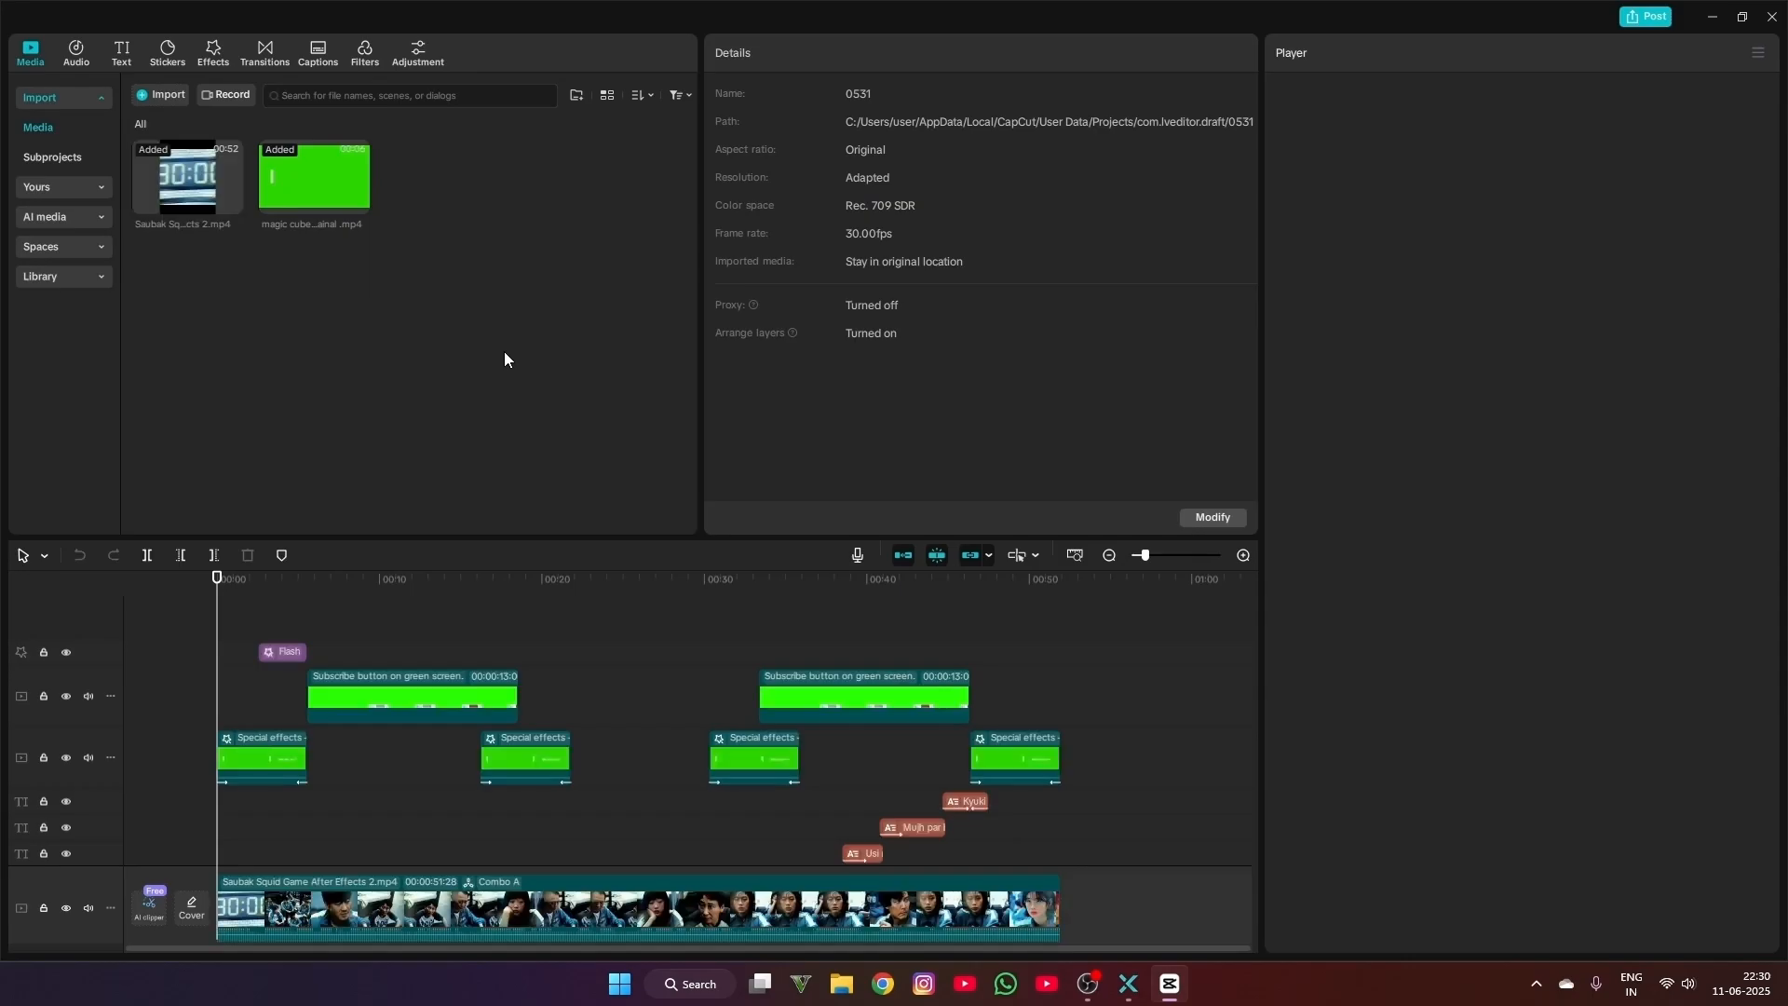
left_click(213, 52)
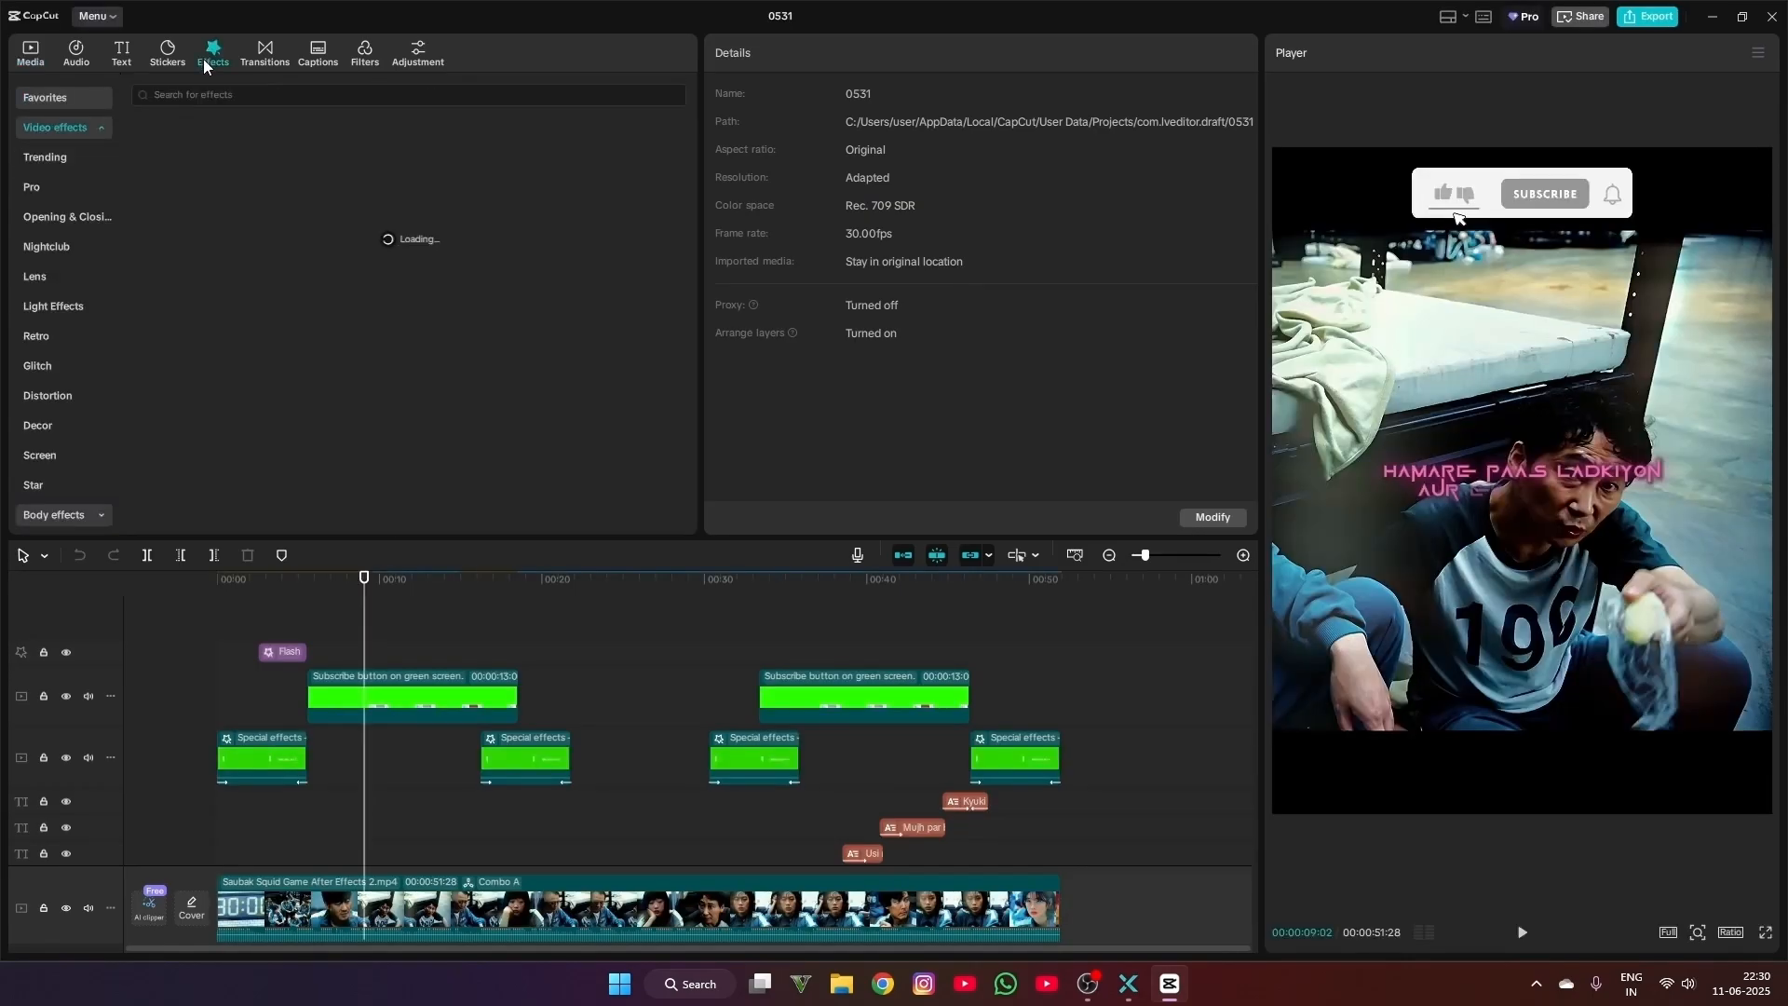
left_click(44, 157)
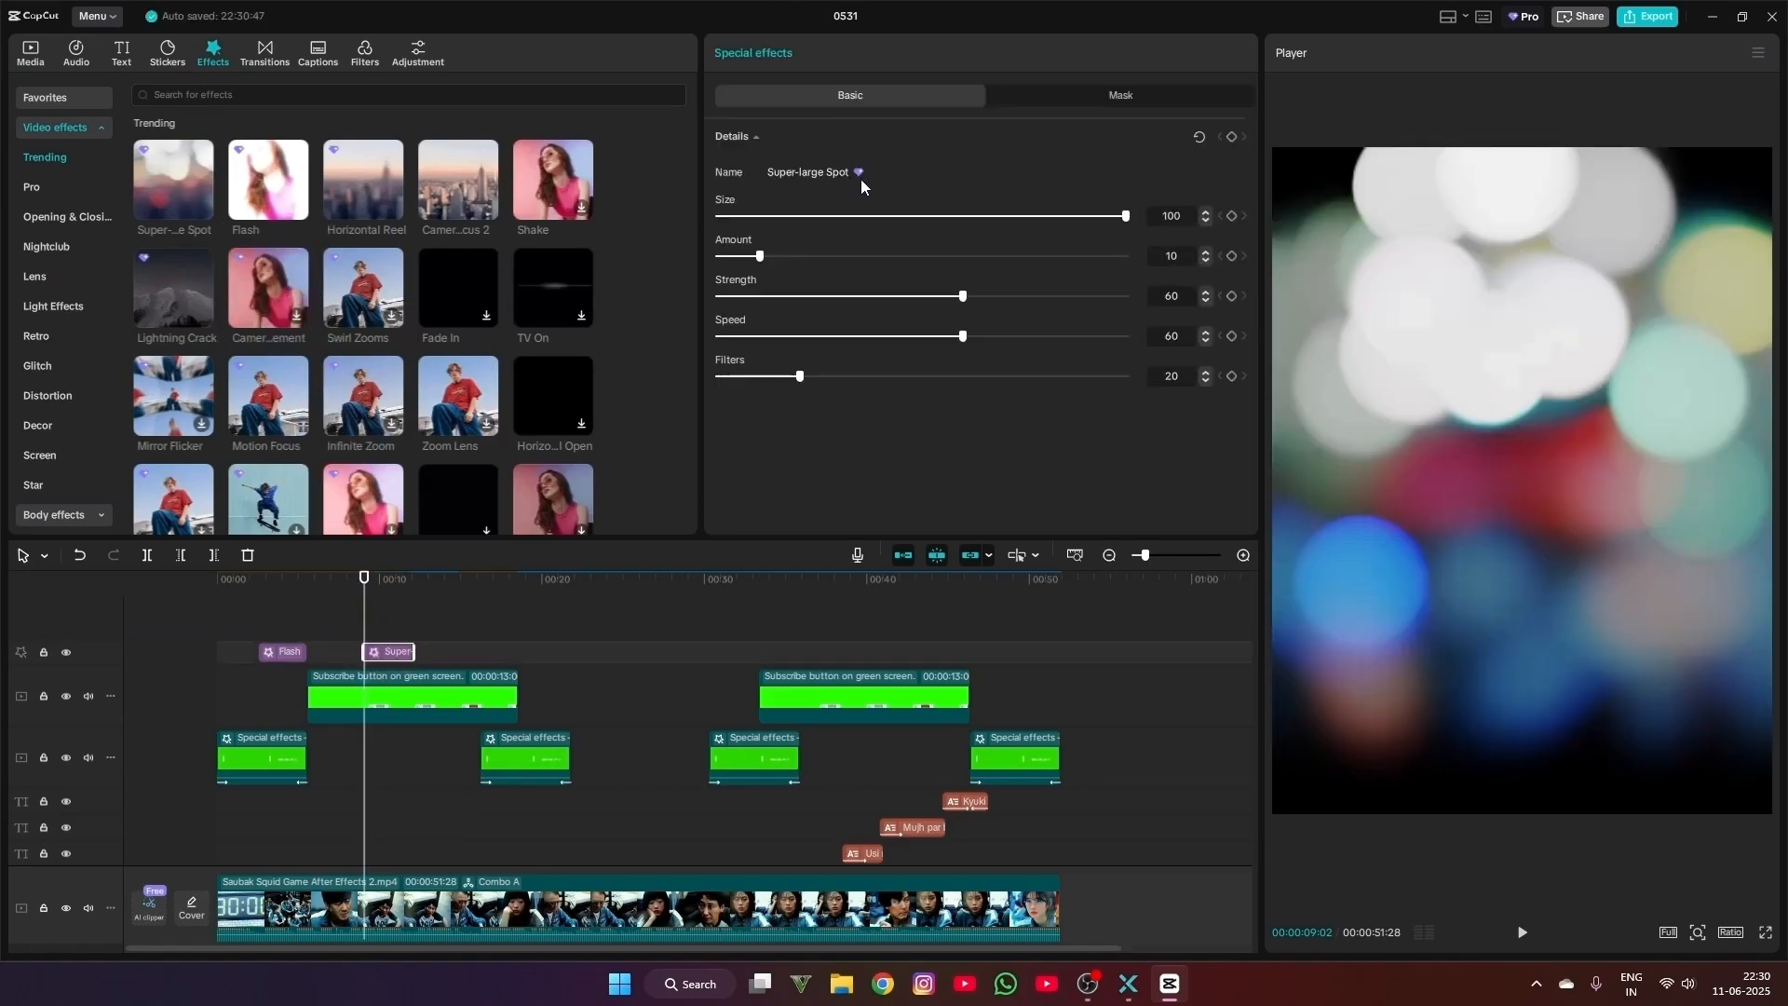
mouse_move(363, 205)
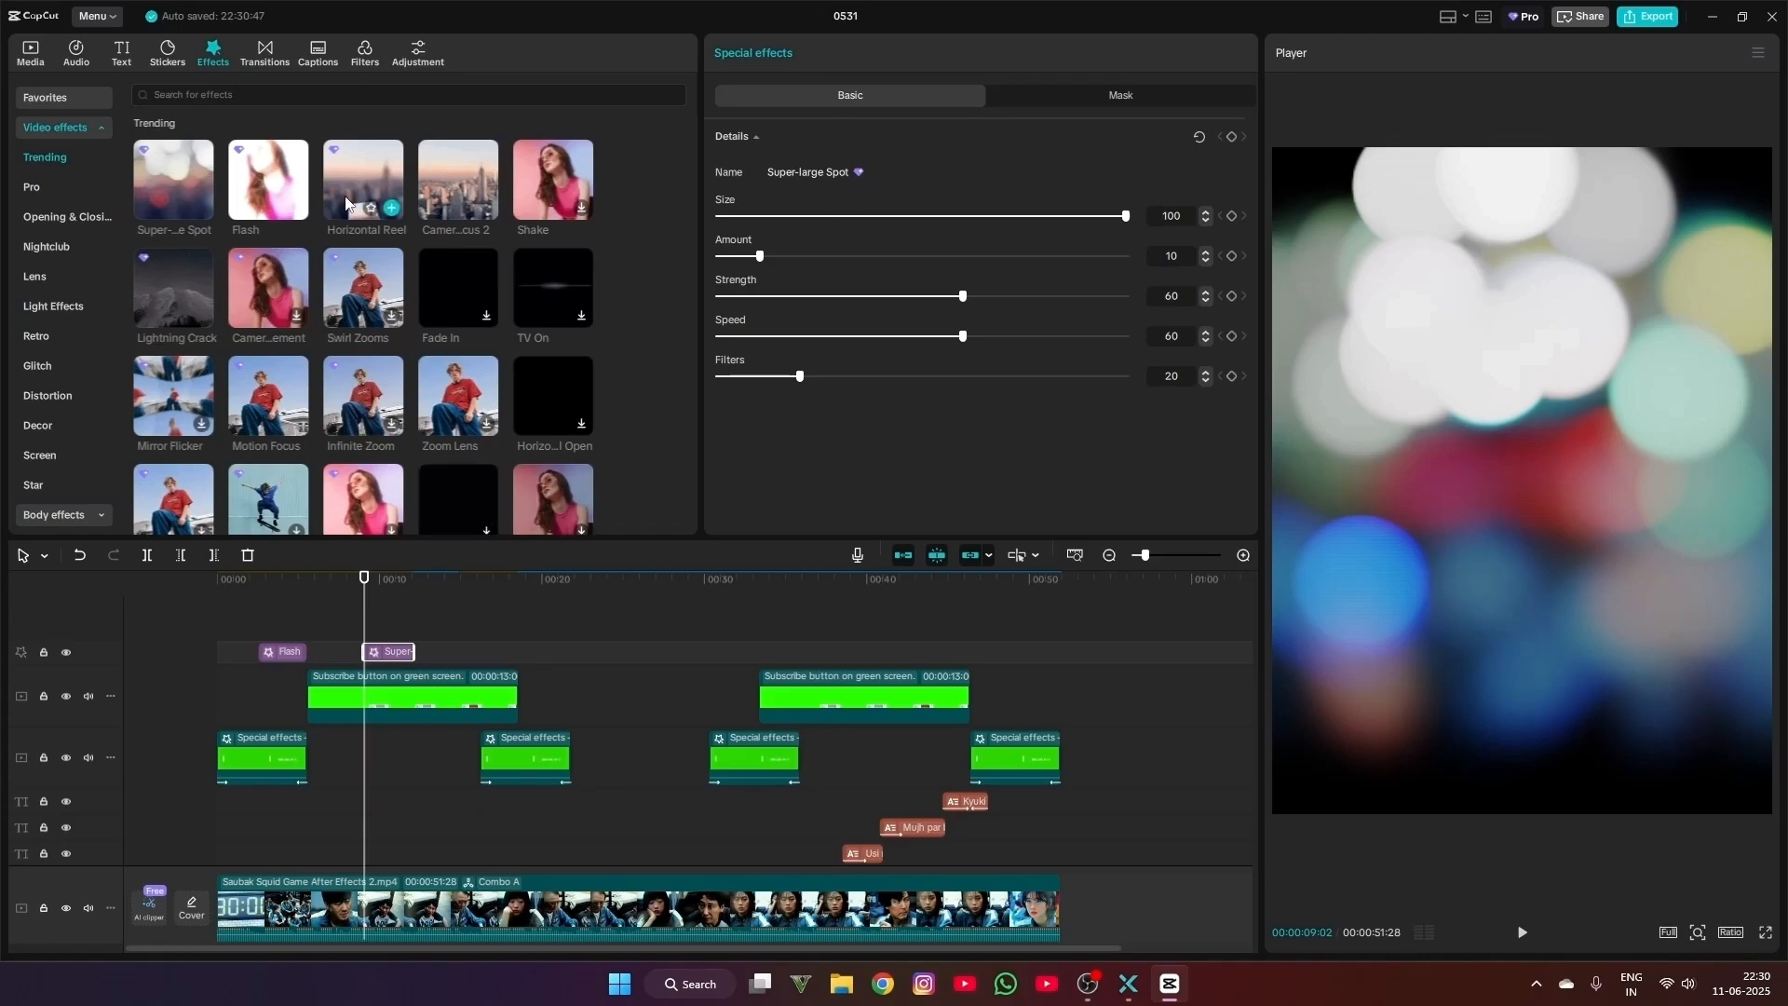
left_click(363, 179)
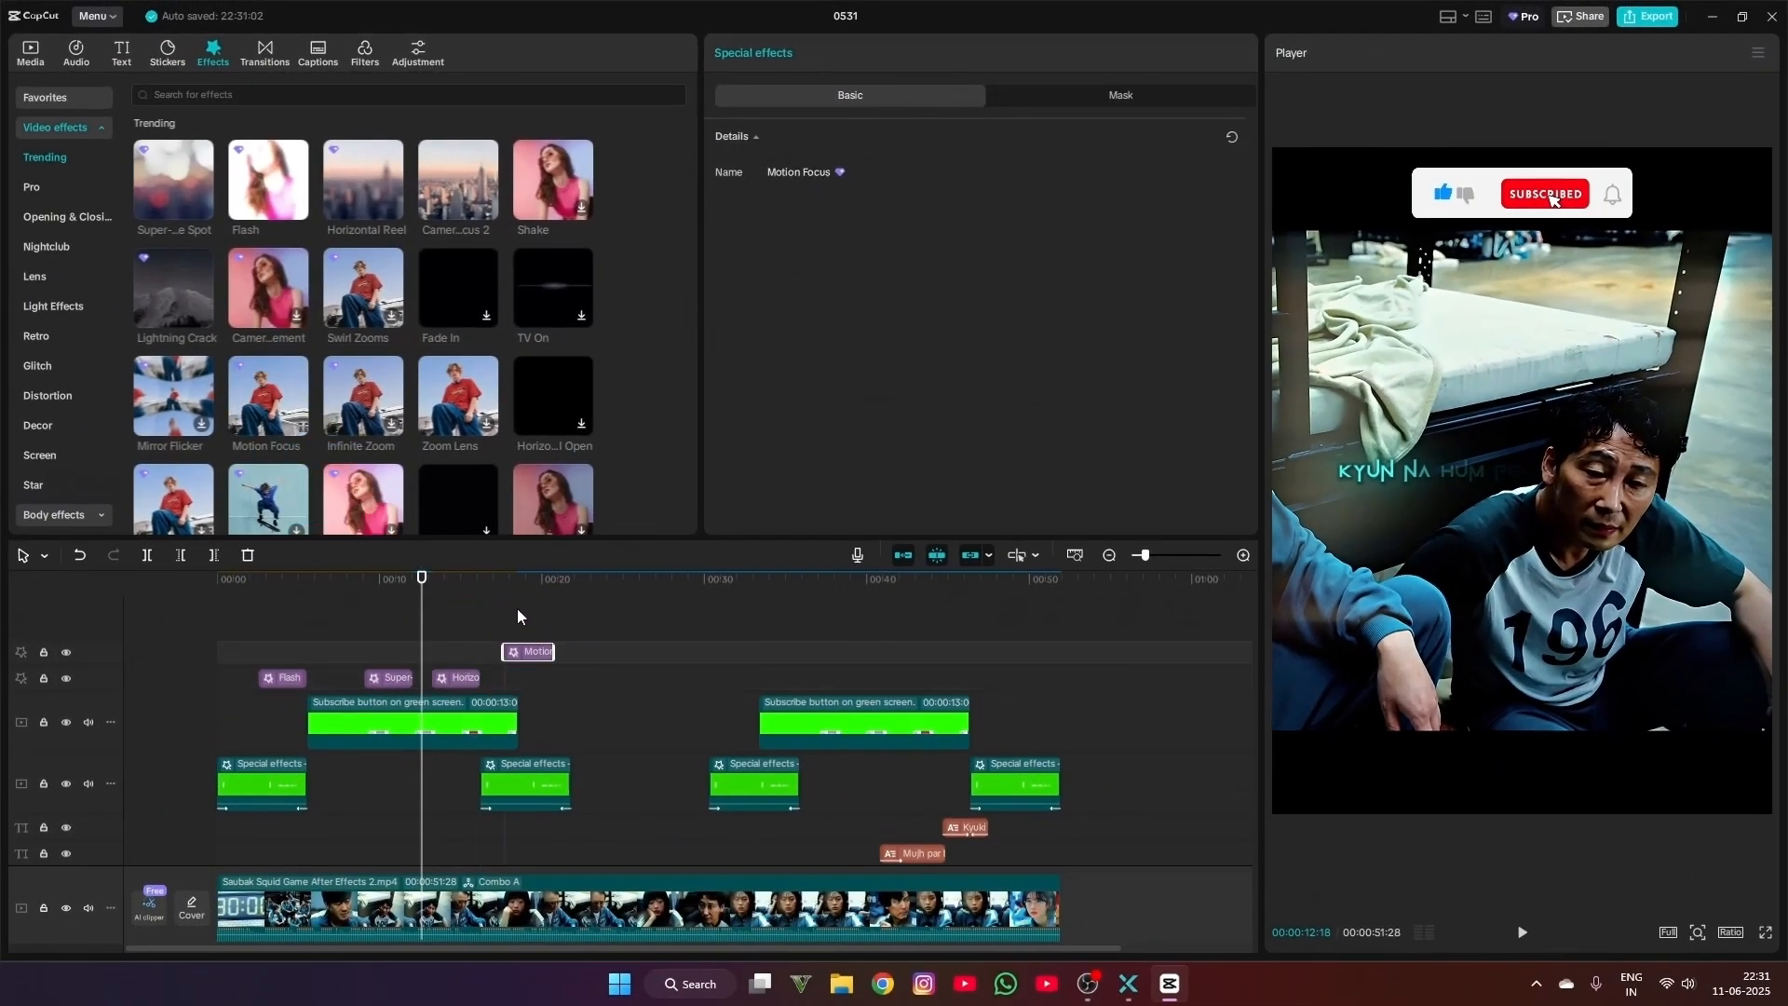
- Attempt an export, bringing up the Pro features prompt
left_click(548, 578)
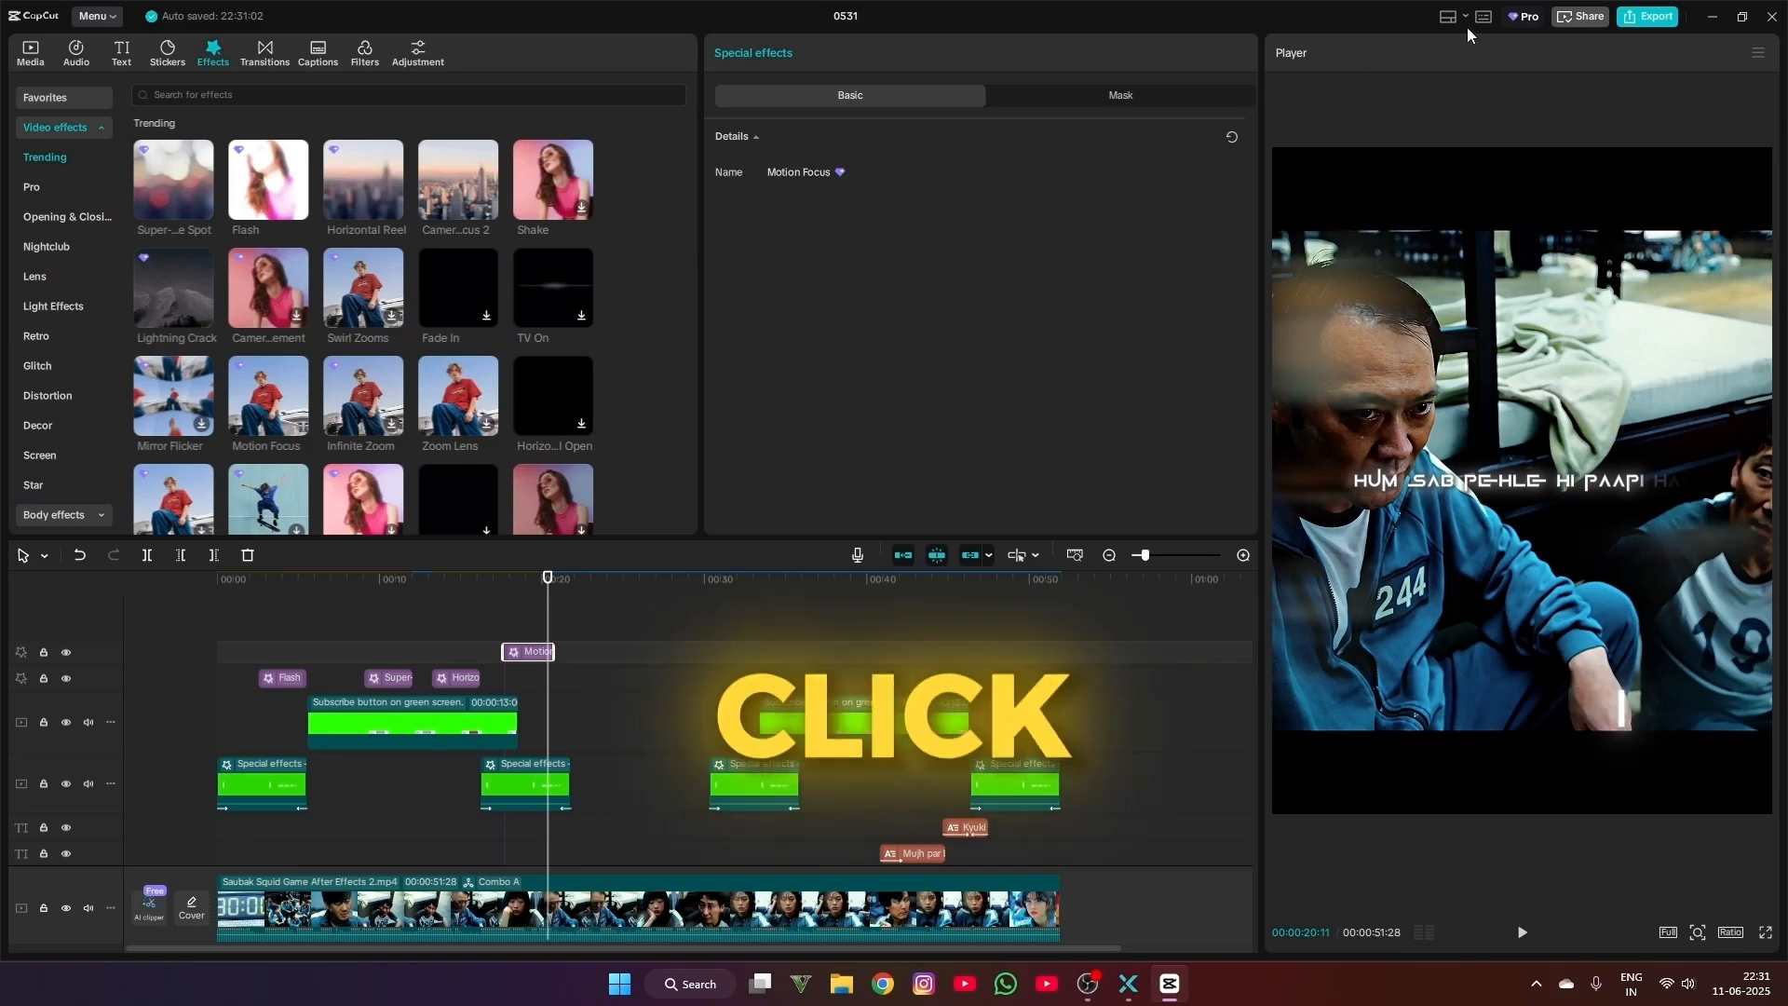
left_click(1646, 17)
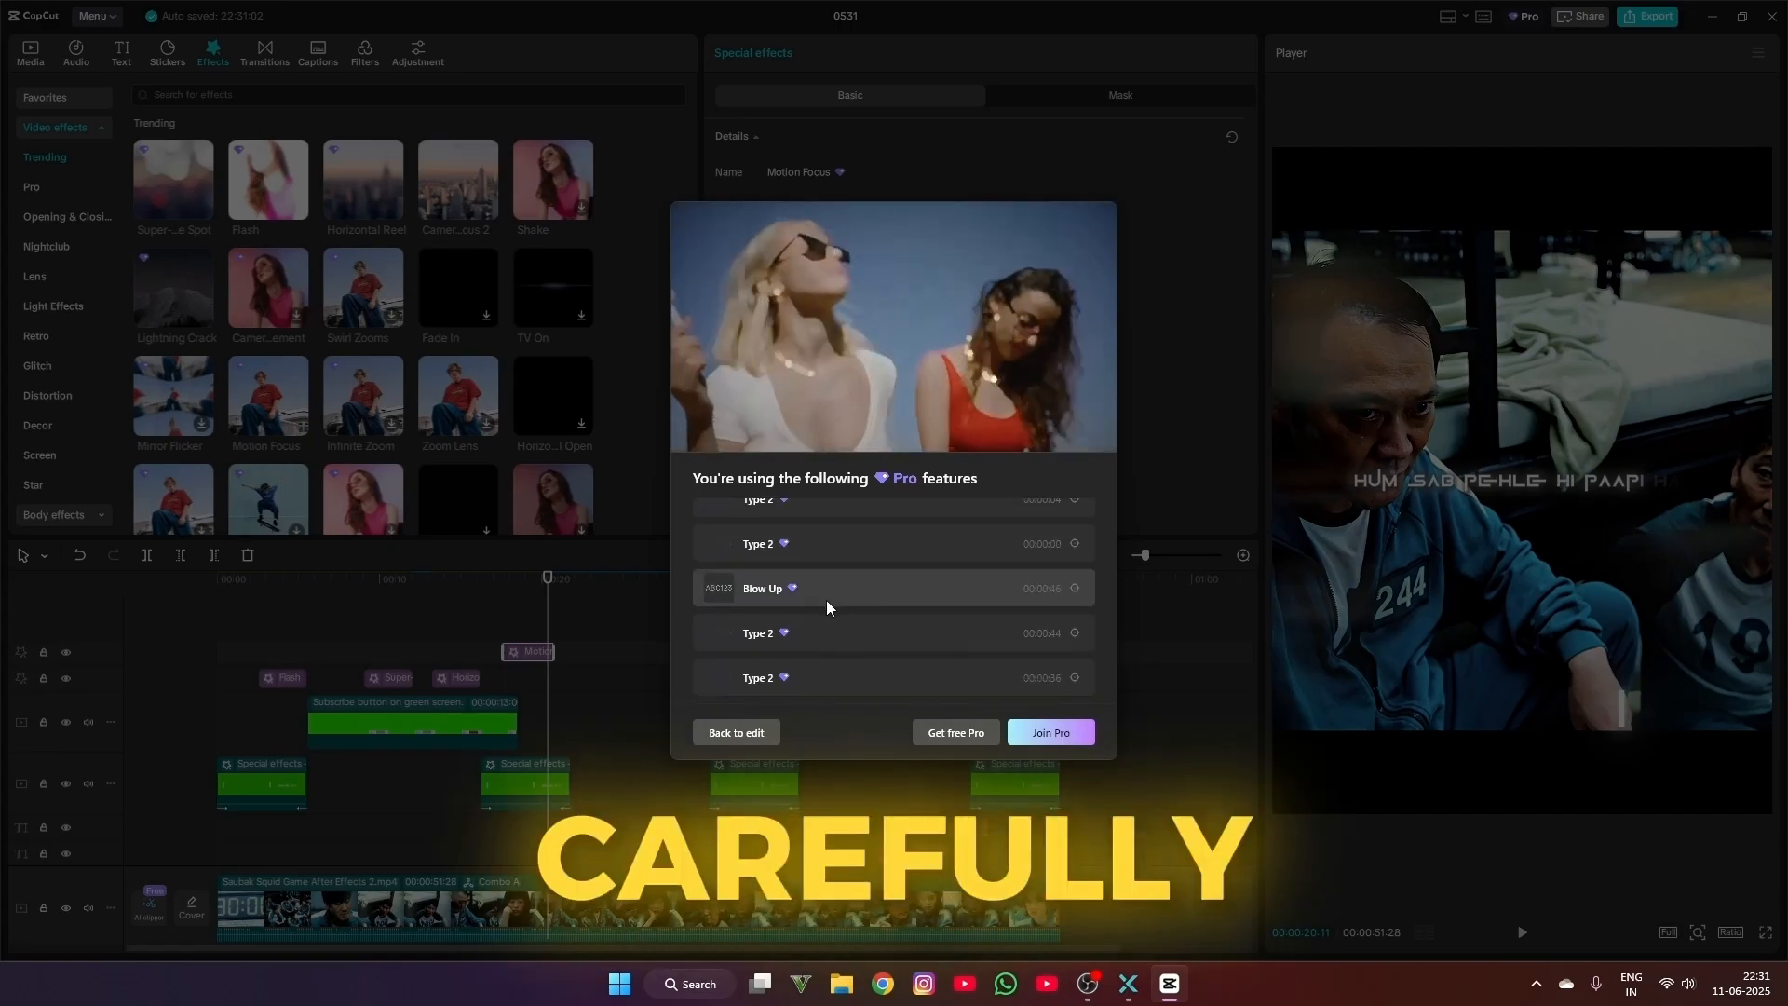
- Render the entire timeline from its right-click Render menu
left_click(736, 732)
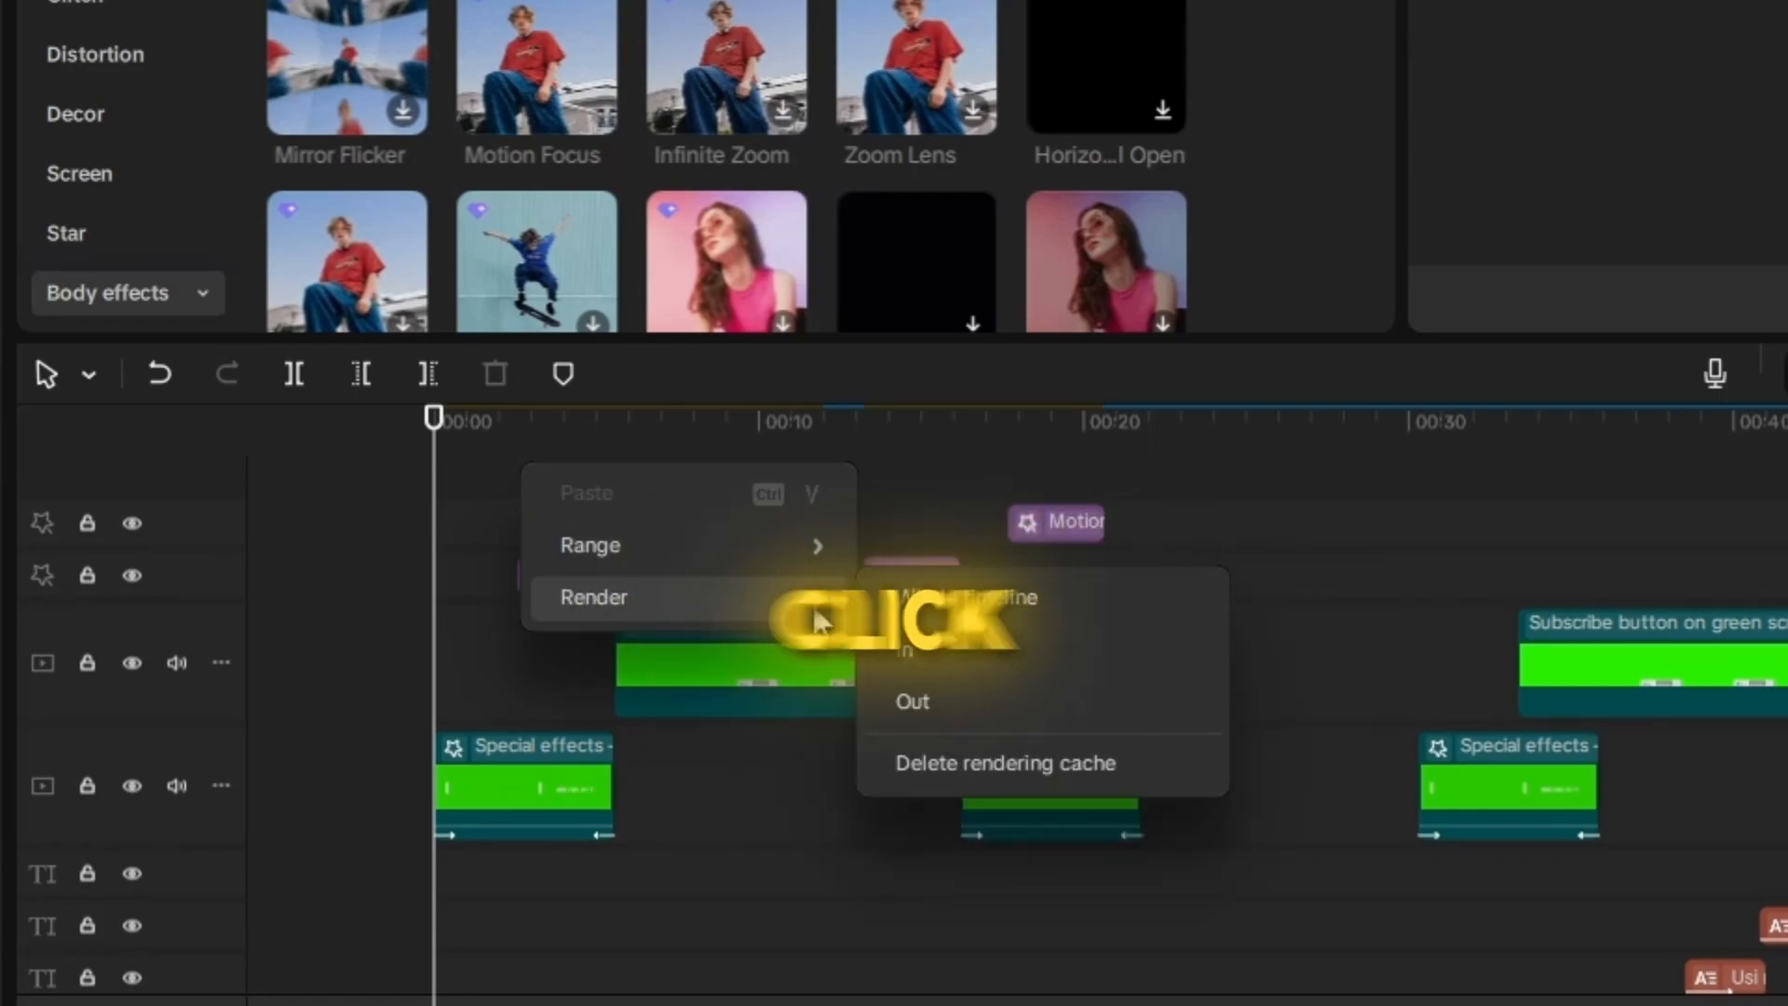
left_click(592, 596)
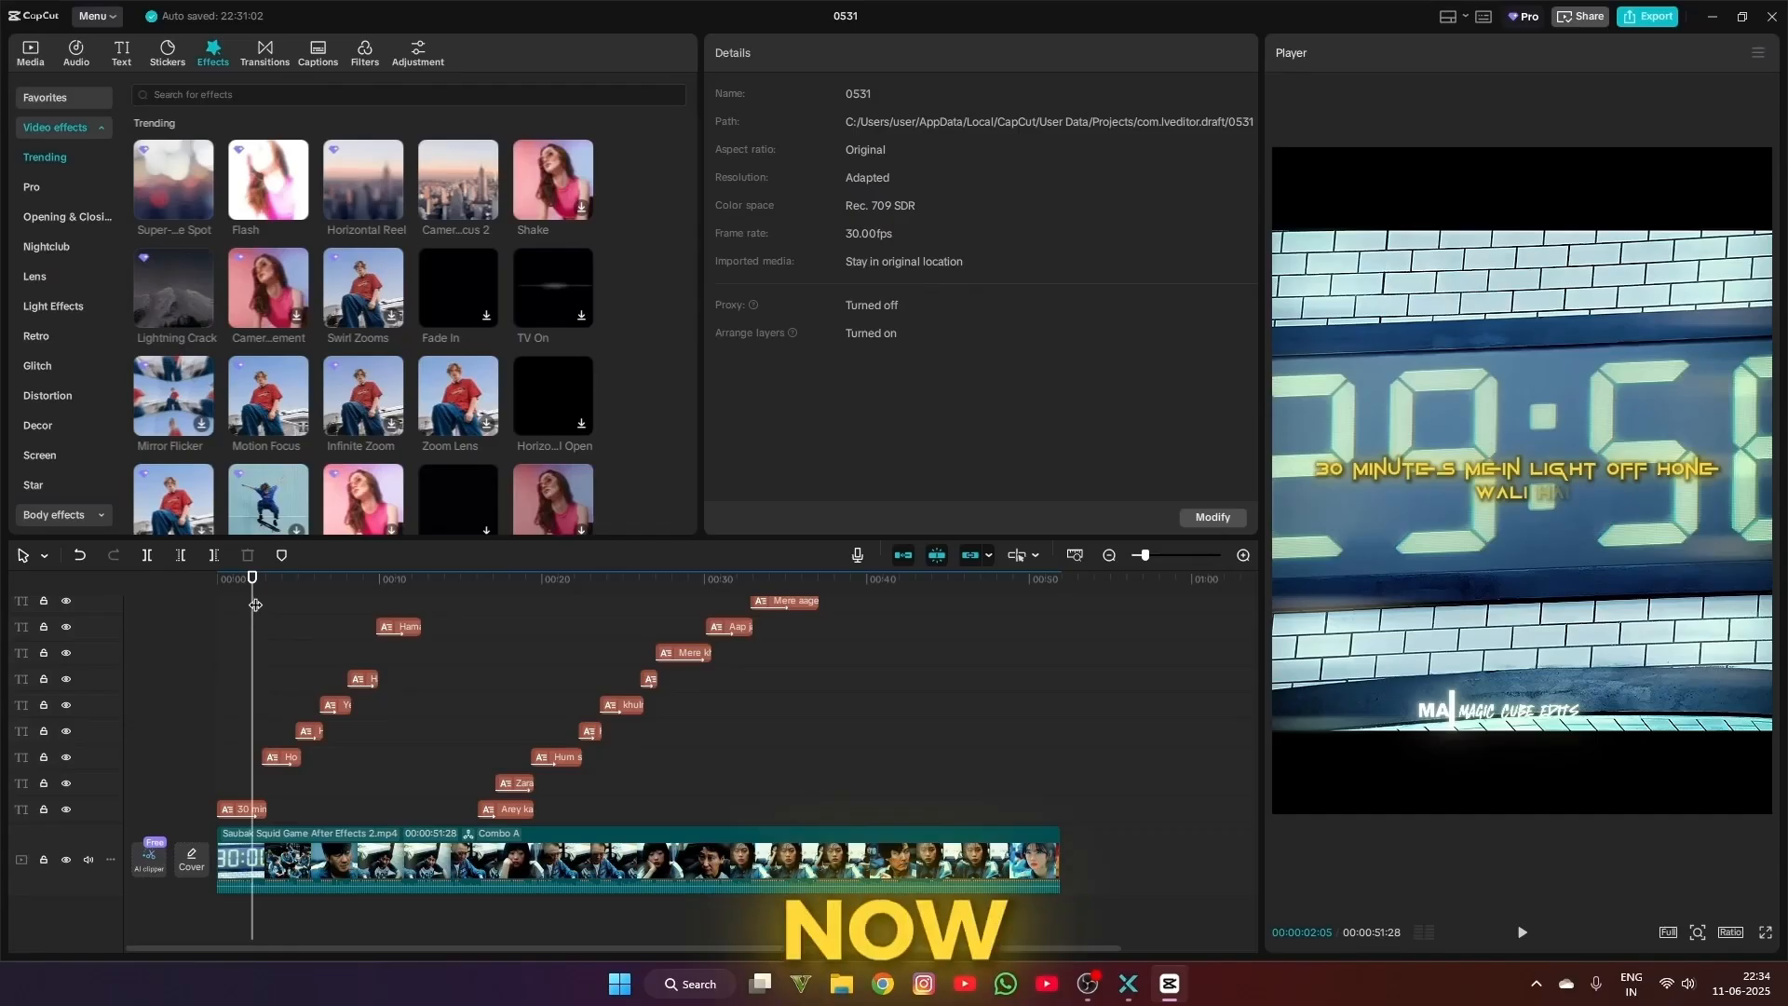
- Select all clips, create a compound clip from them, and pre-process it
left_click(628, 861)
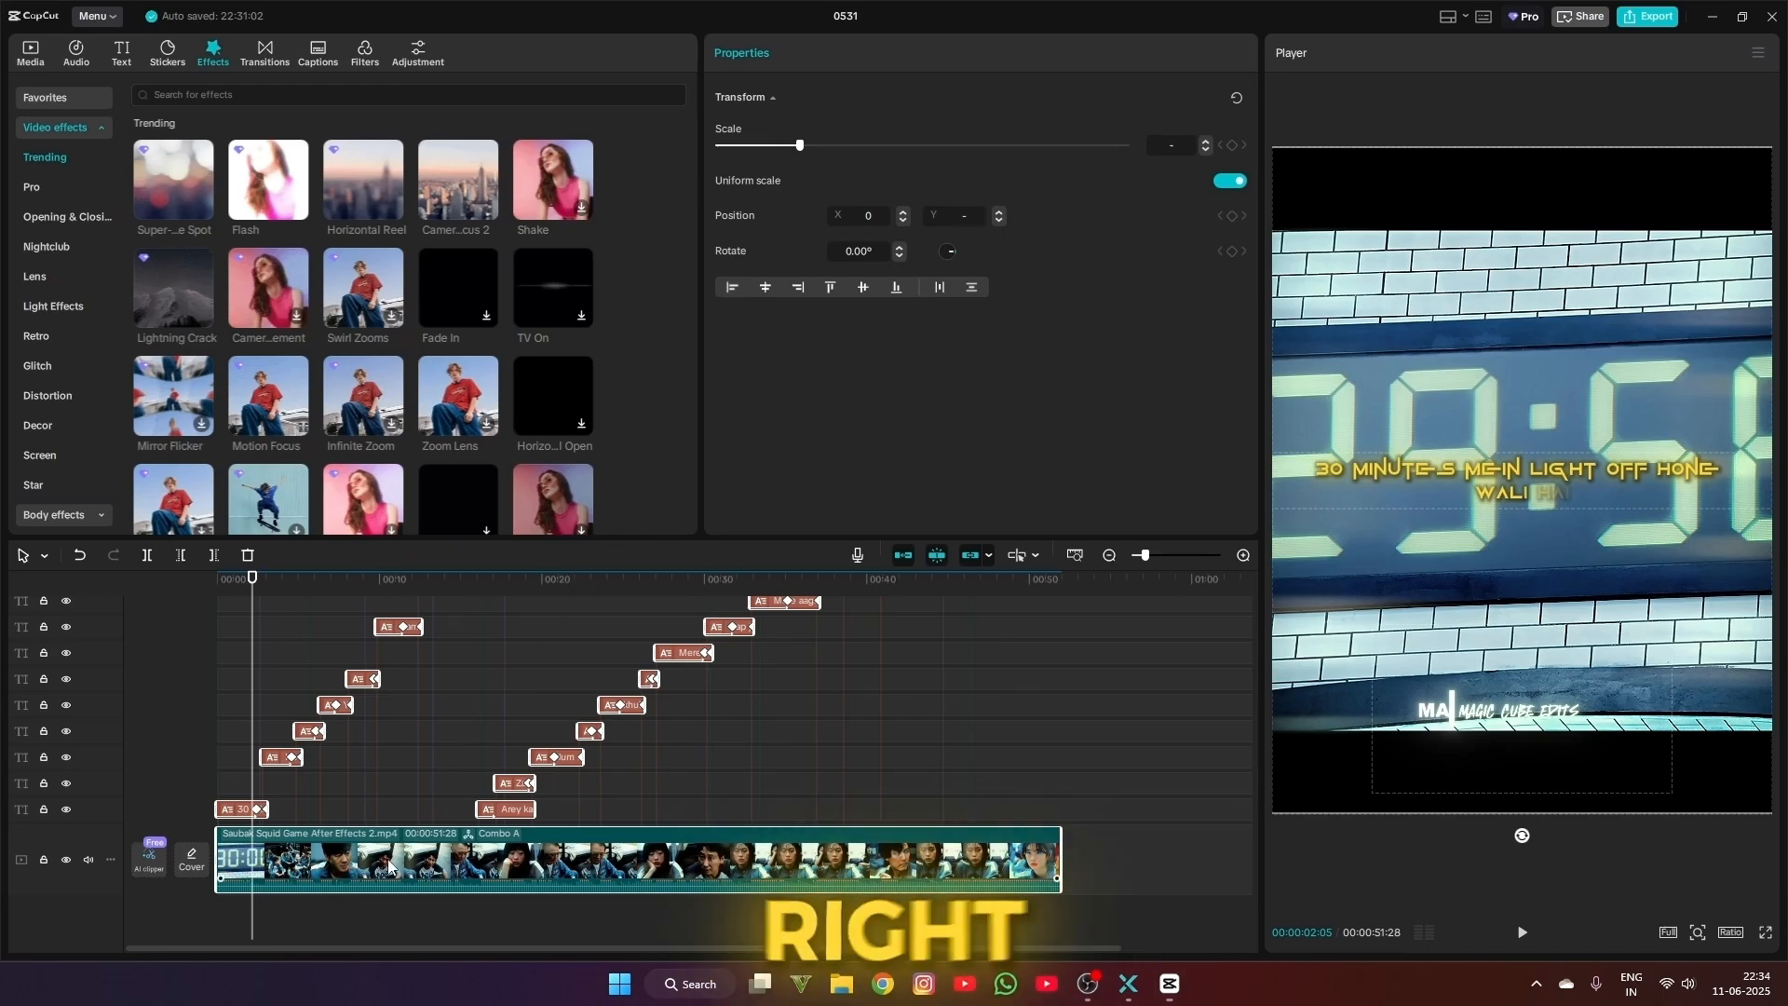
right_click(388, 860)
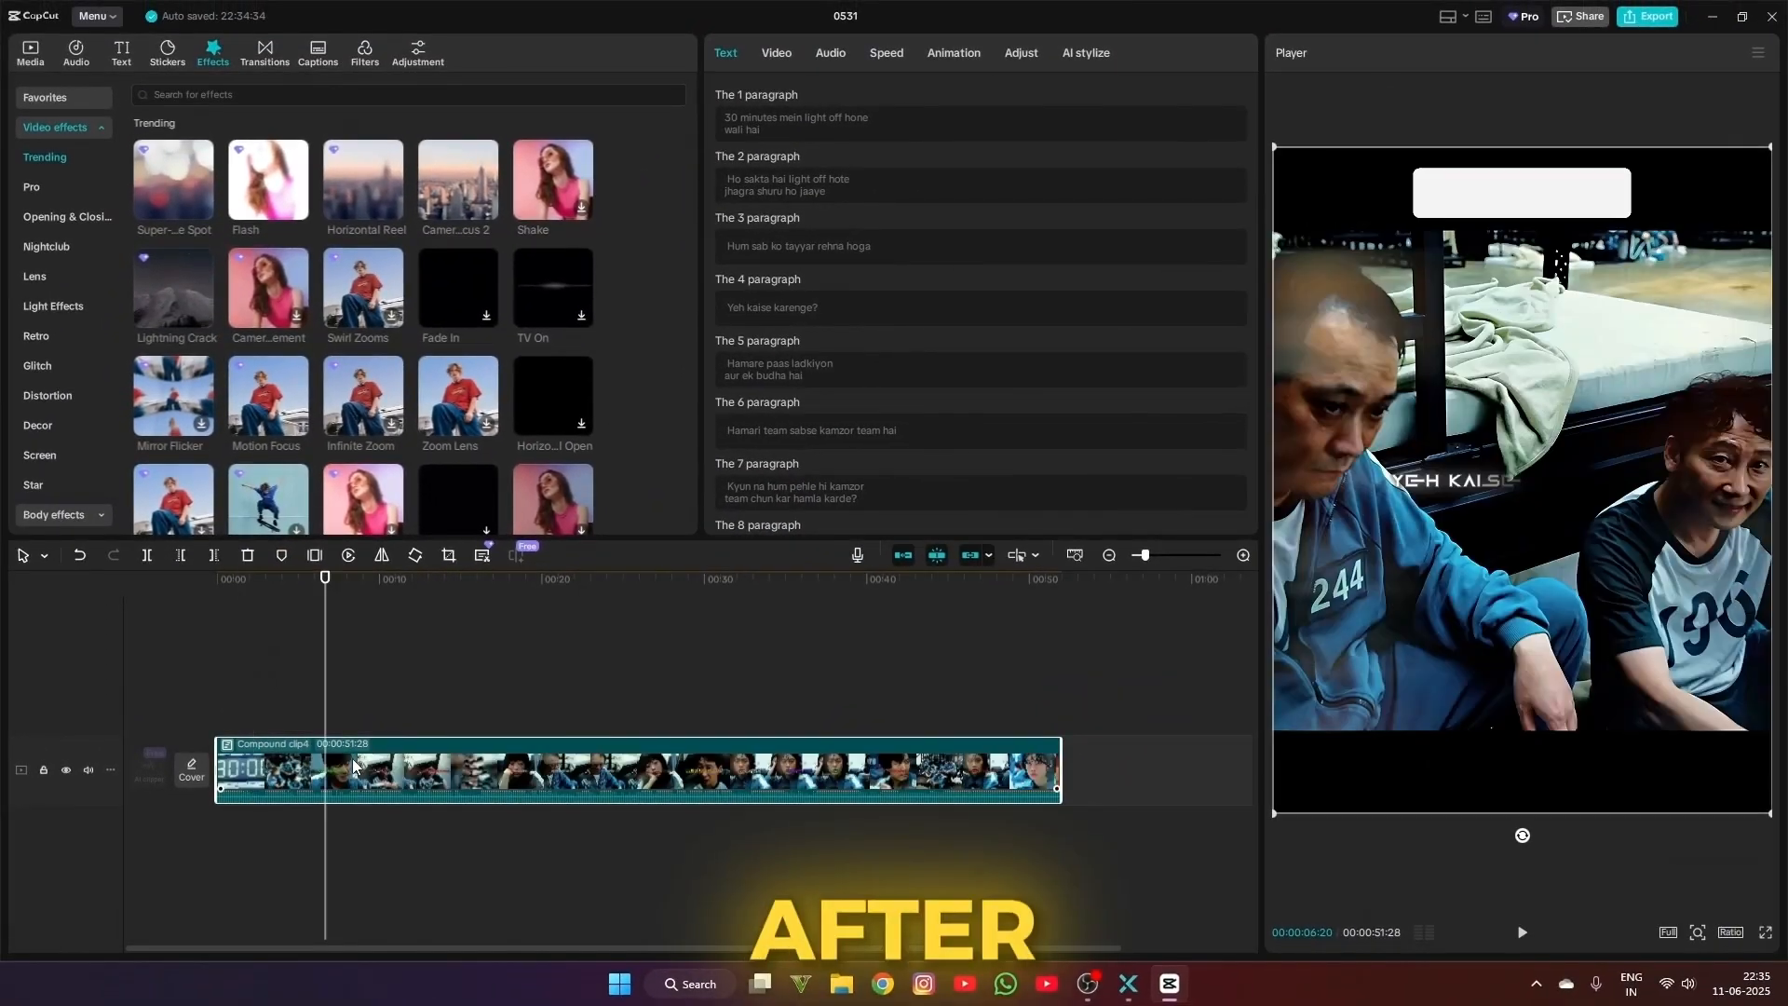
right_click(354, 770)
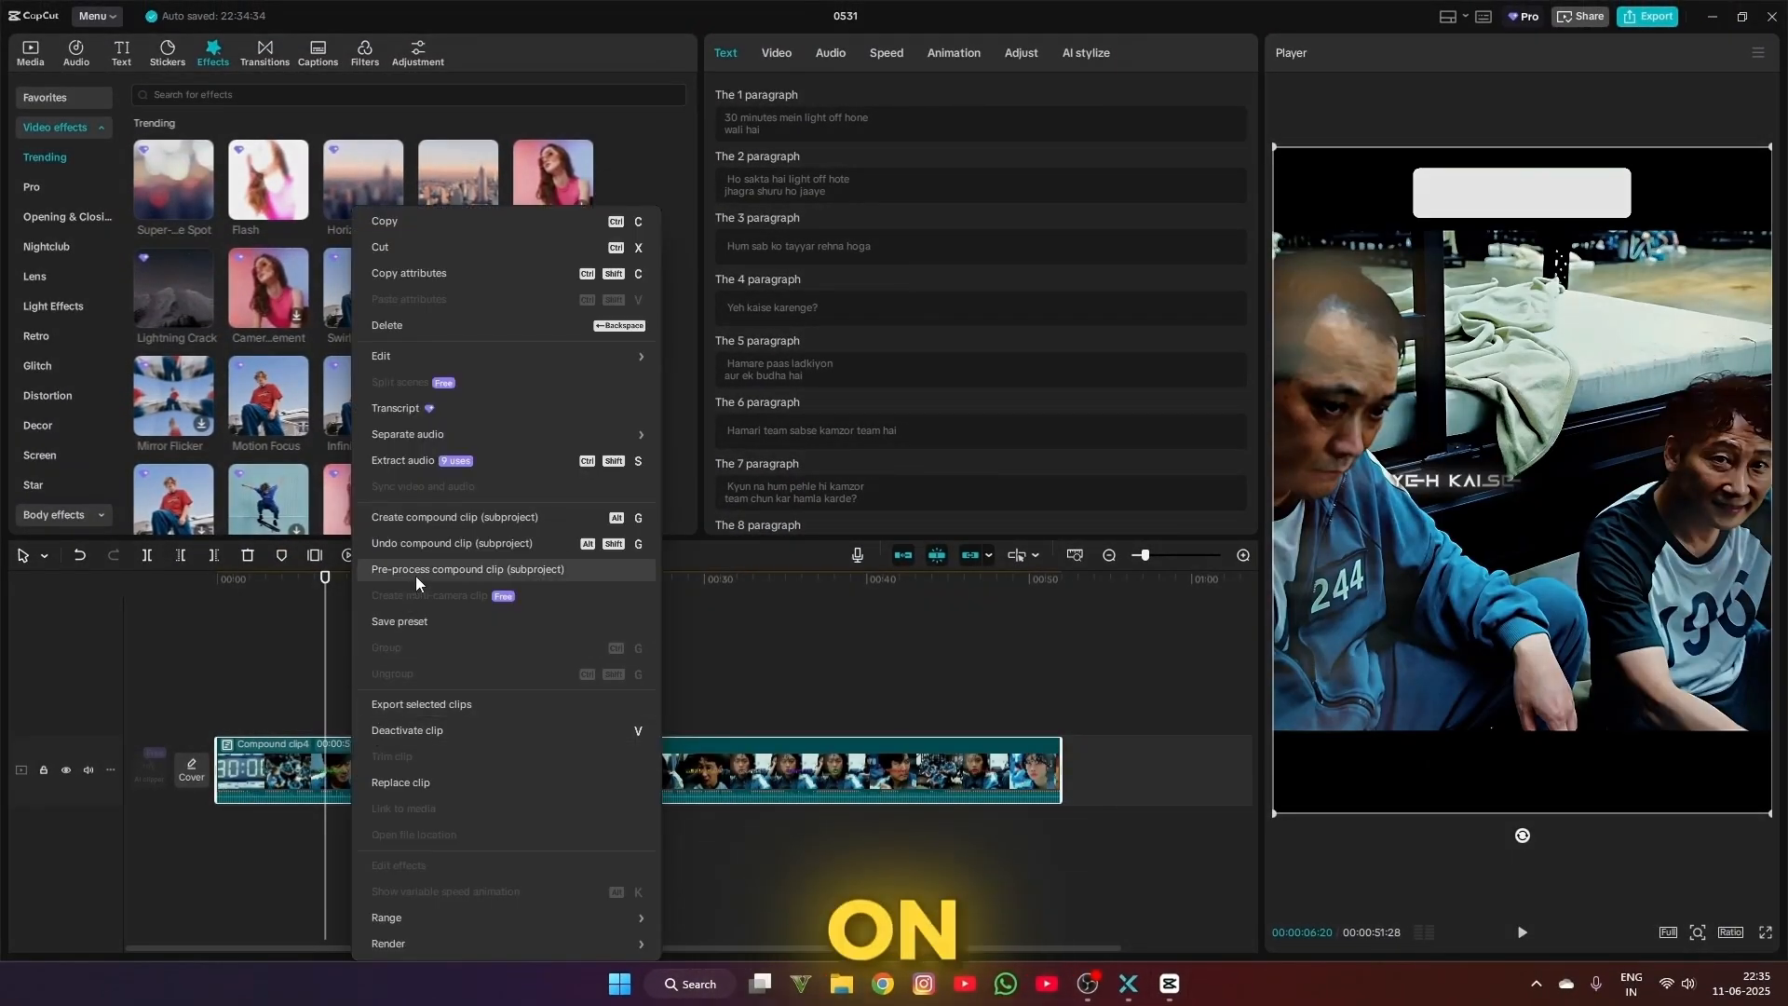
left_click(466, 570)
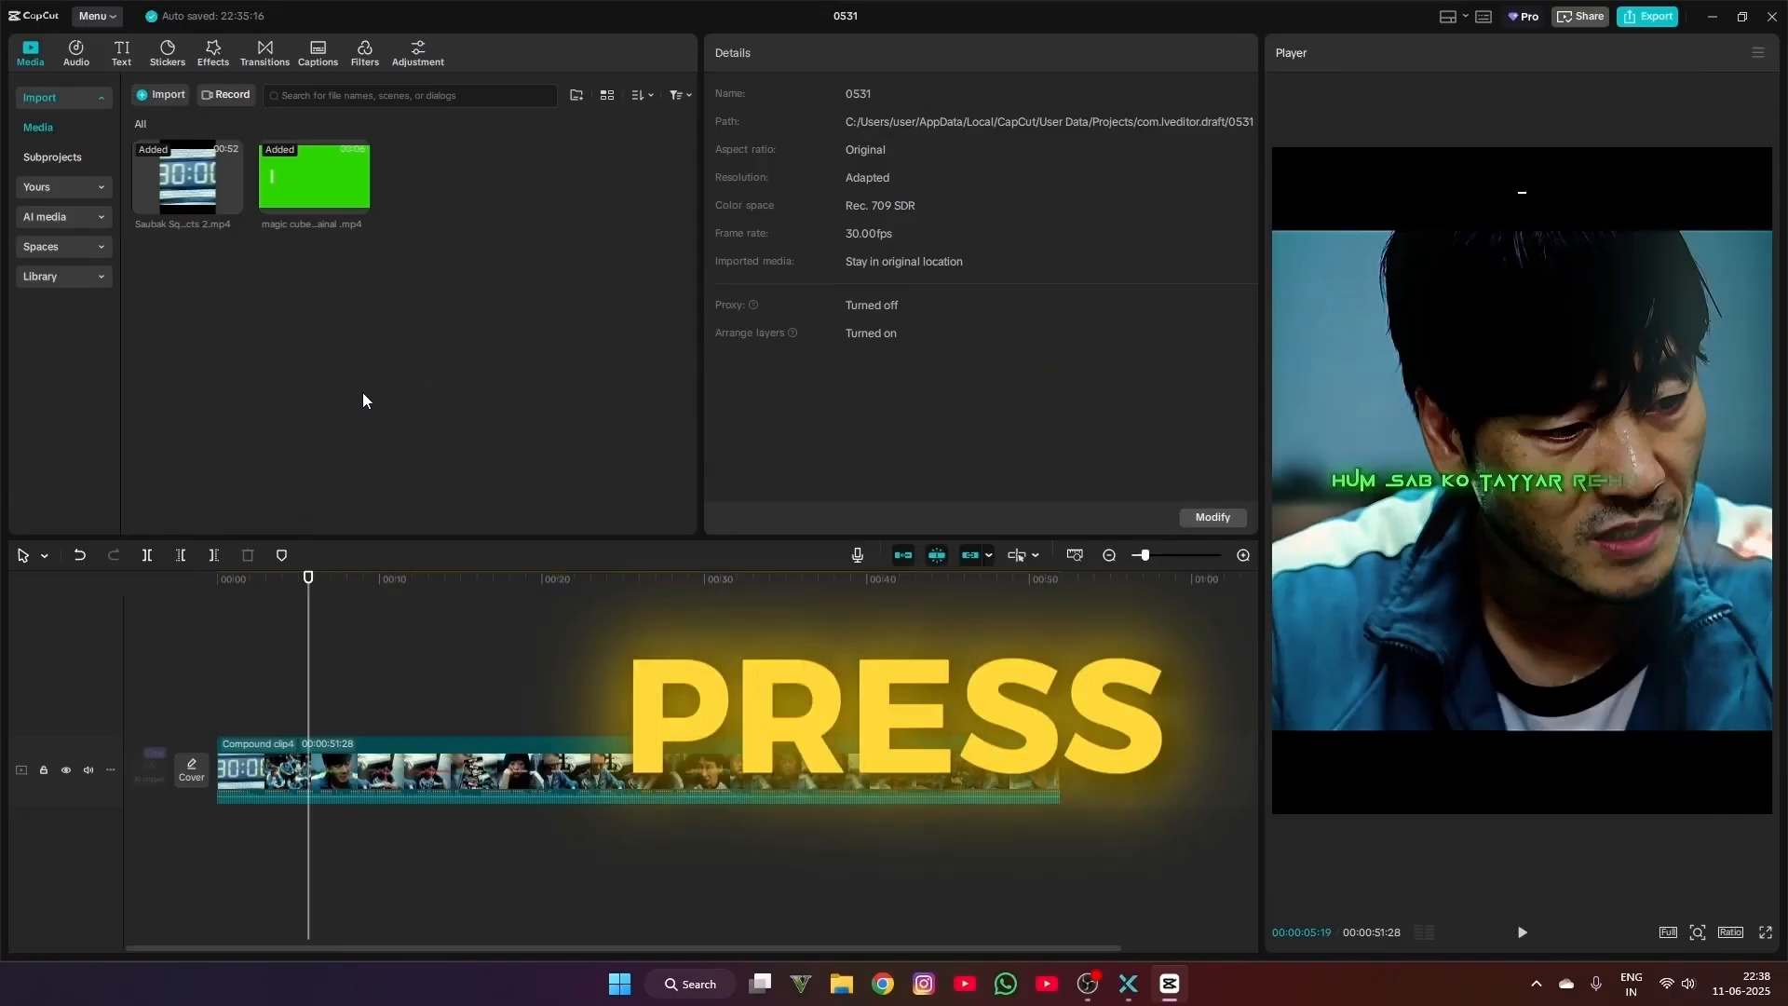
- Browse AppData > Local > CapCut > Projects > com.lveditor.draft down to the common_attachment folder
key("Win+r")
type("appdata")
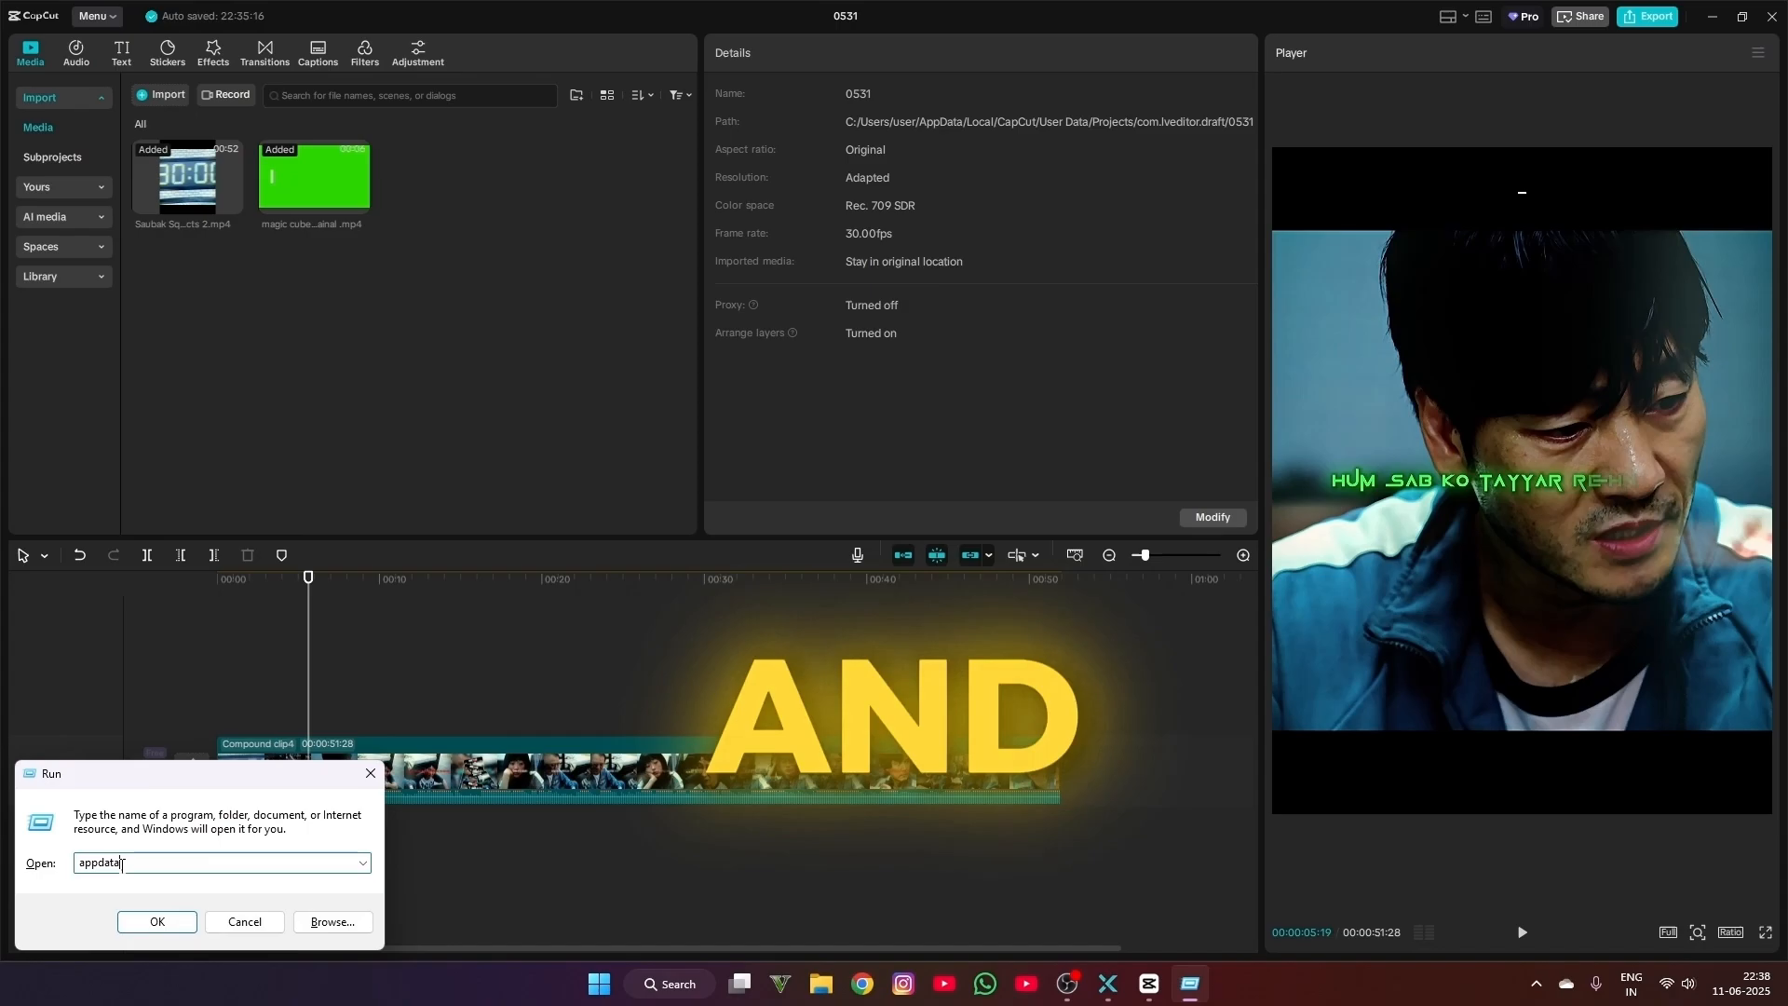
left_click(156, 922)
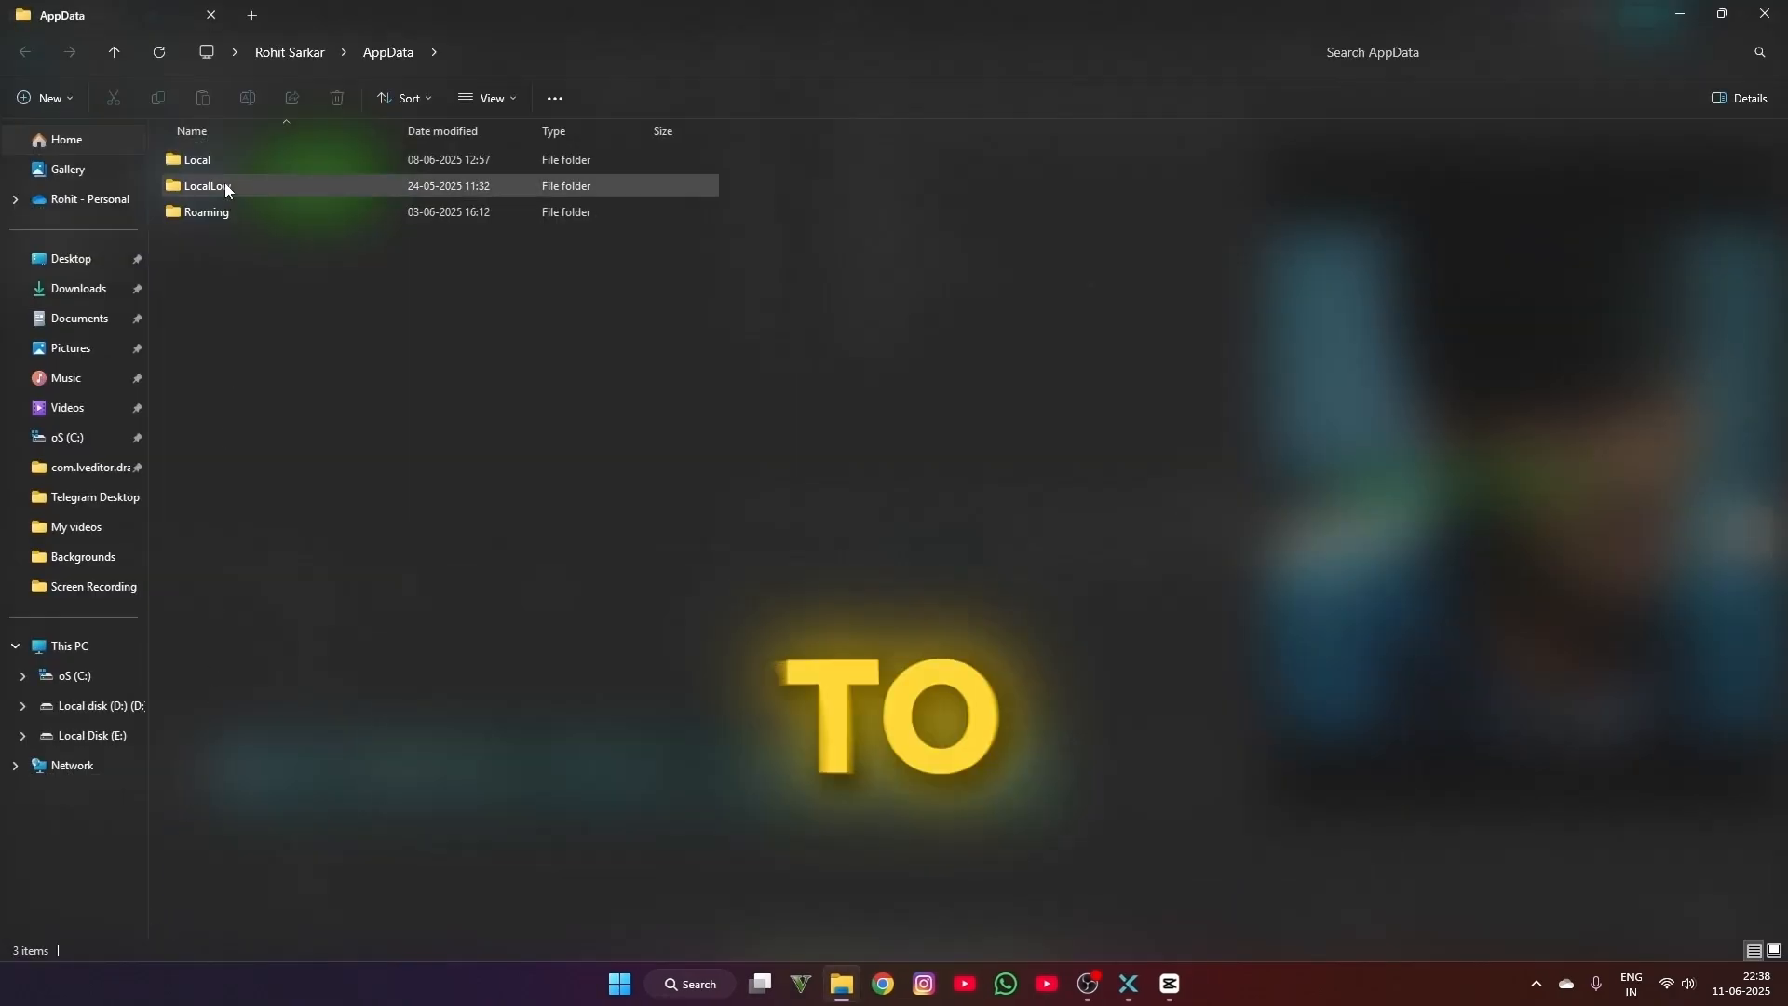
double_click(198, 160)
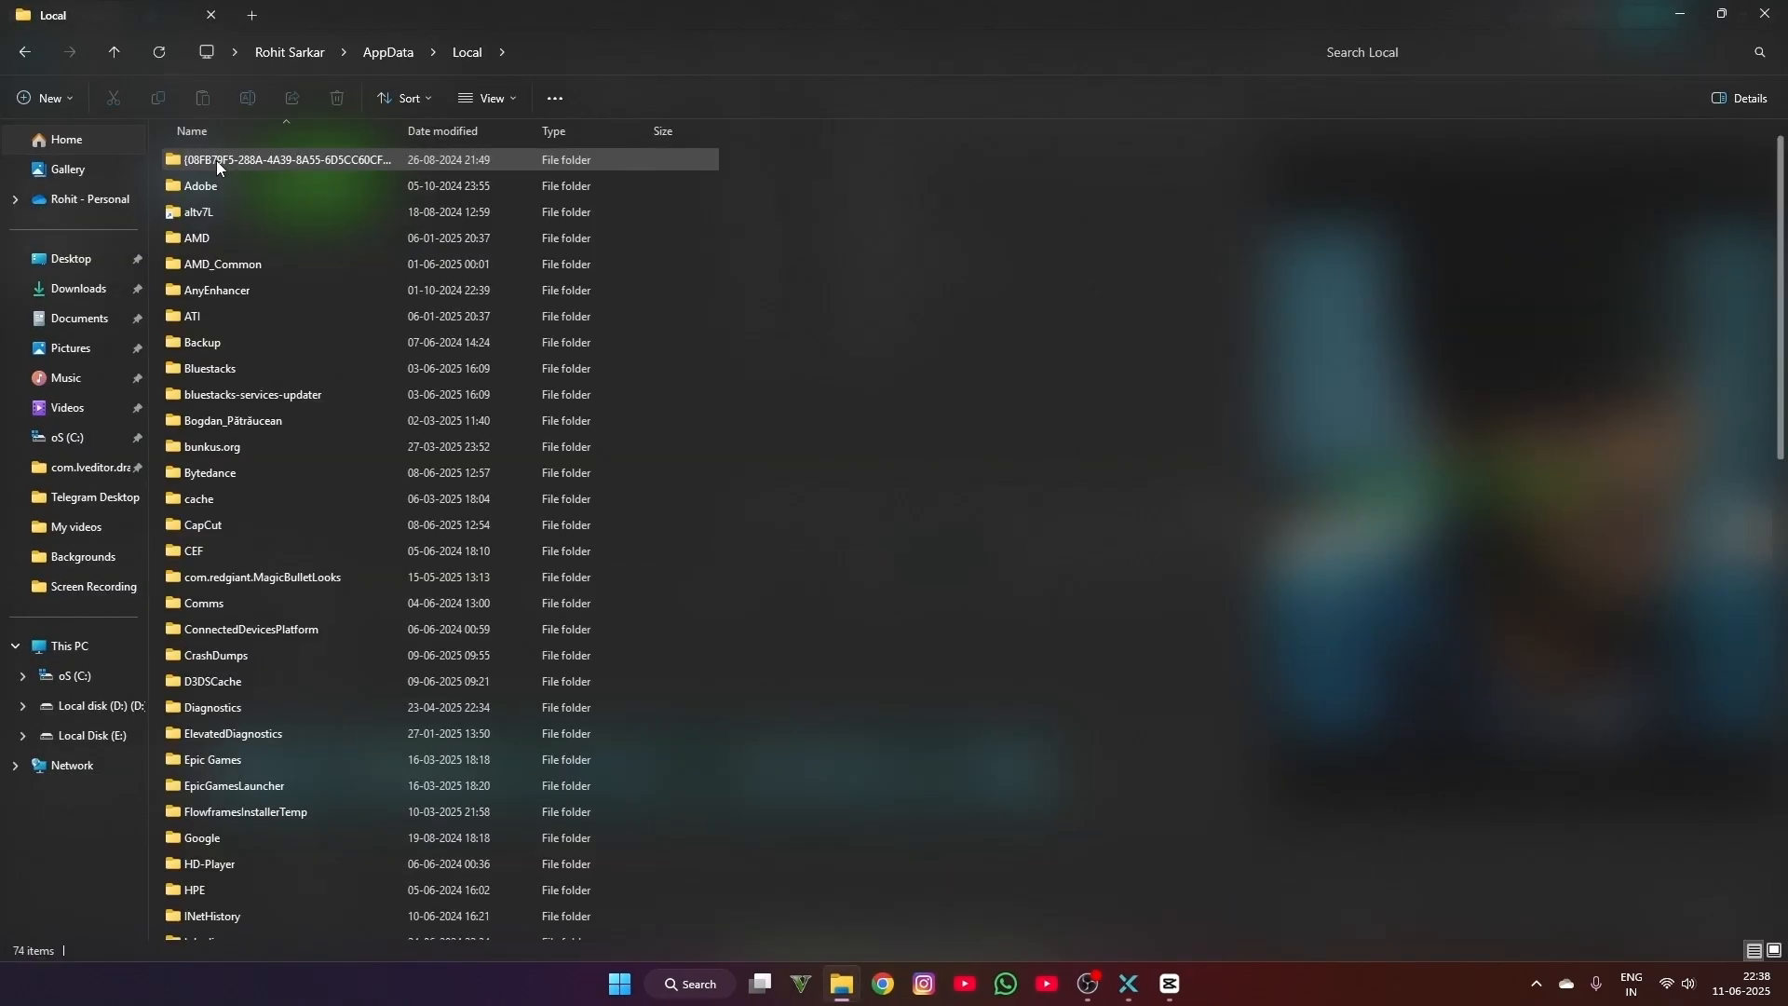
left_click(201, 525)
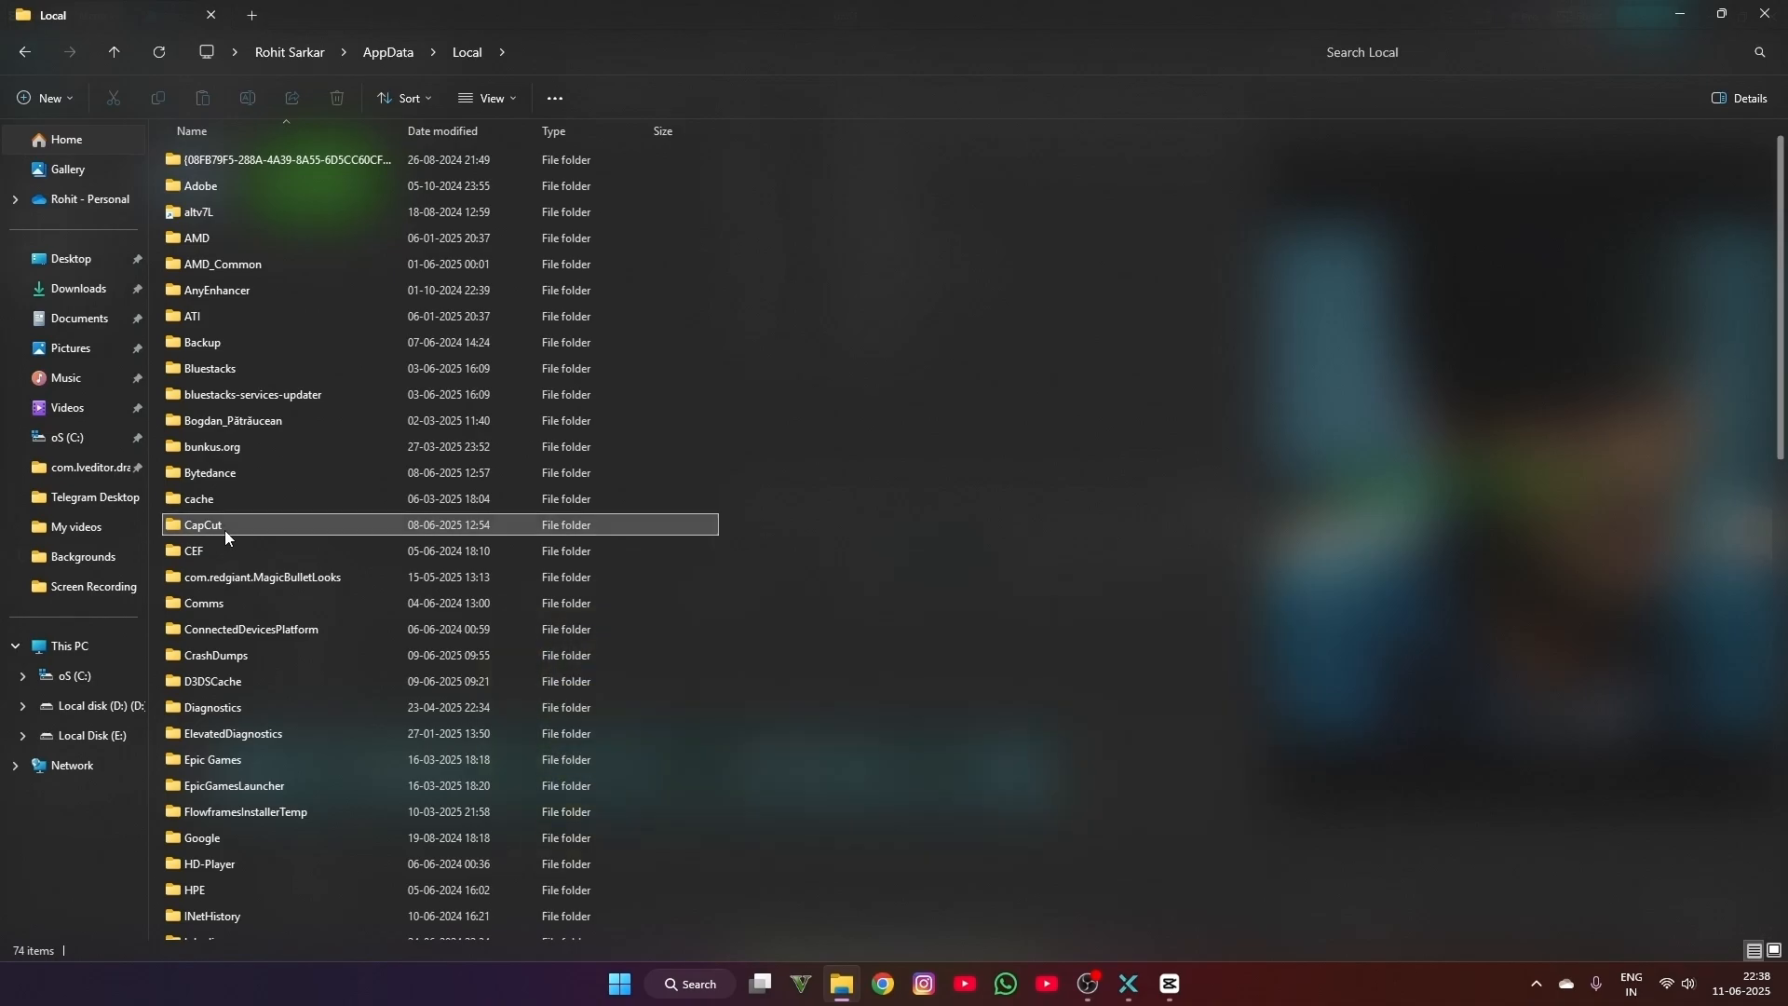
double_click(201, 525)
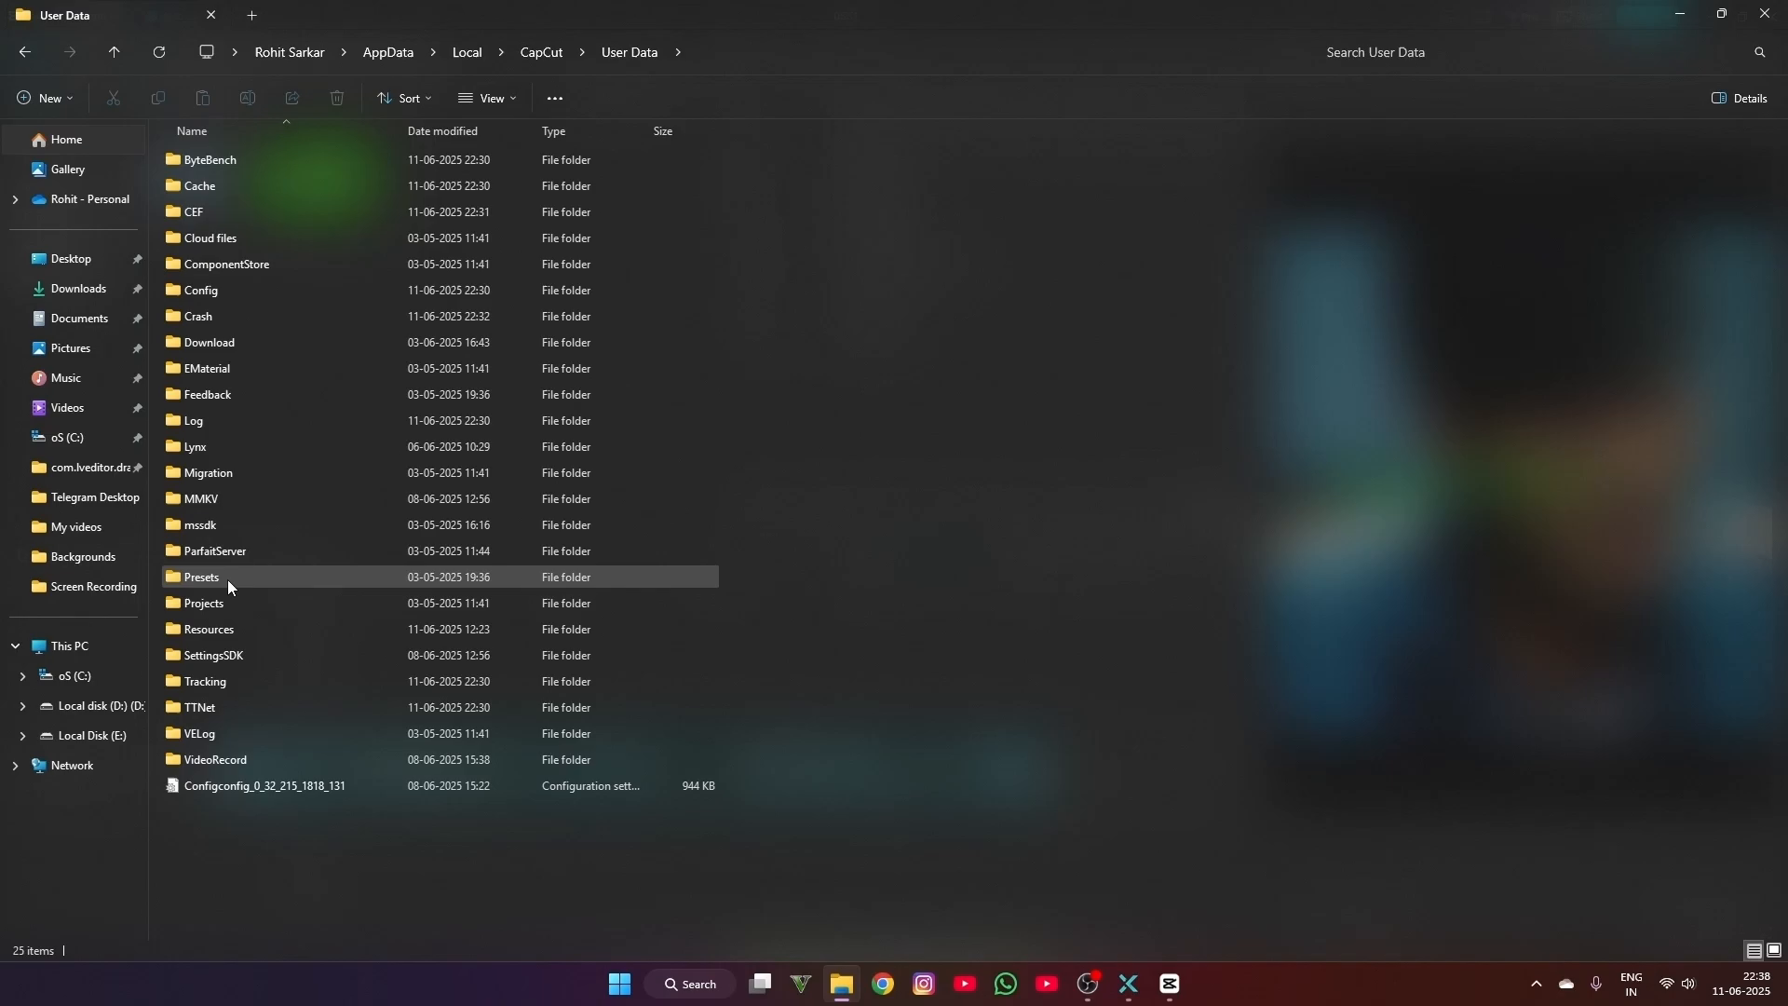
double_click(203, 602)
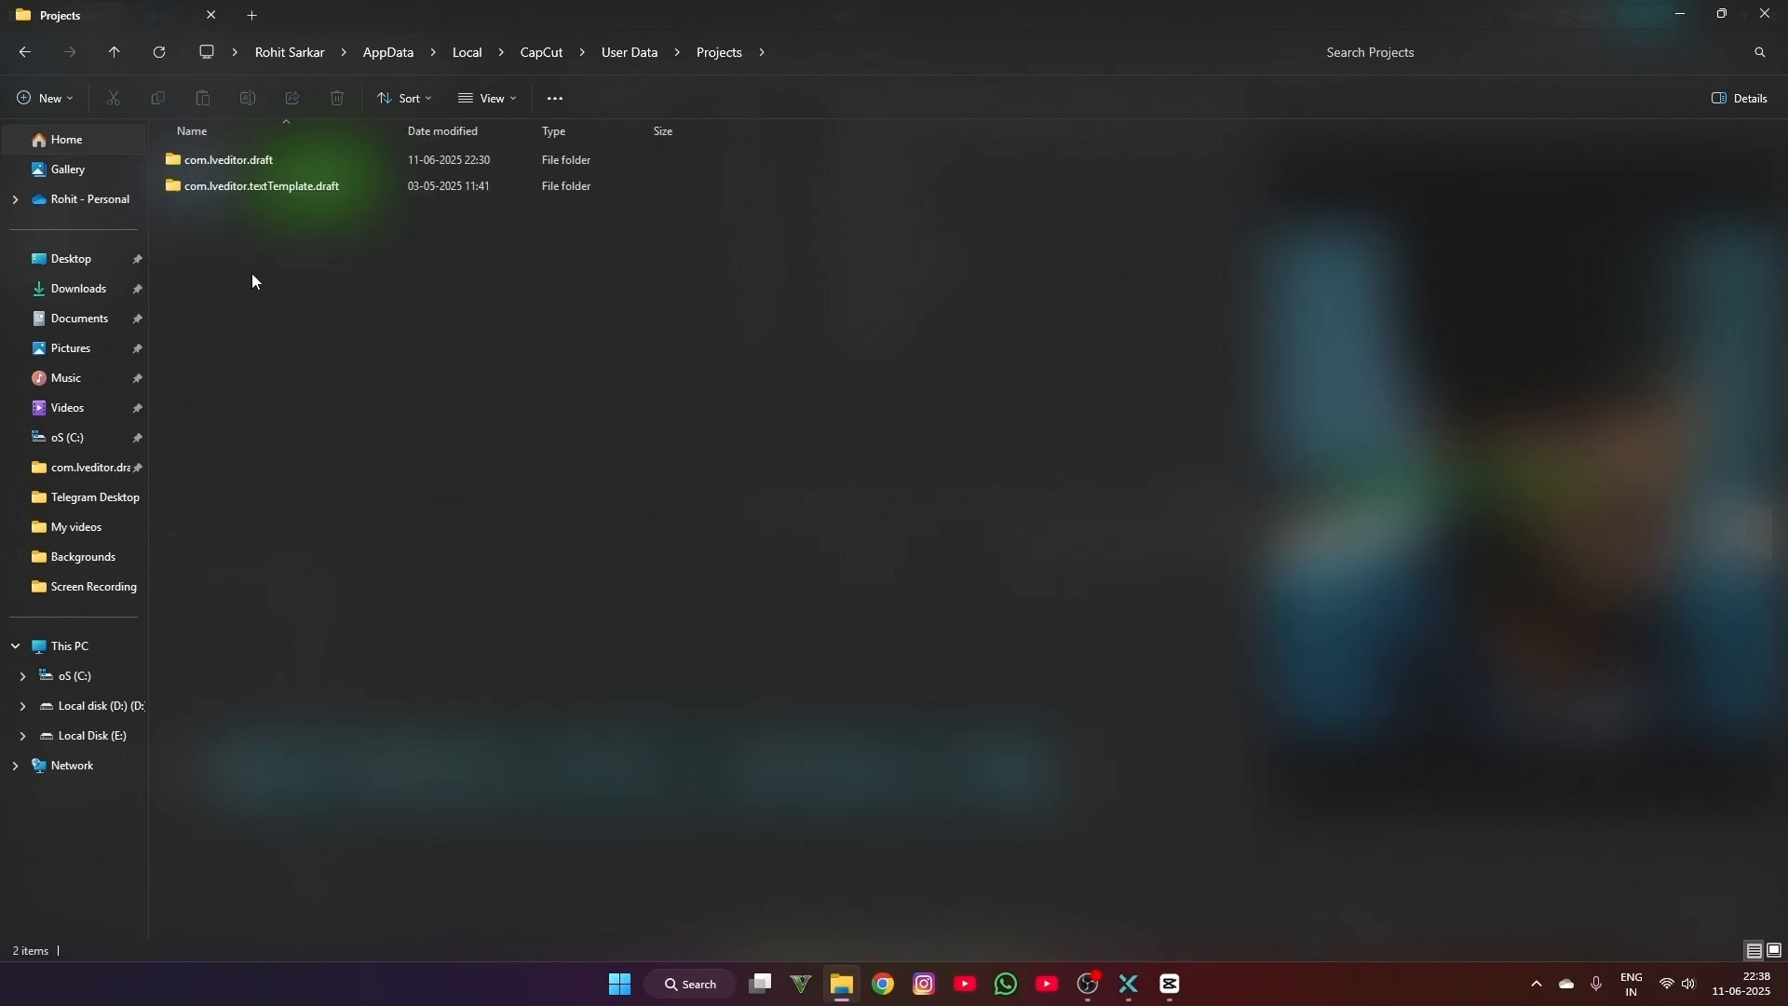
double_click(228, 160)
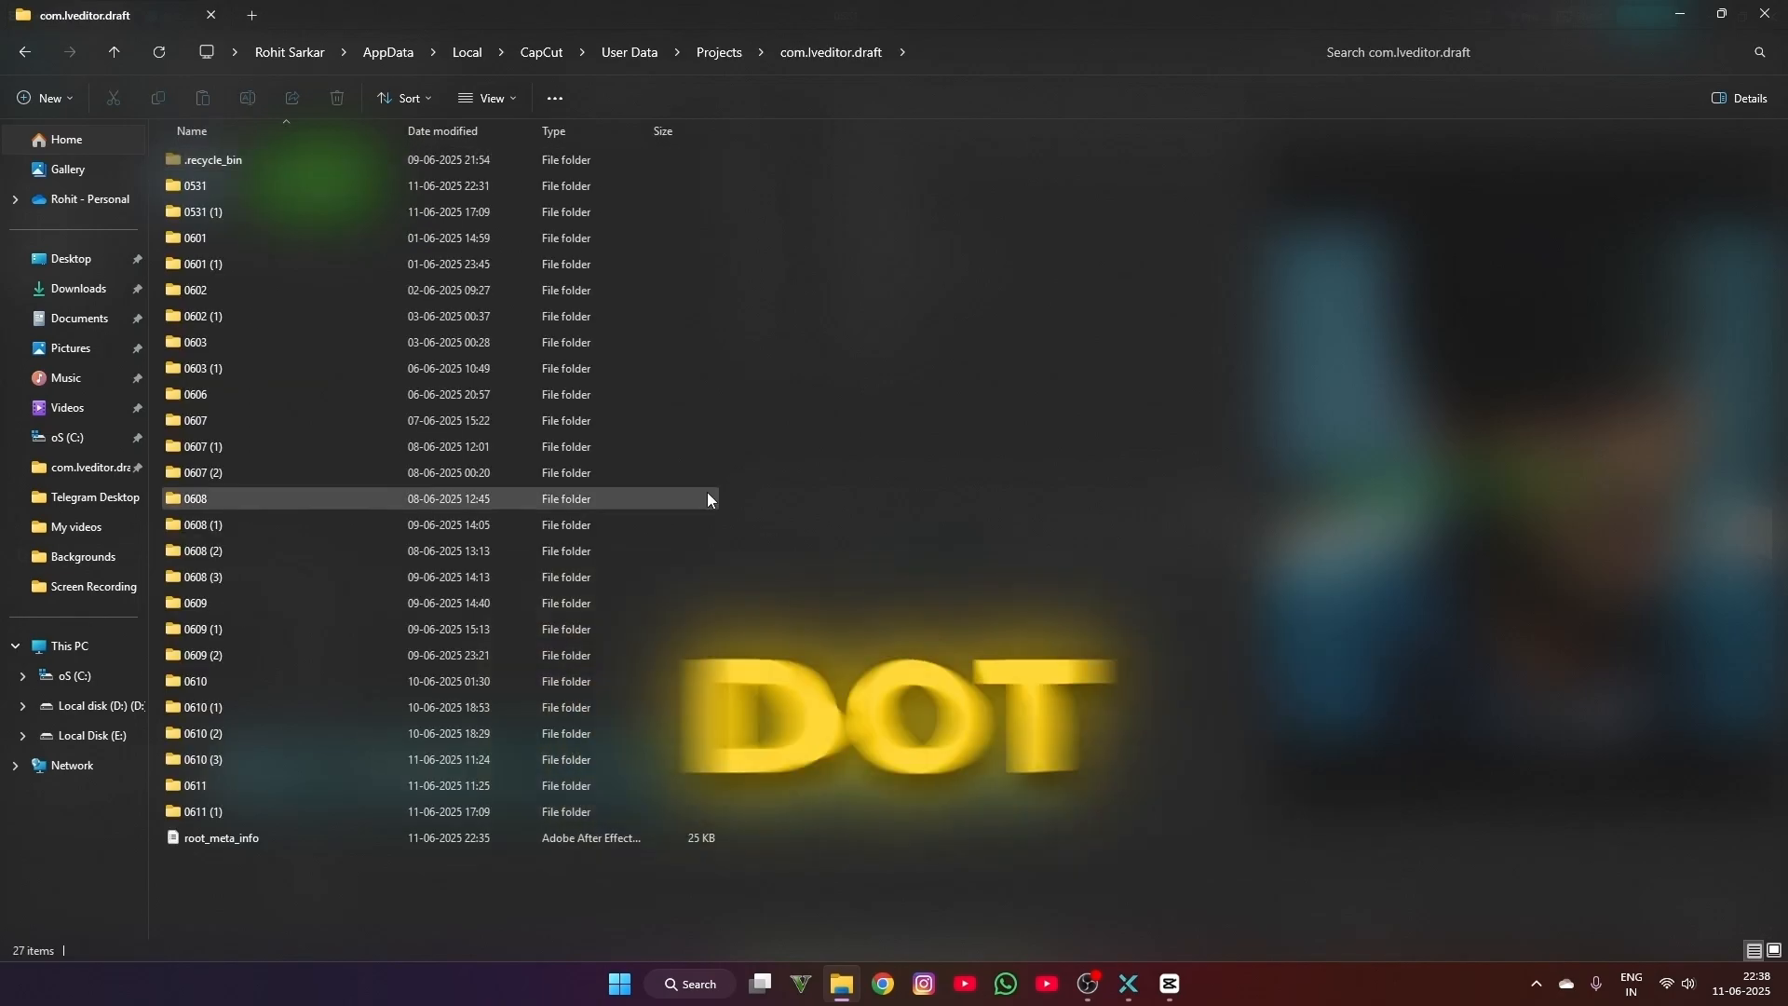
mouse_move(251, 706)
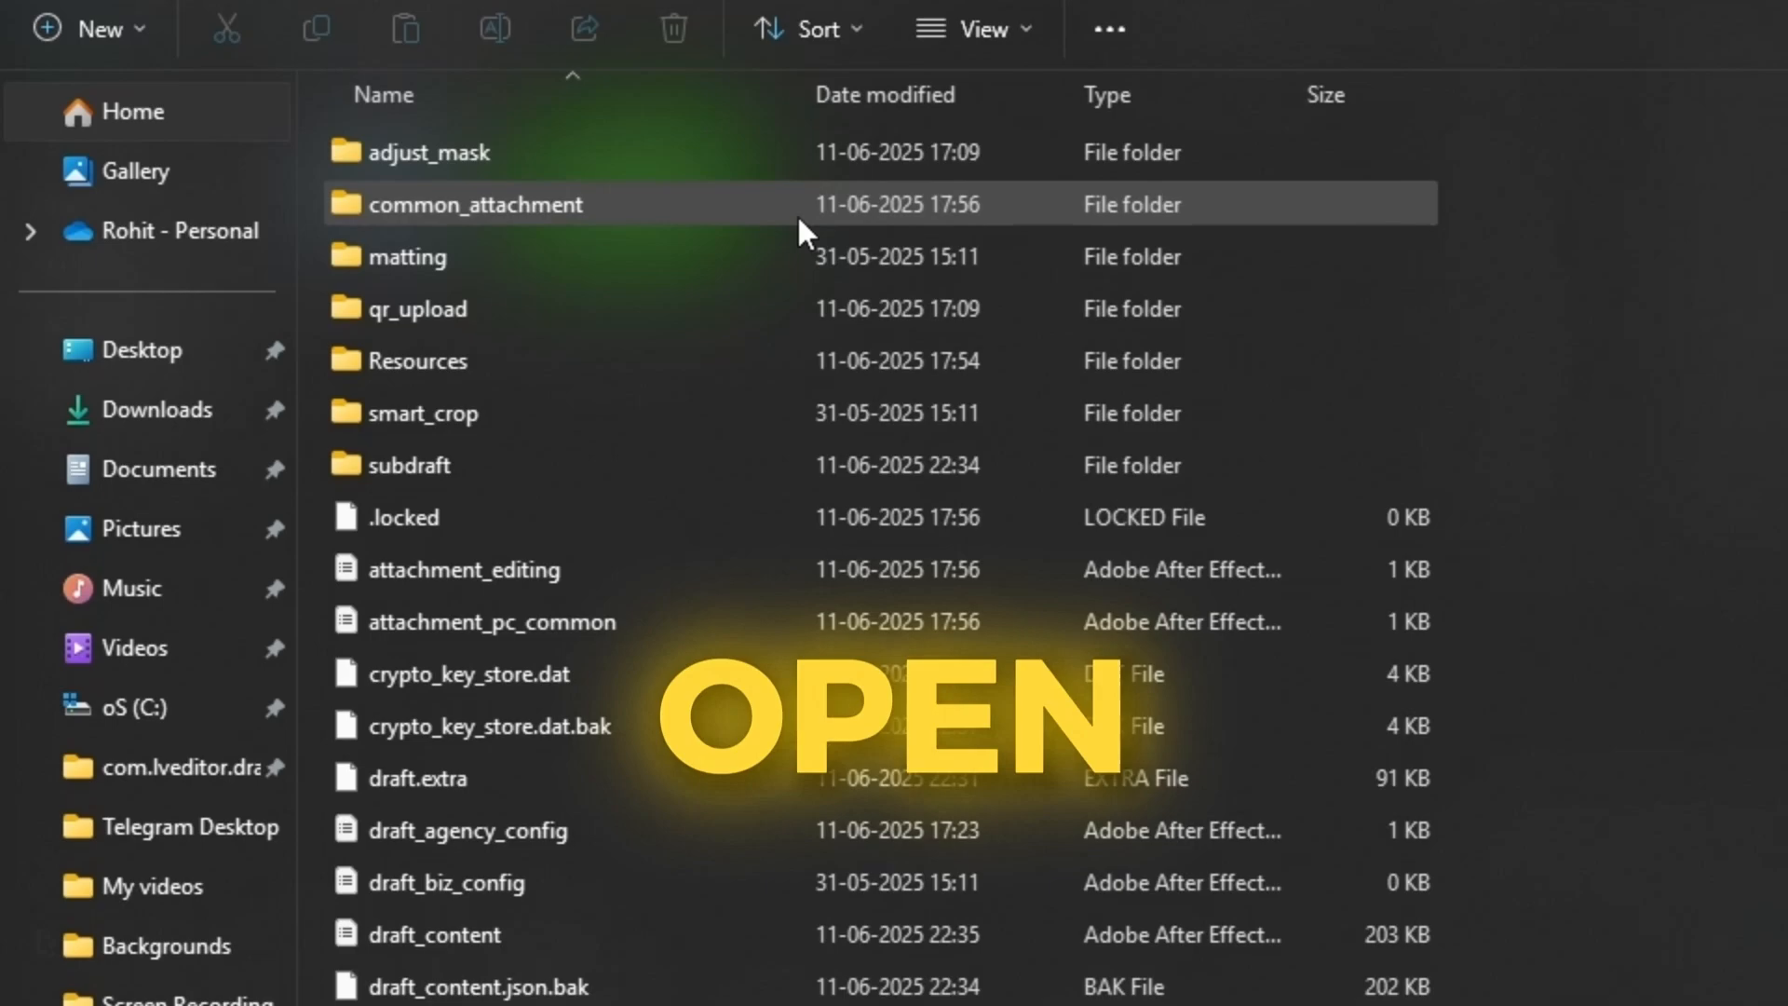
double_click(474, 205)
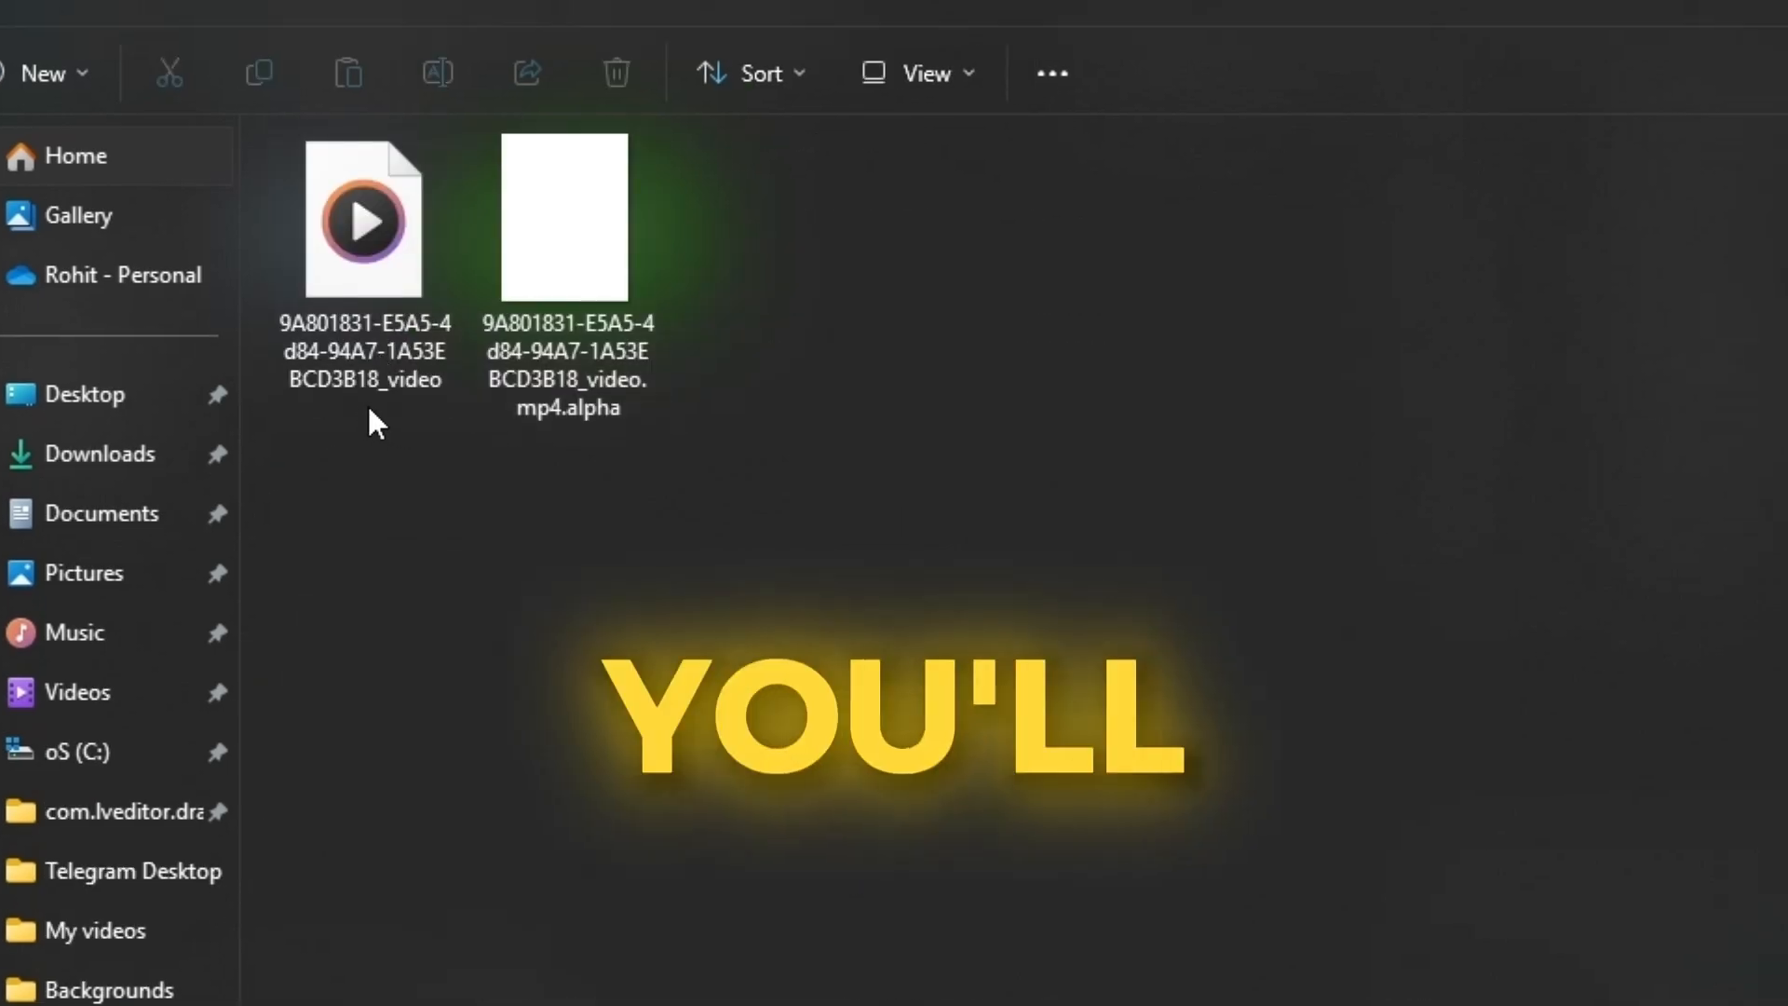
mouse_move(365, 365)
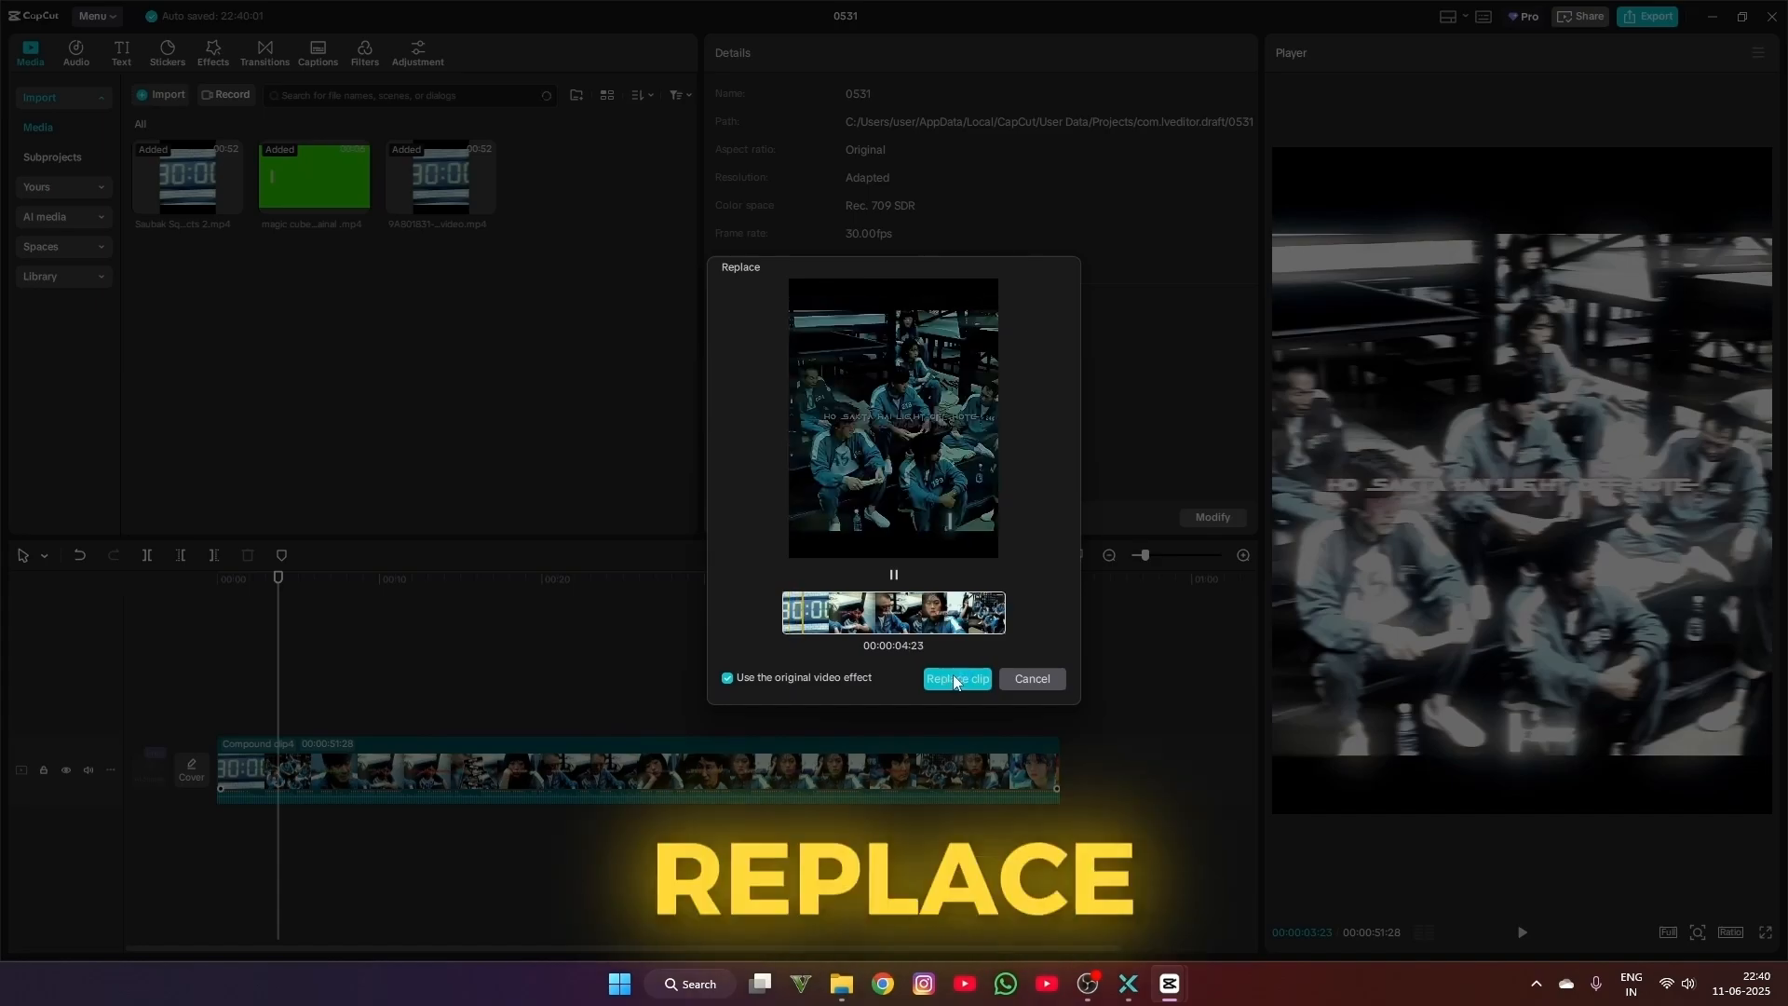
- Confirm replacing the compound clip with the cached video, keeping the original video effect
left_click(955, 678)
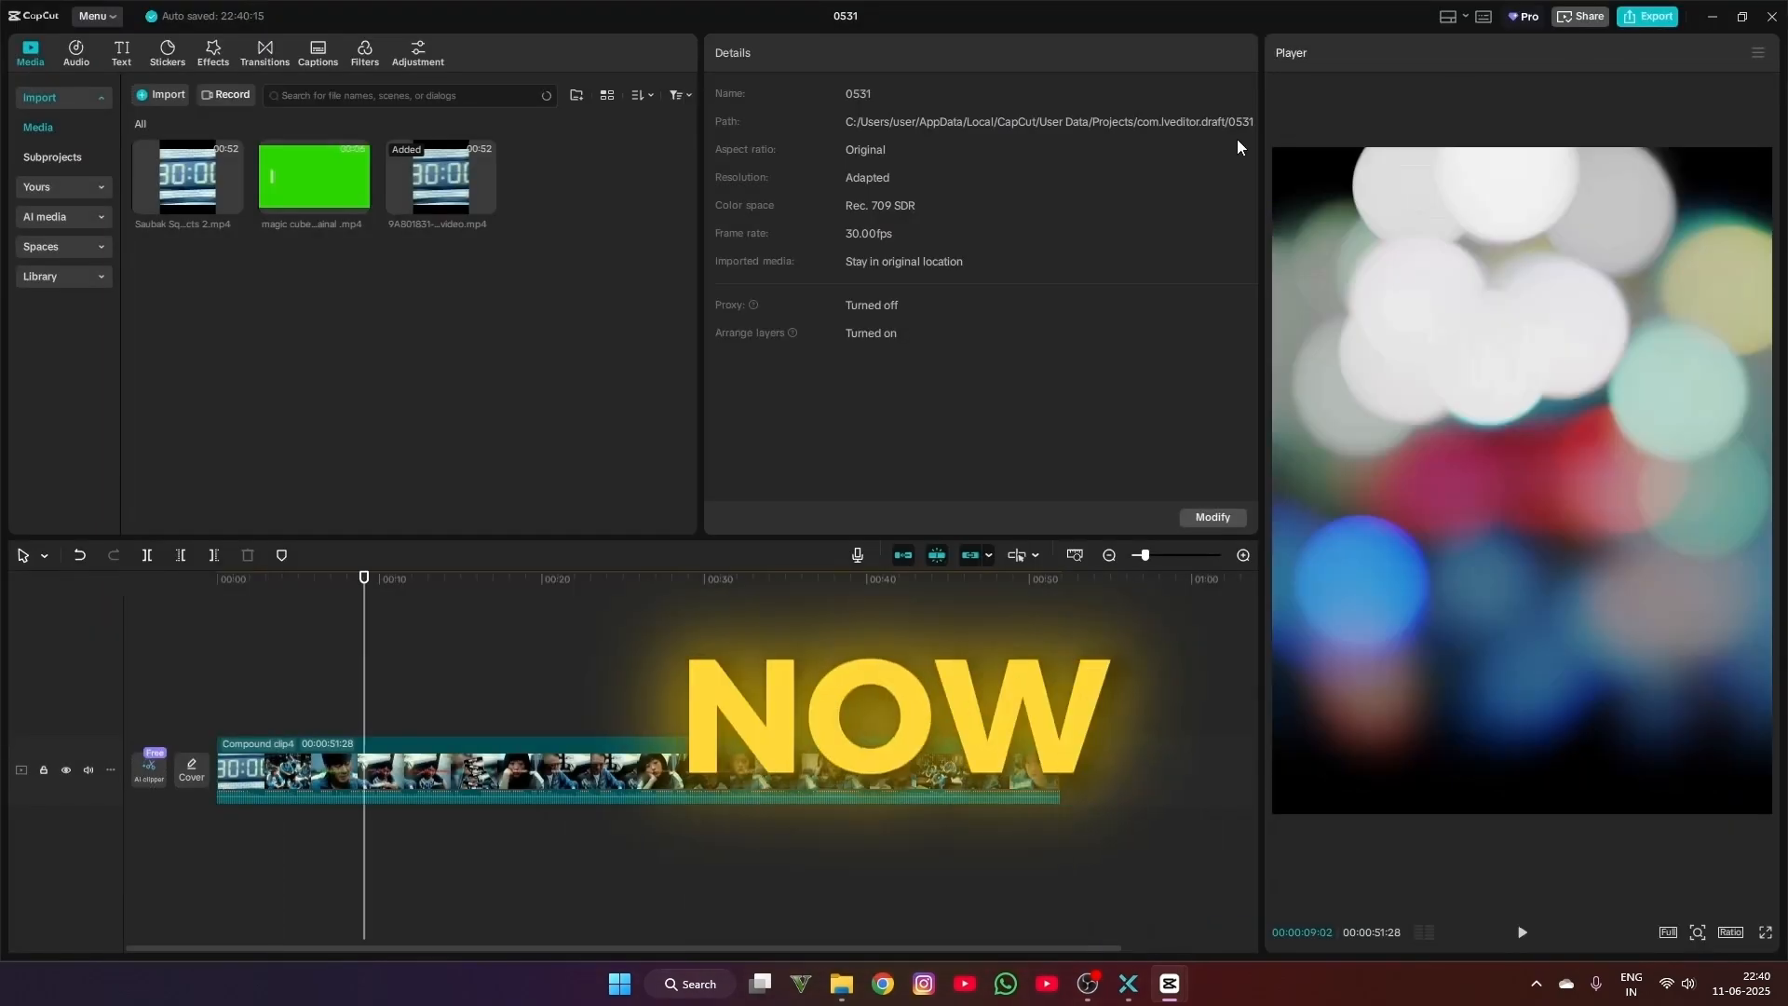
- Export the project as 'Squid Game 1' at 1080P and 60fps without a Pro prompt
left_click(1648, 17)
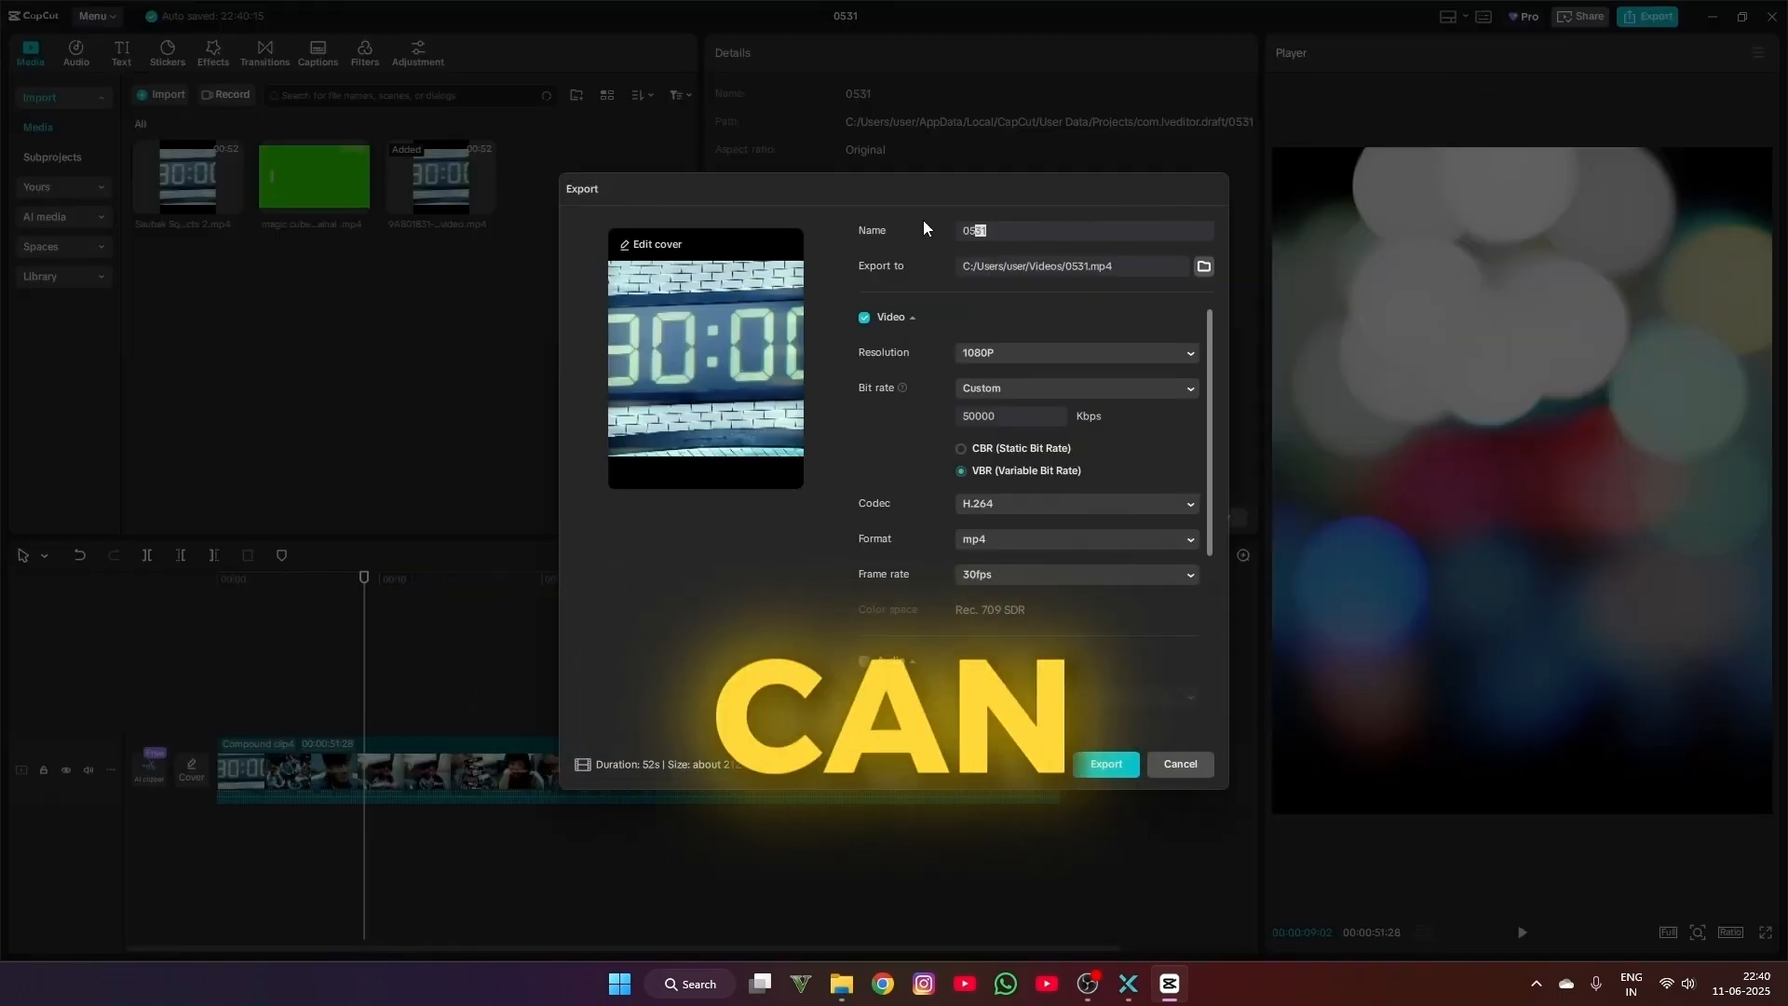
type("Squid")
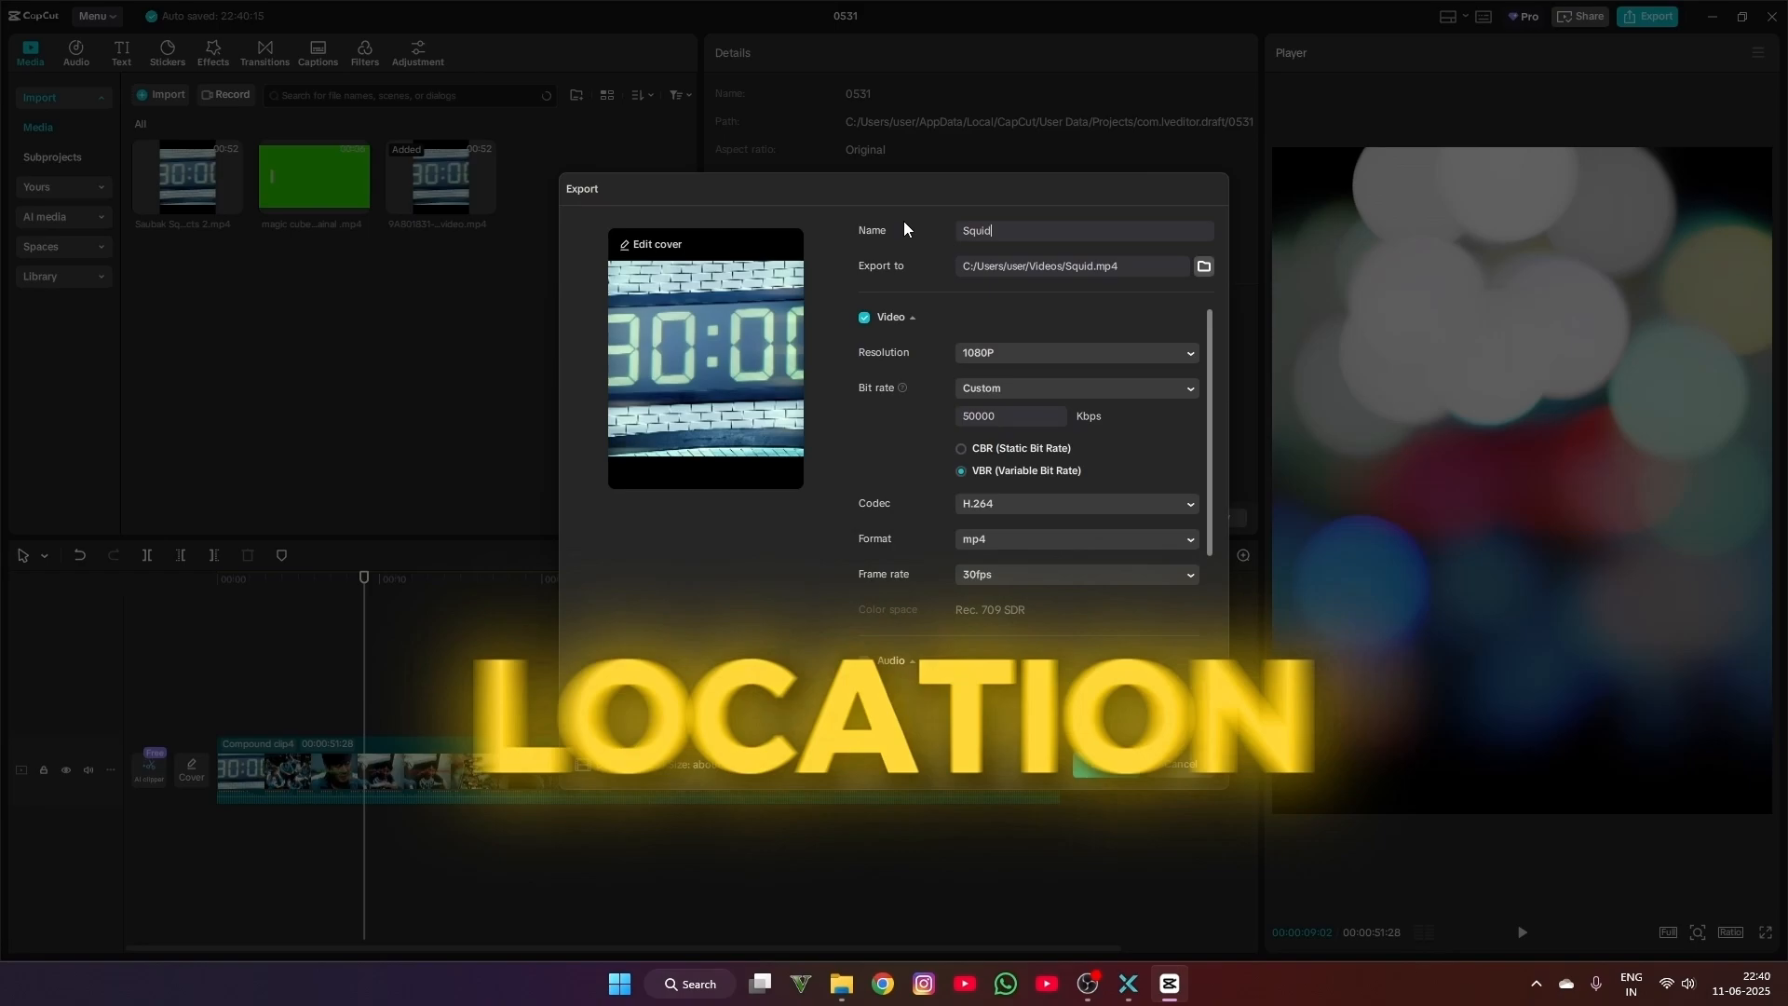
type("Hame")
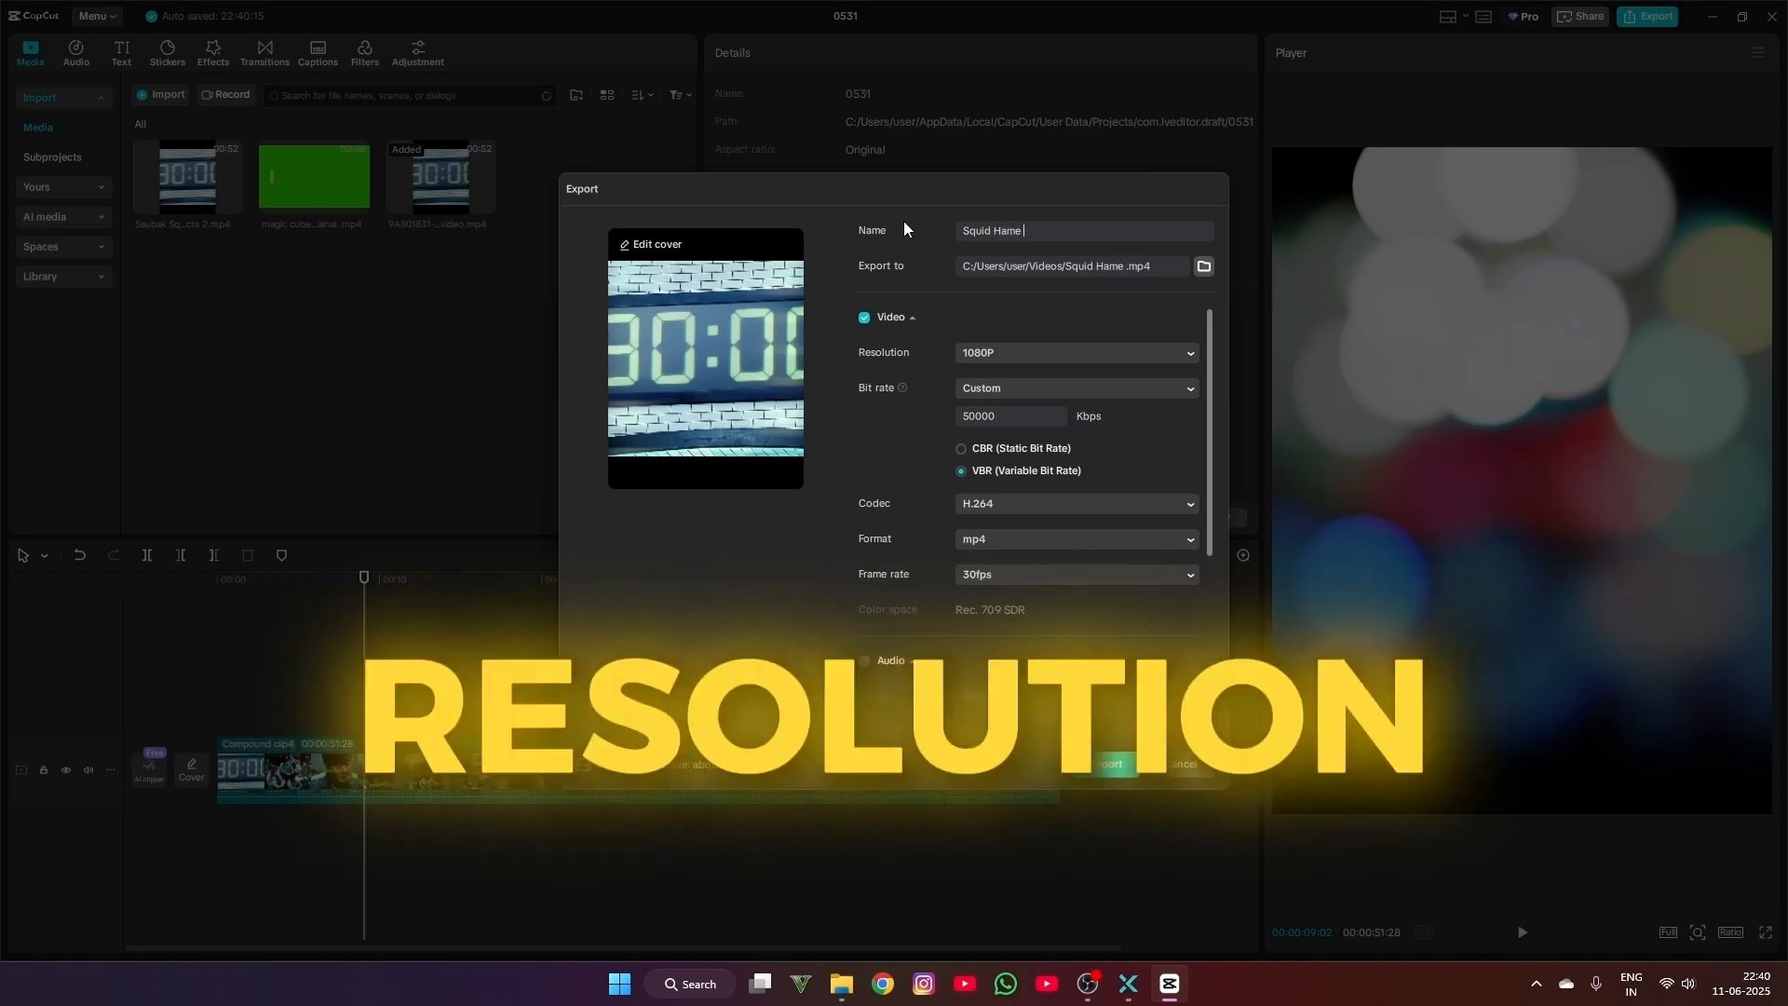
key("Backspace")
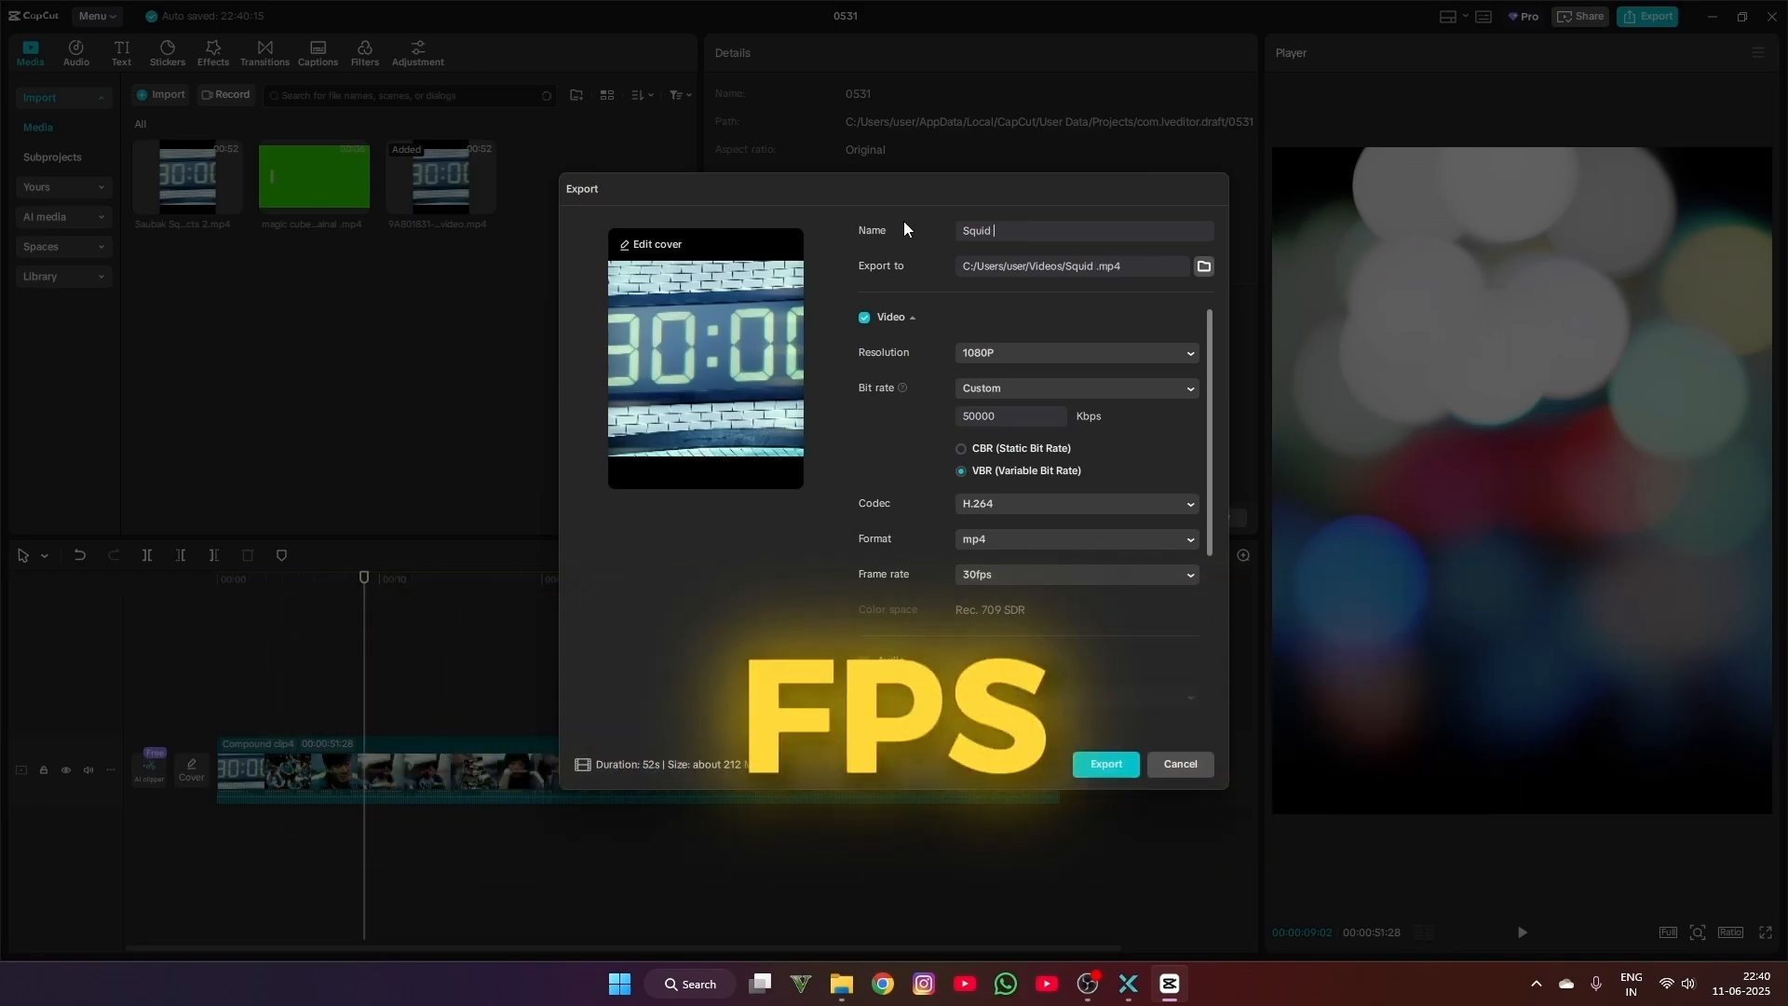
left_click(1101, 764)
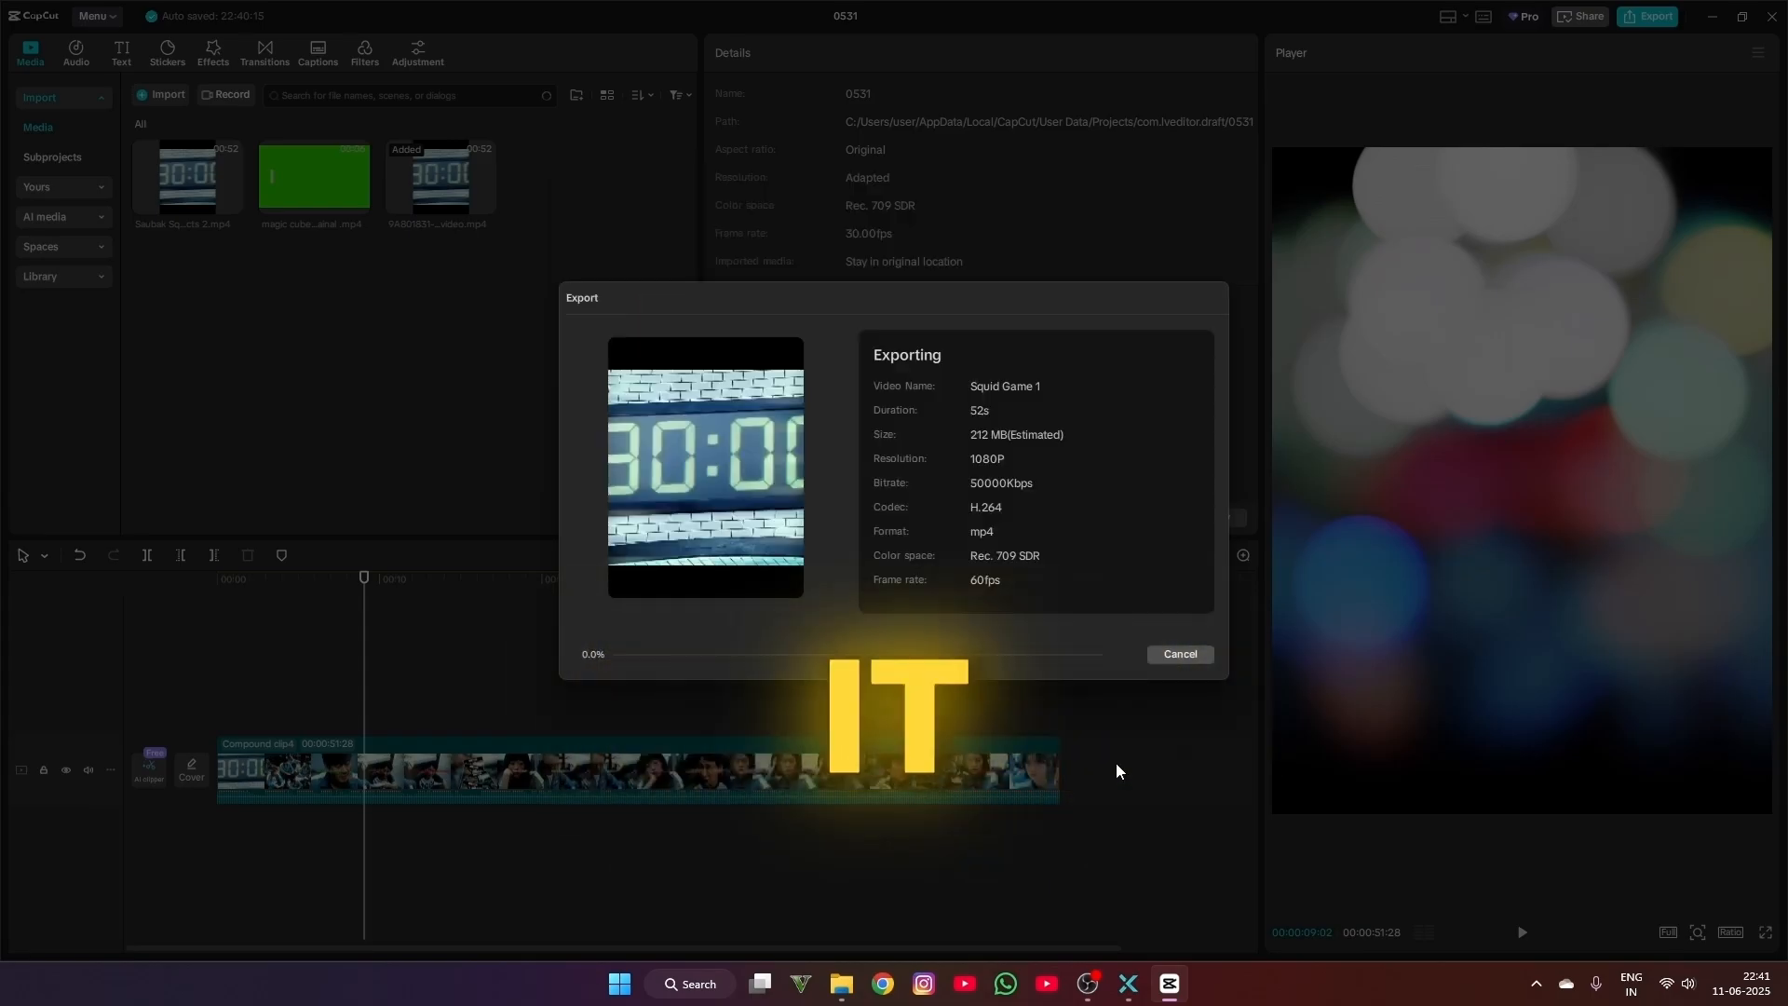